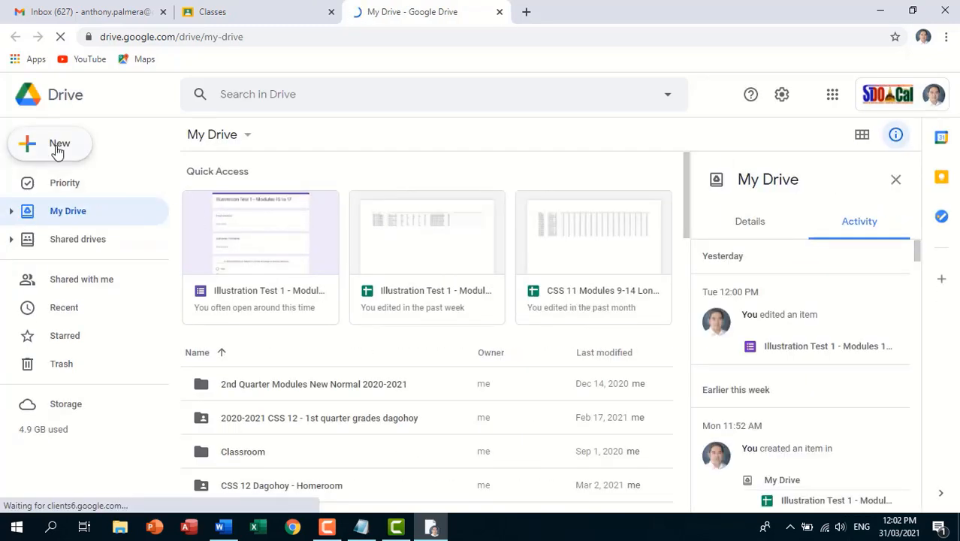
# From Drive's New menu, create a blank Google Form titled 'Quiz 1'.
pyautogui.click(50, 143)
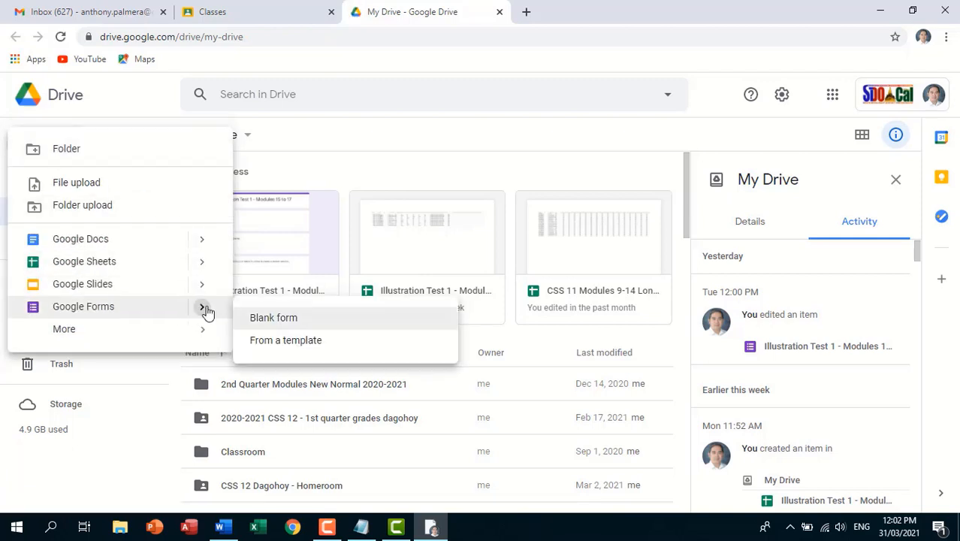
pyautogui.click(272, 317)
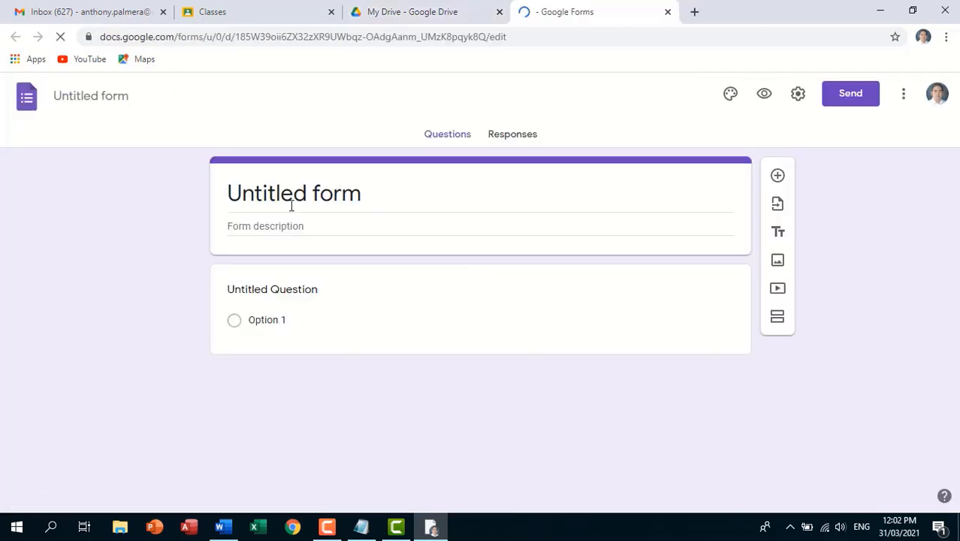
pyautogui.write('u')
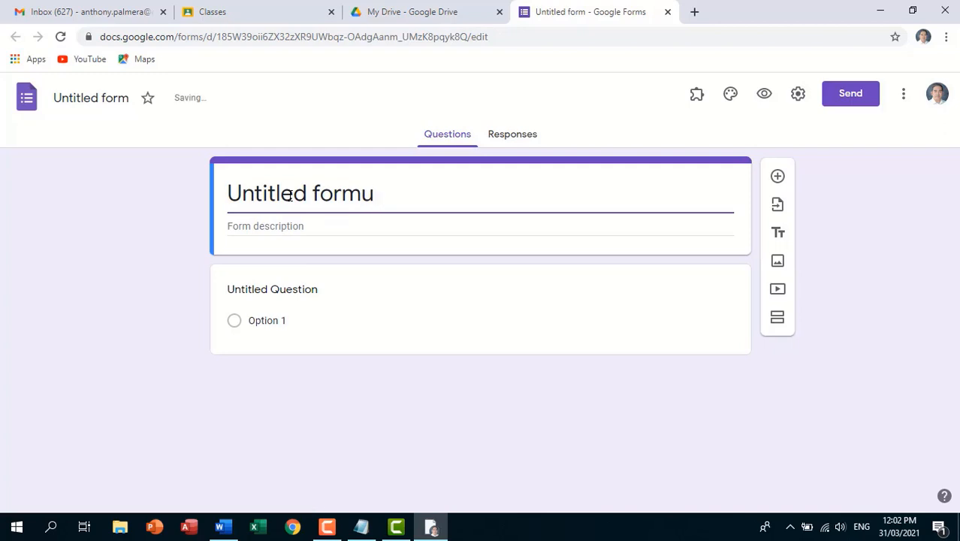
pyautogui.write('Module')
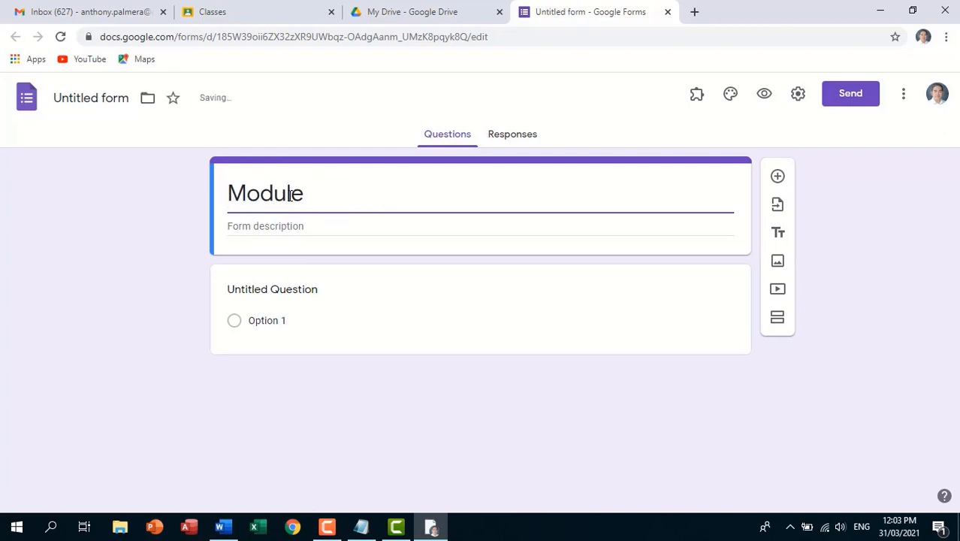
pyautogui.write('Quiz 1')
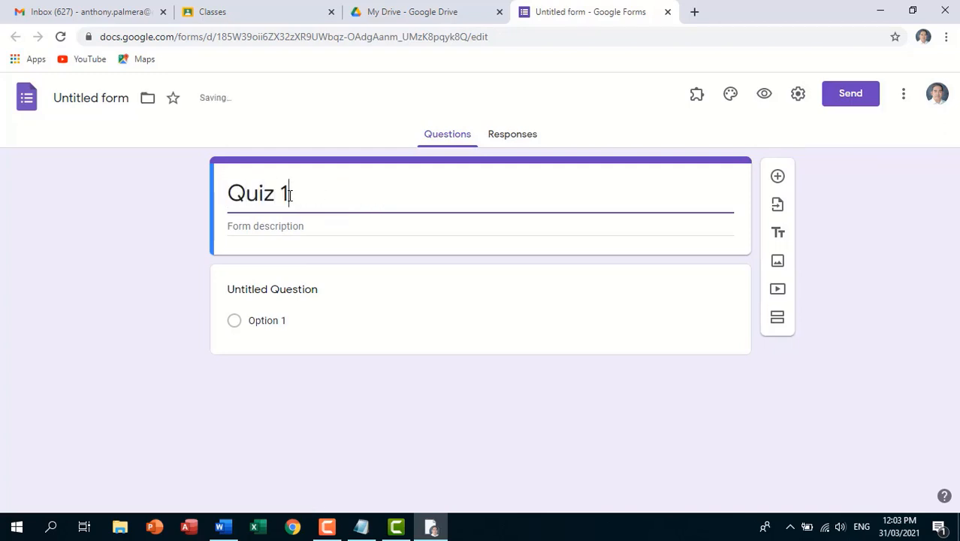
# Enter 'Lastname, Firstname' as the first short-answer question.
pyautogui.click(271, 289)
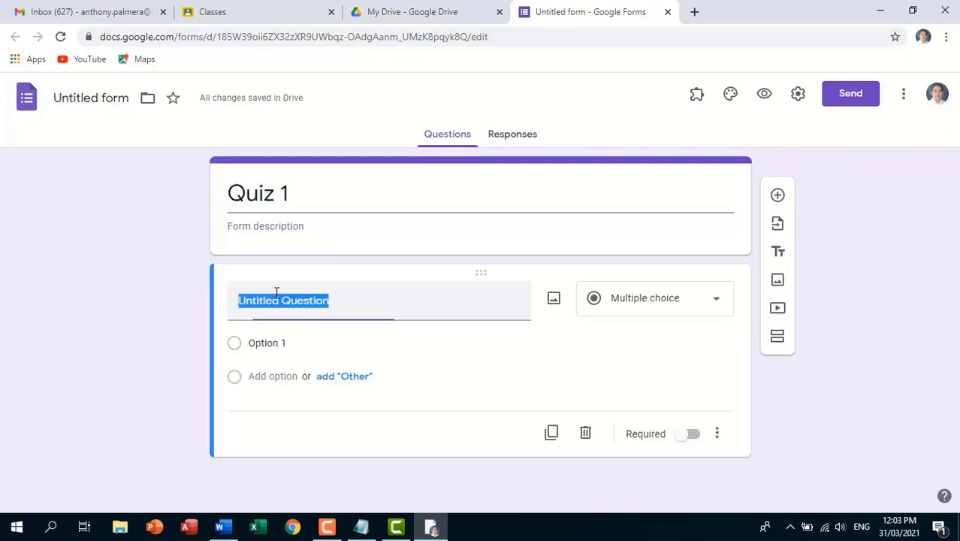
pyautogui.write('Lastname,')
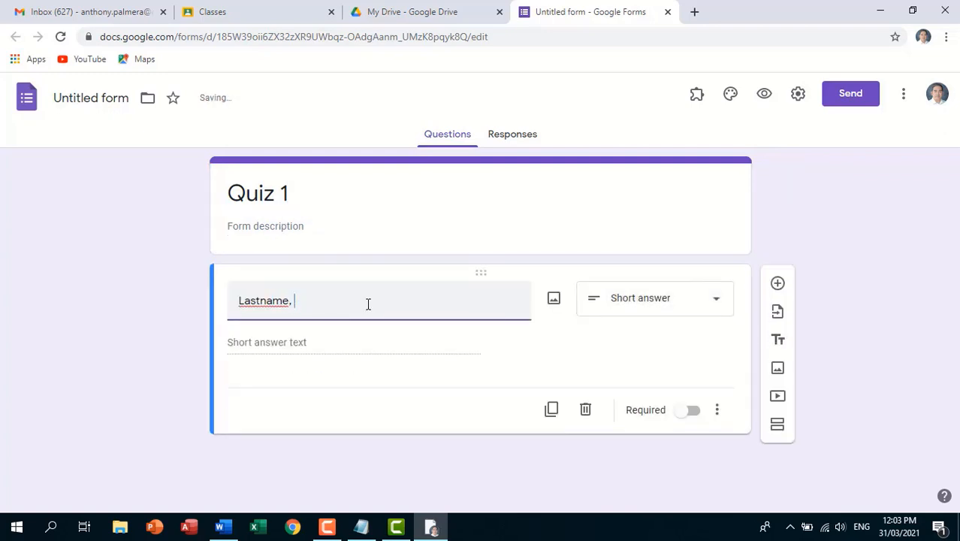
pyautogui.write('Firstname')
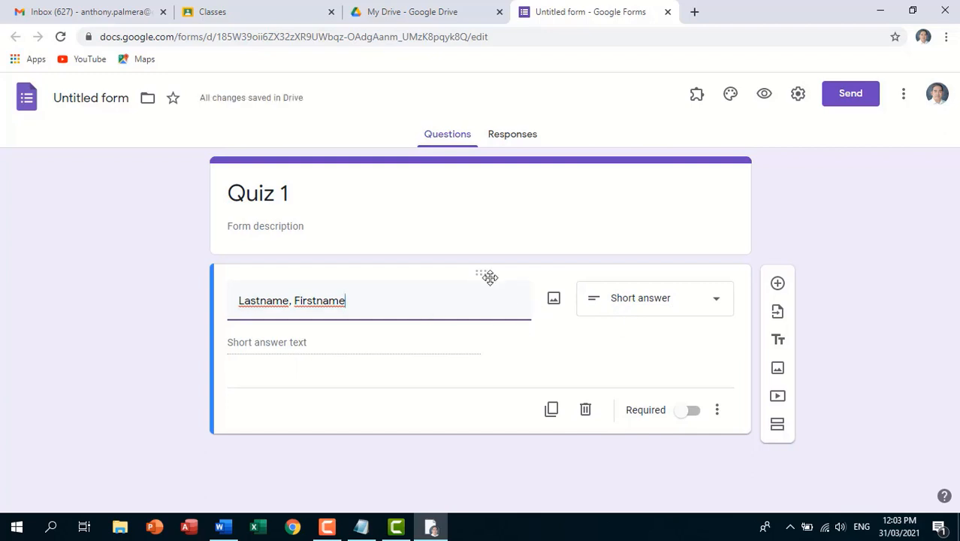
pyautogui.moveTo(777, 284)
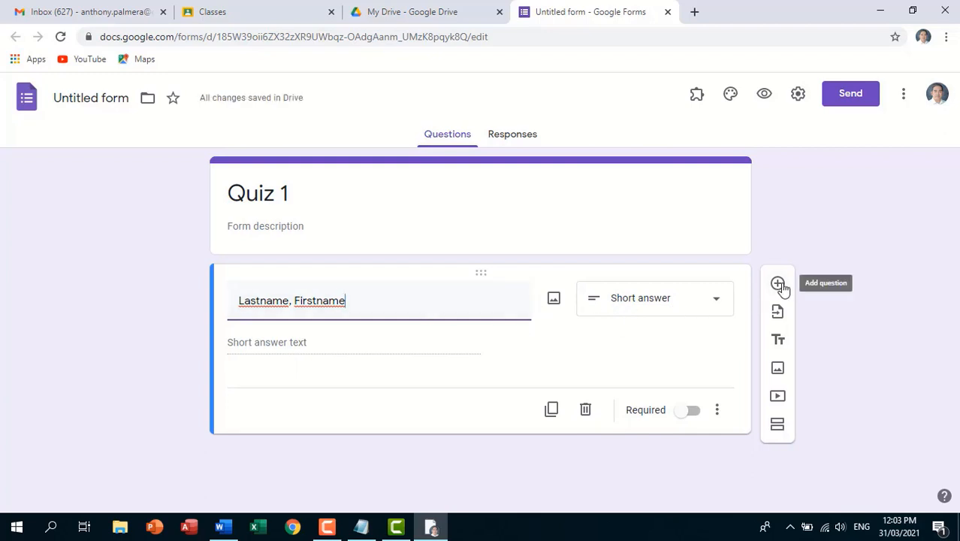
# Add a 'Section' dropdown with Roxas and Quezon, and make both questions required.
pyautogui.click(778, 284)
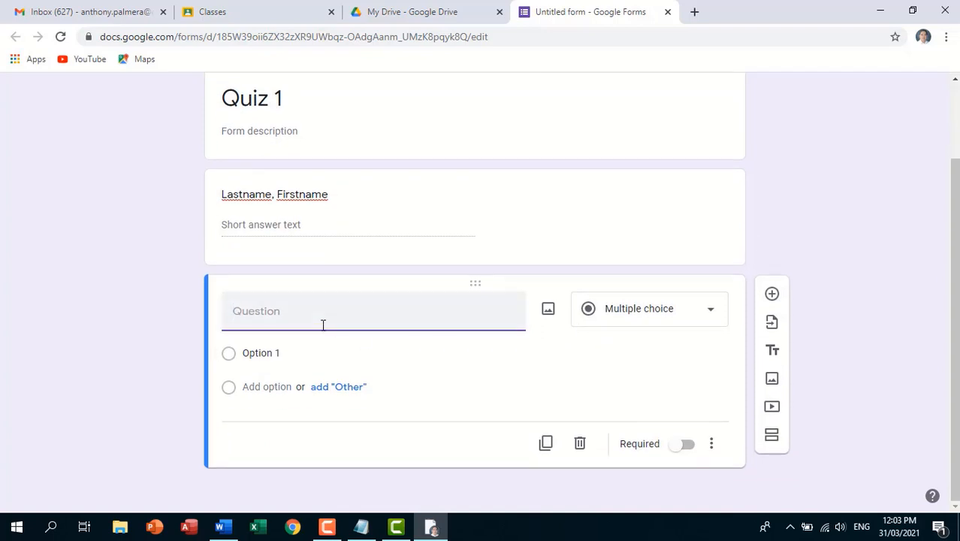
pyautogui.write('Section')
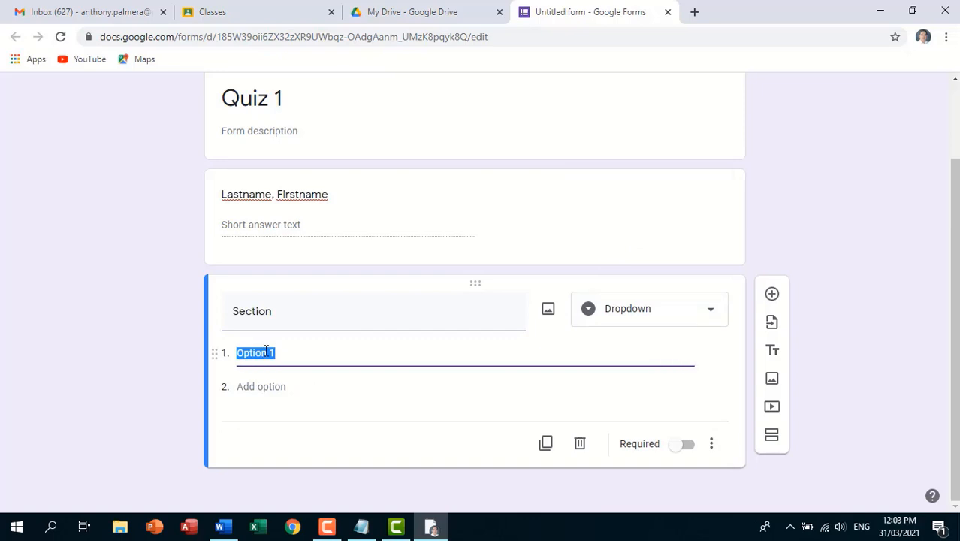
pyautogui.write('Roz')
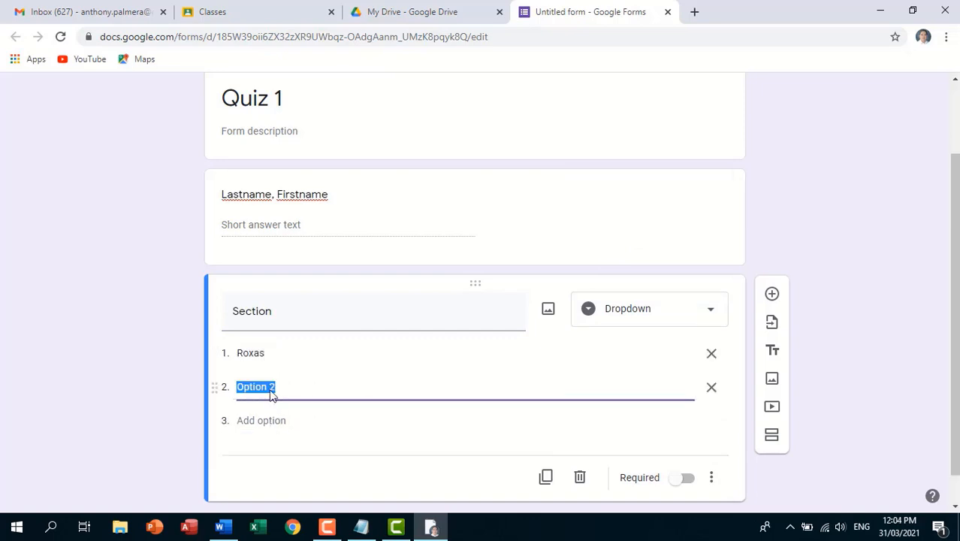
pyautogui.write('Quezon')
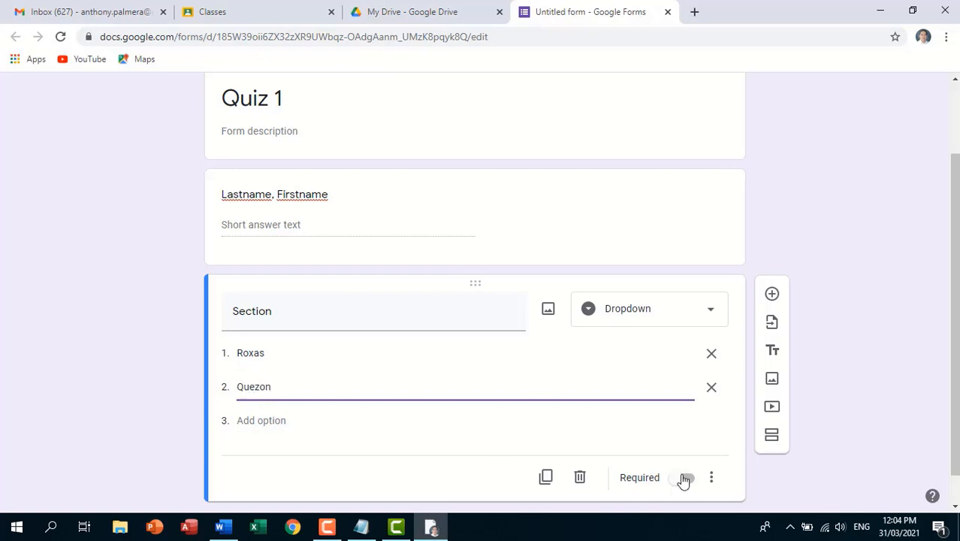
pyautogui.click(682, 477)
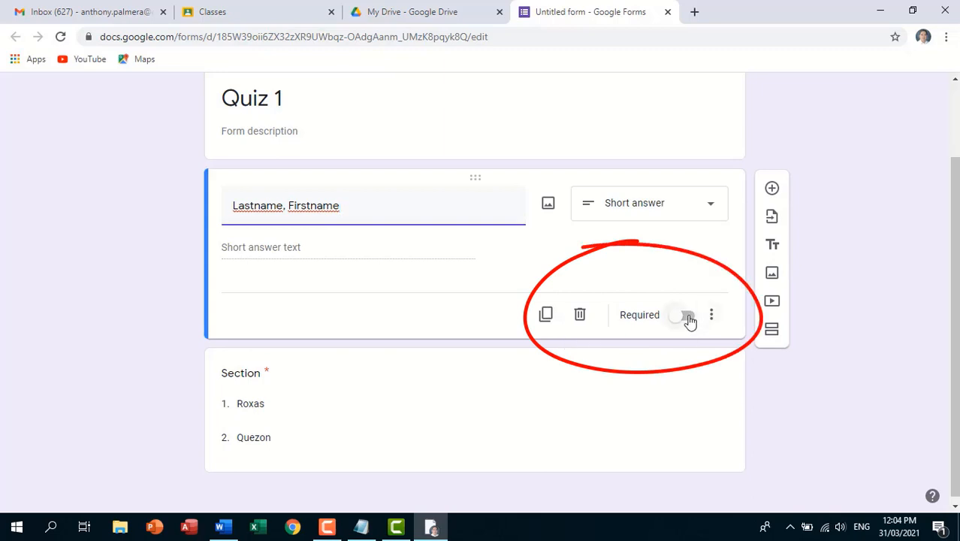
pyautogui.click(685, 315)
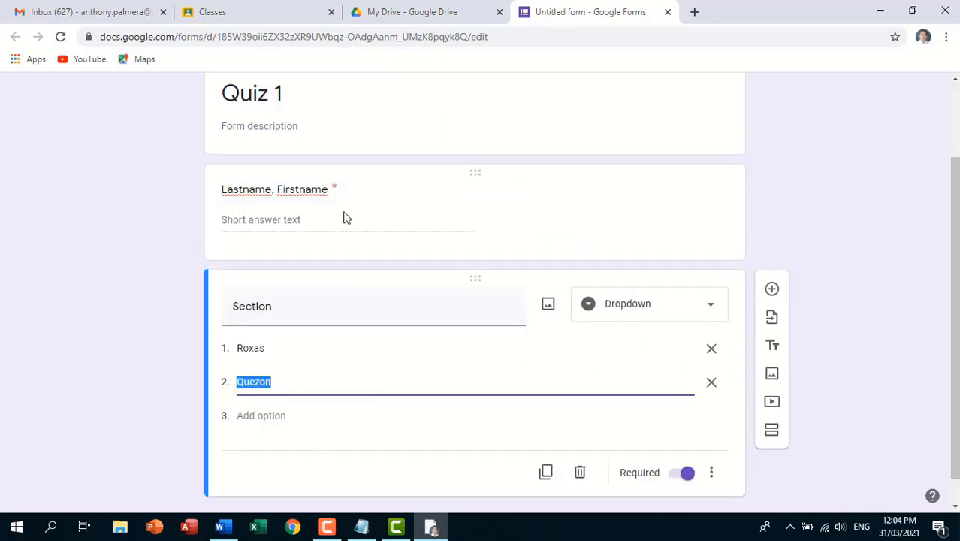
pyautogui.moveTo(404, 346)
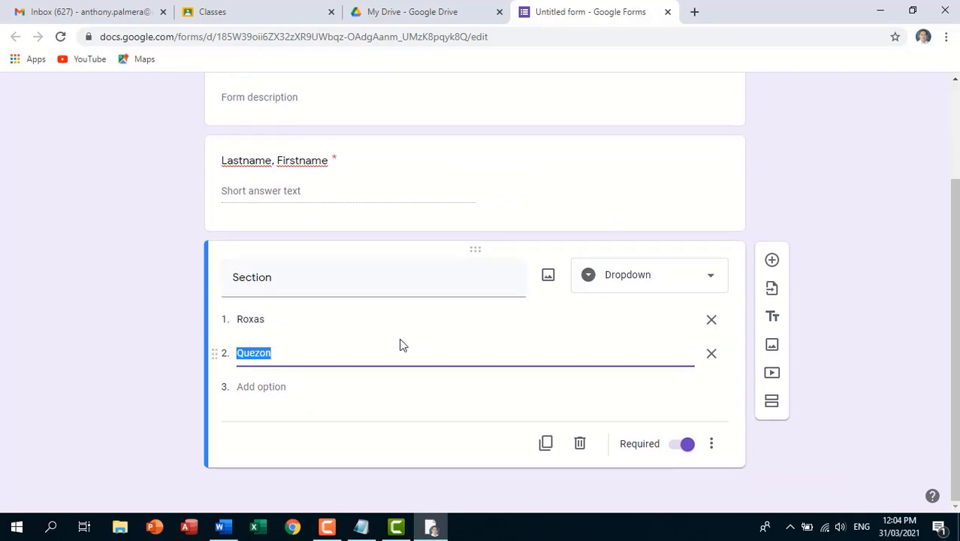
pyautogui.moveTo(771, 260)
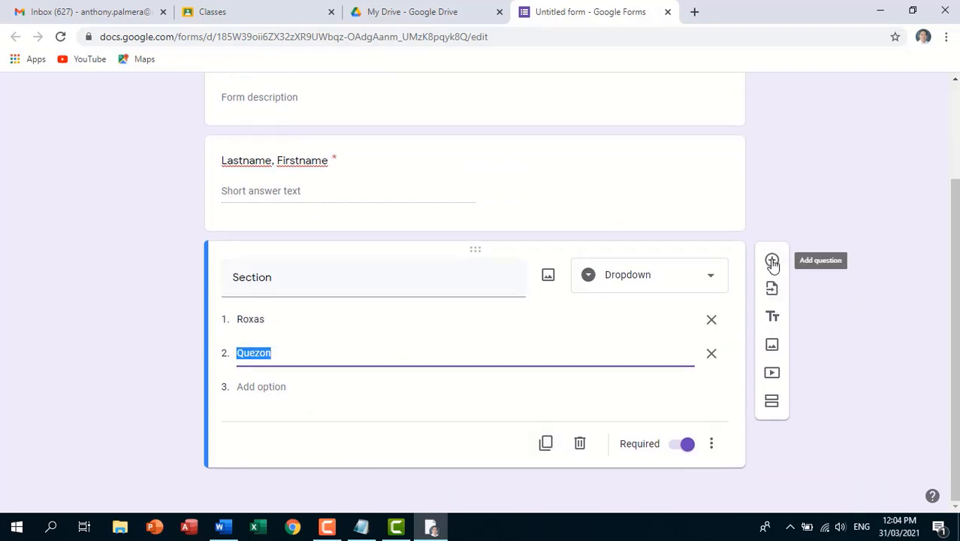
# Add a new question and paste 'Being hit by ejected parts of the equipment' from Word.
pyautogui.click(772, 260)
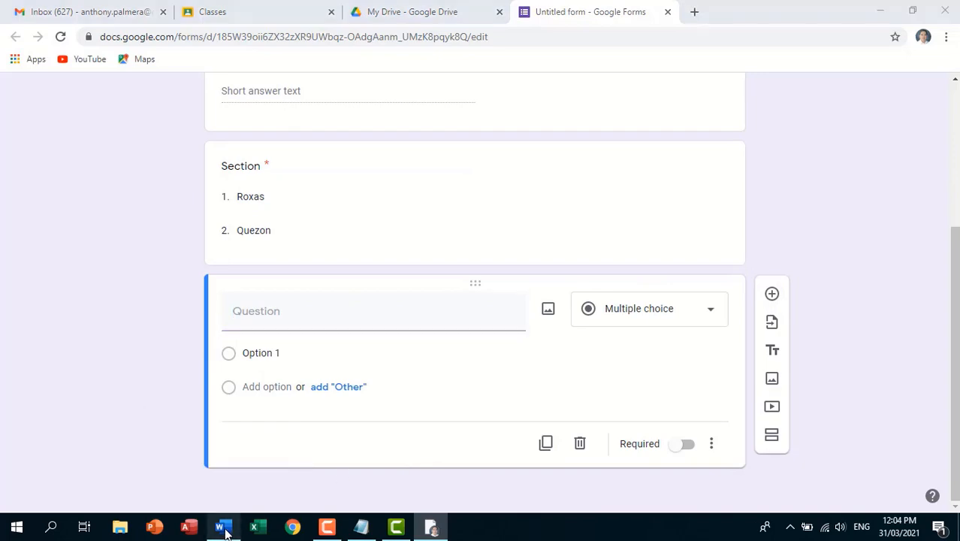
pyautogui.click(223, 526)
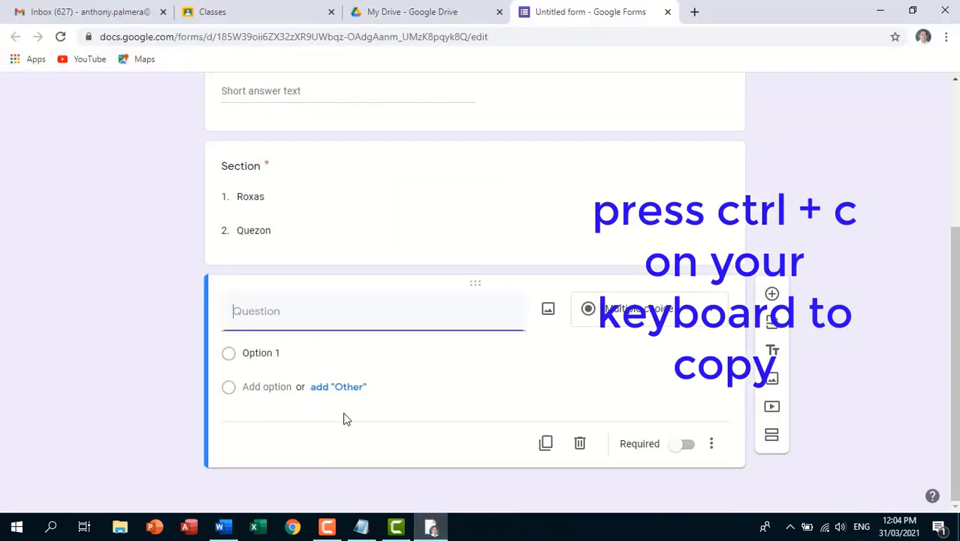
pyautogui.press('ctrl+v')
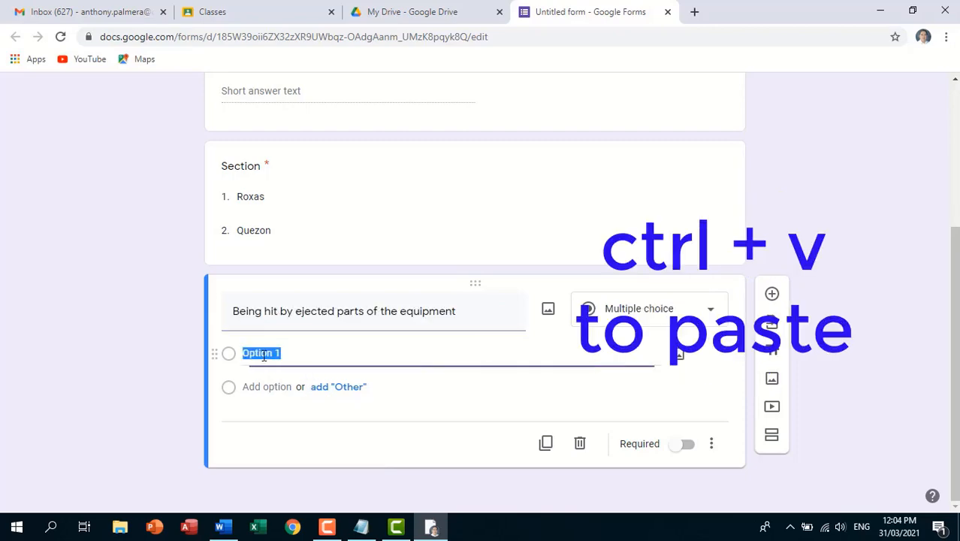
# Enter the options Mechanical, Physical, Chemical and Electric Shock hazard.
pyautogui.click(221, 526)
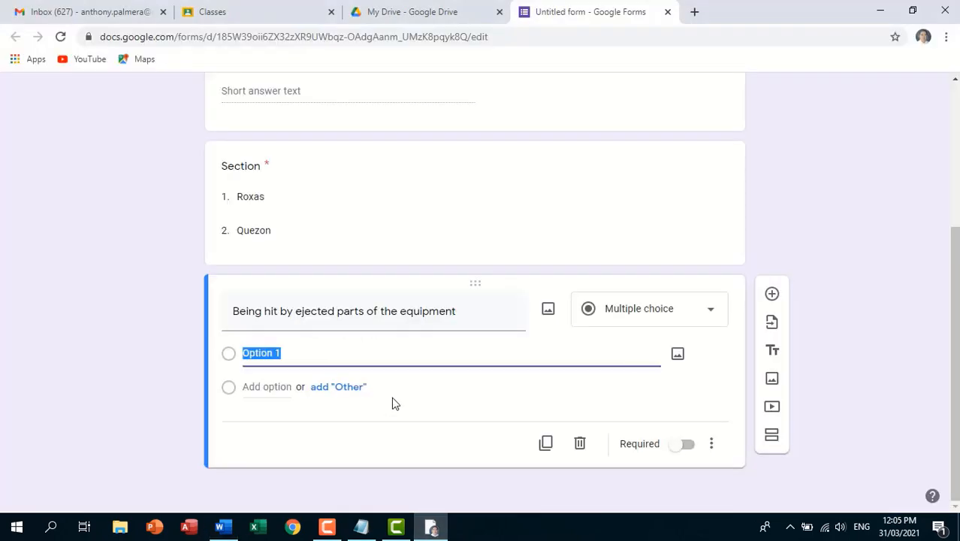
pyautogui.click(222, 526)
pyautogui.write('Physical Hazard')
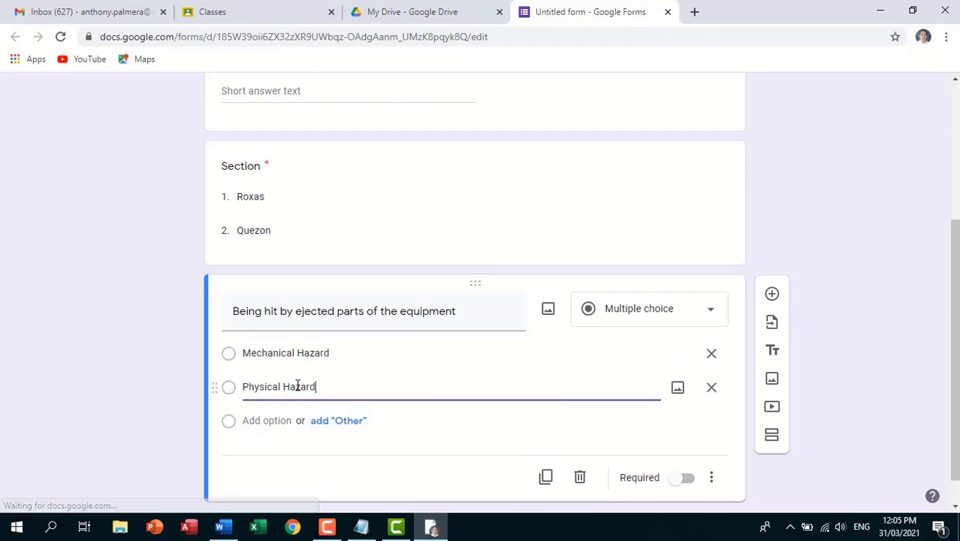
pyautogui.click(223, 526)
pyautogui.write('Chemical Hazard')
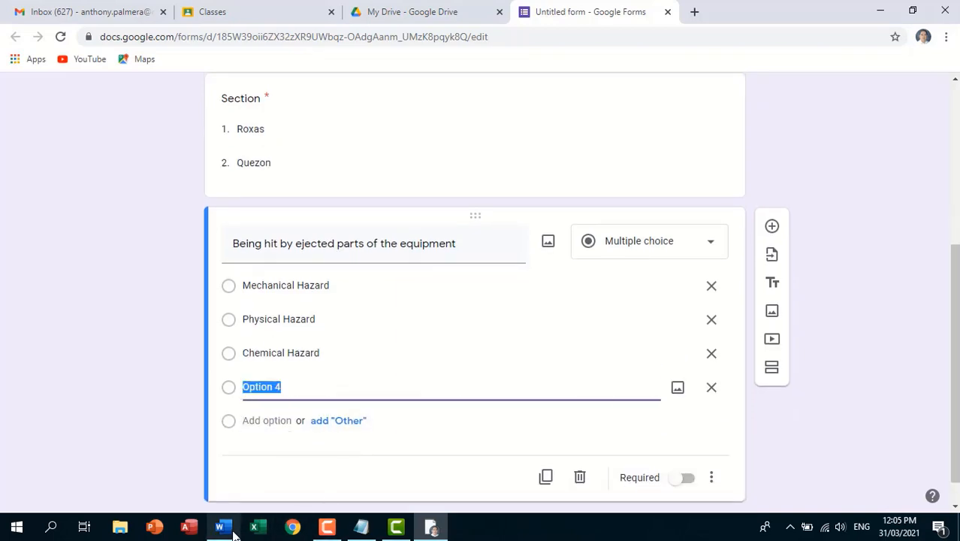
pyautogui.click(223, 526)
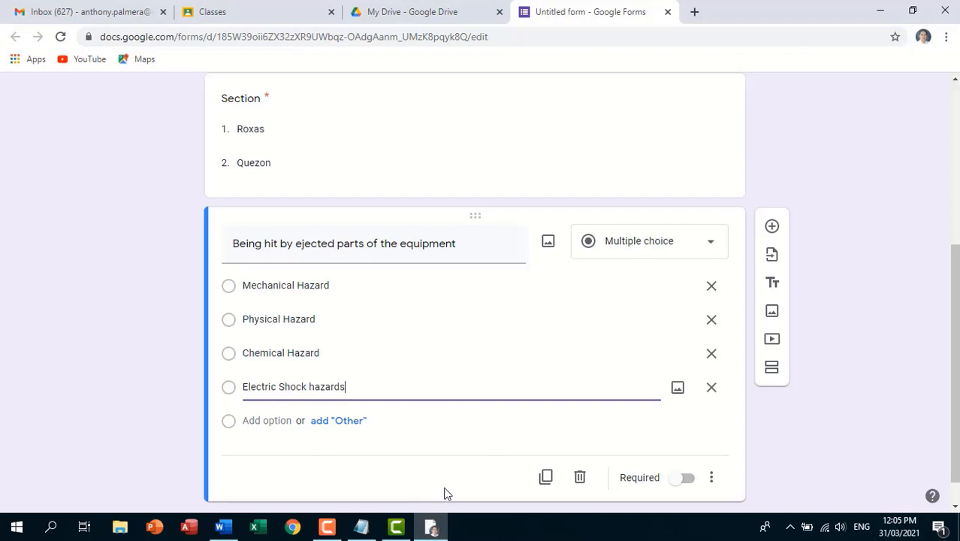
pyautogui.scroll(-3)
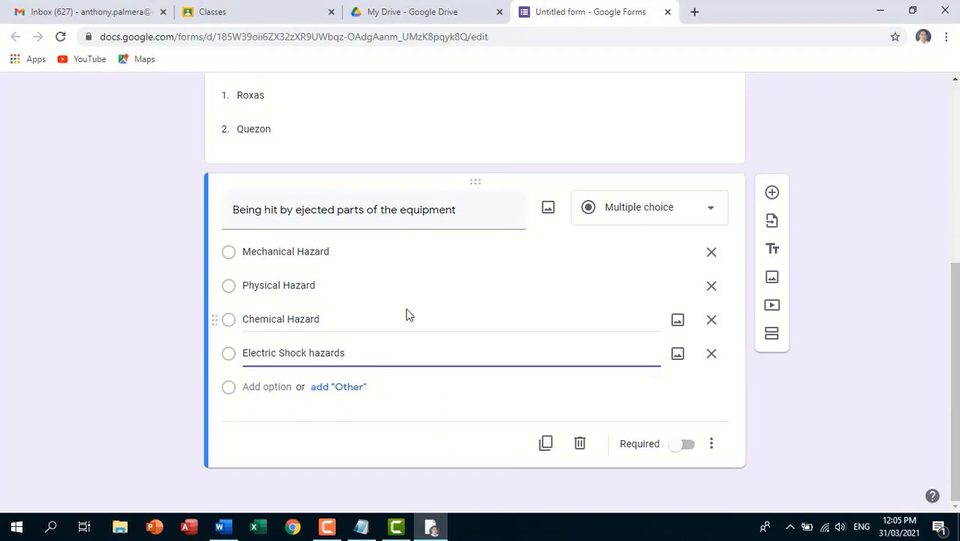
pyautogui.scroll(3)
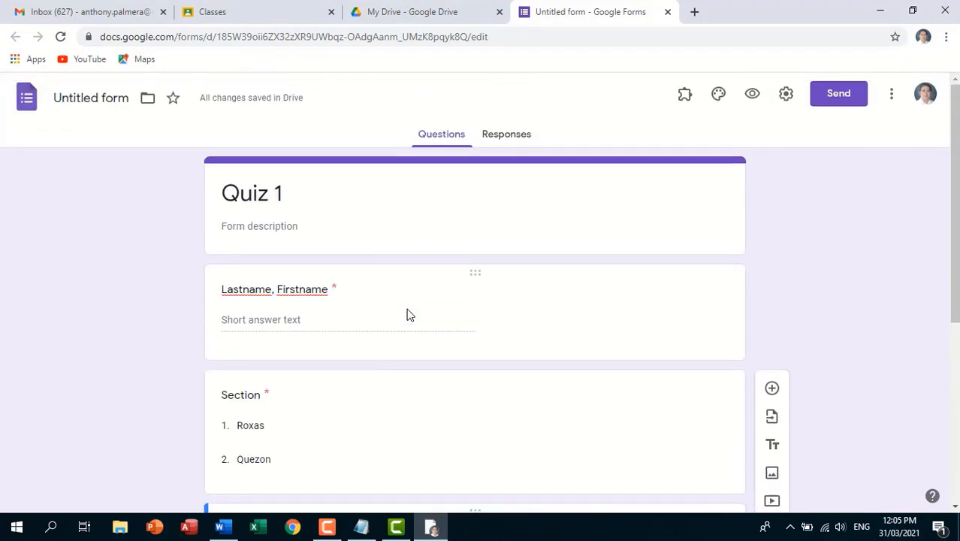
pyautogui.moveTo(752, 93)
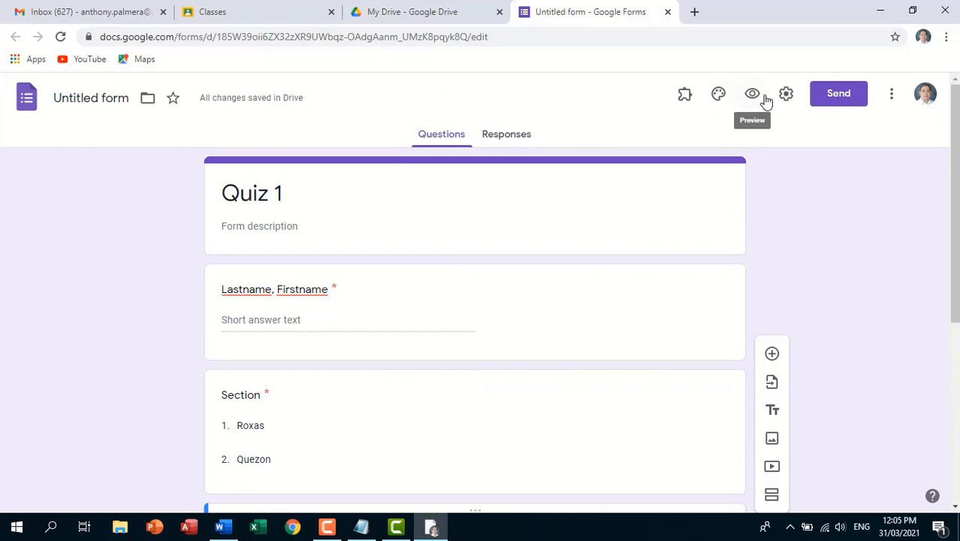
# Make the form a quiz, release grades after manual review, and hide missed questions.
pyautogui.click(786, 93)
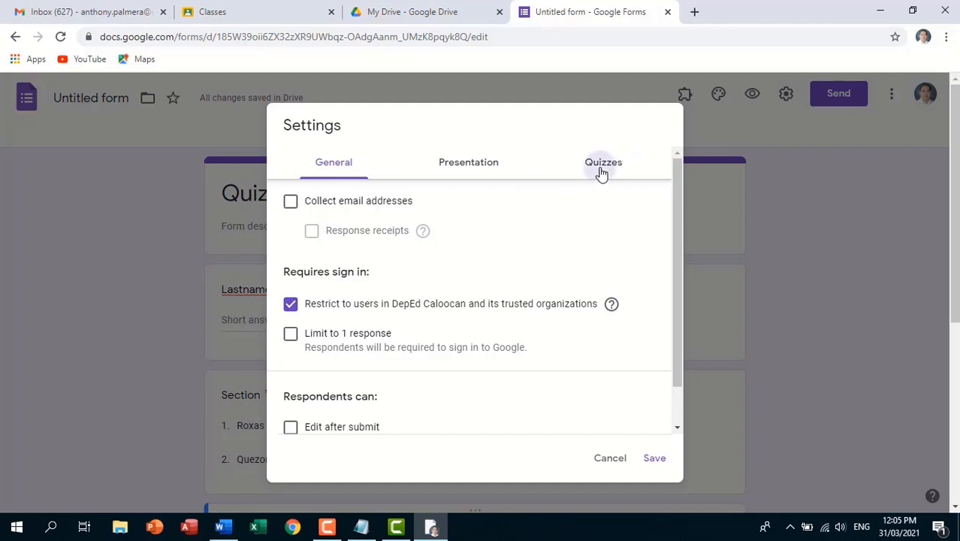
pyautogui.click(603, 161)
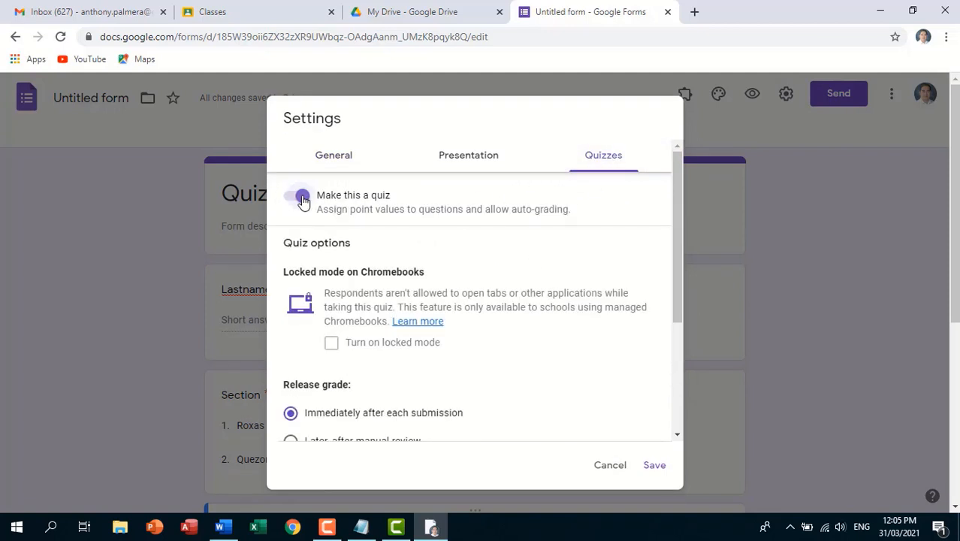
pyautogui.click(297, 195)
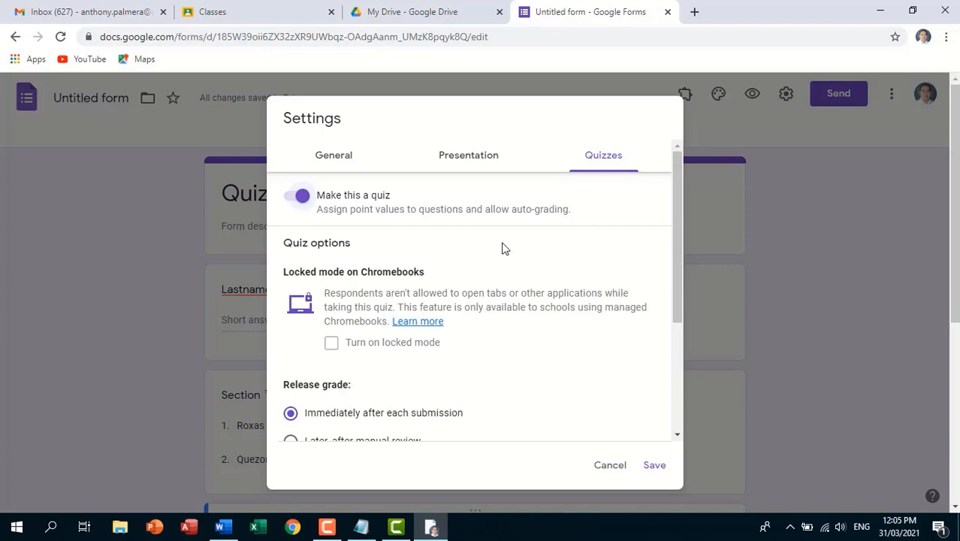
pyautogui.scroll(-3)
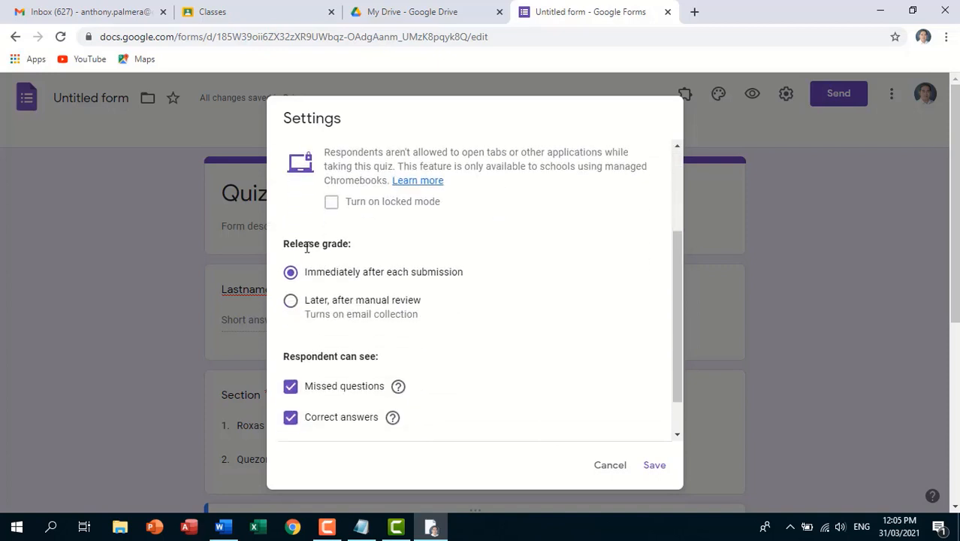
pyautogui.click(291, 299)
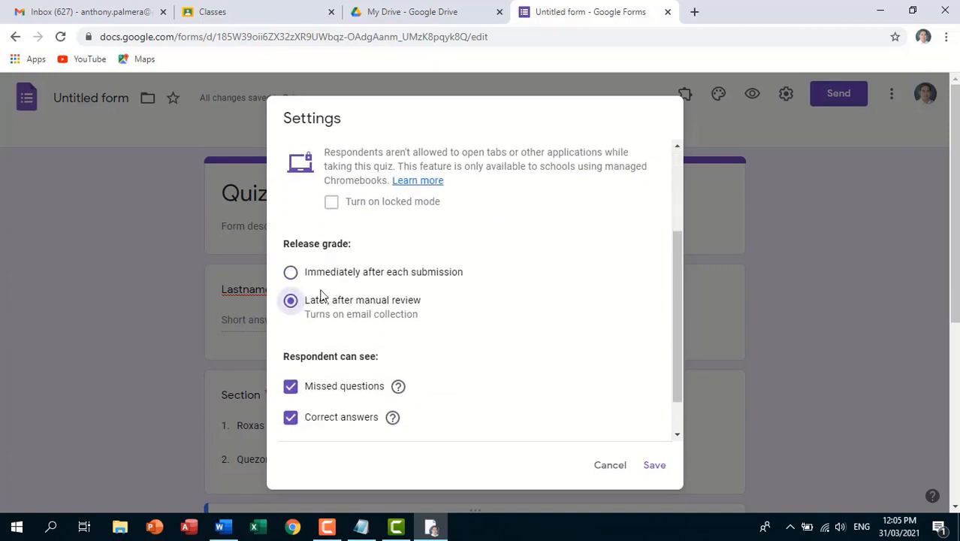
pyautogui.scroll(-3)
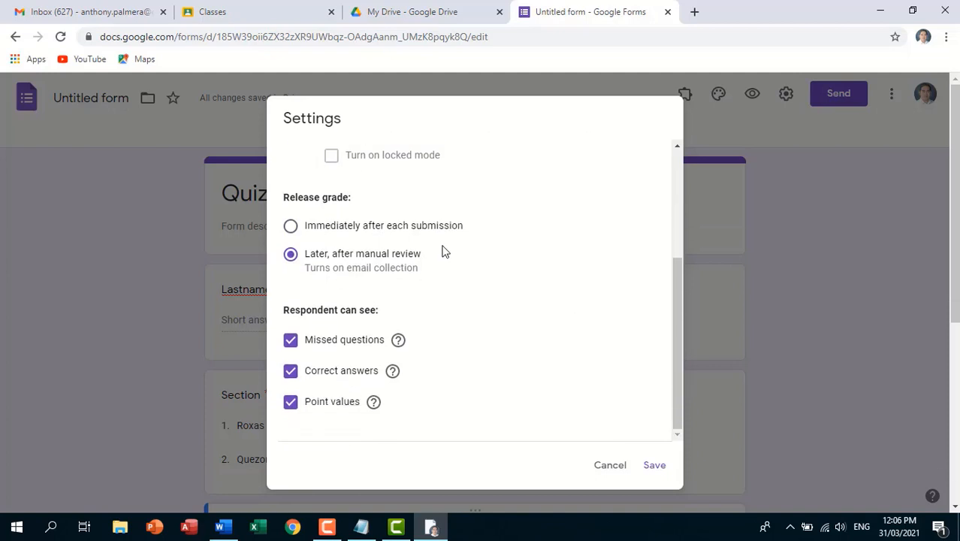
pyautogui.click(291, 339)
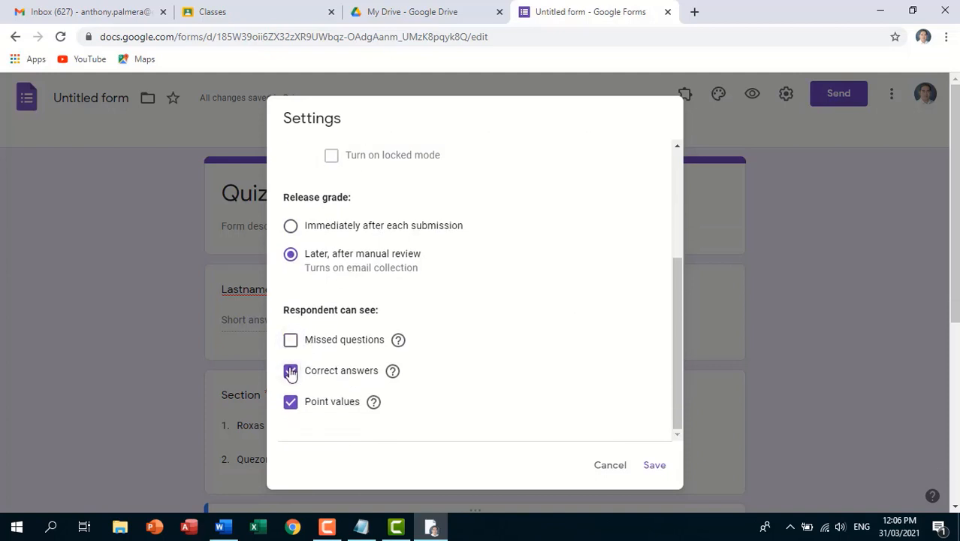
pyautogui.scroll(3)
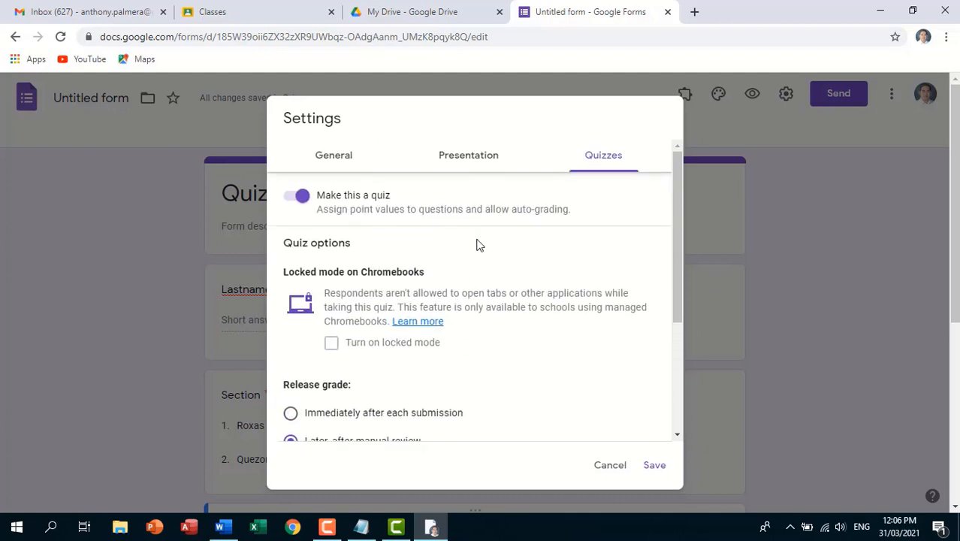
# Hide the another-response link; set confirmation 'You are finished! Thank you for answering quiz 1.'.
pyautogui.click(468, 154)
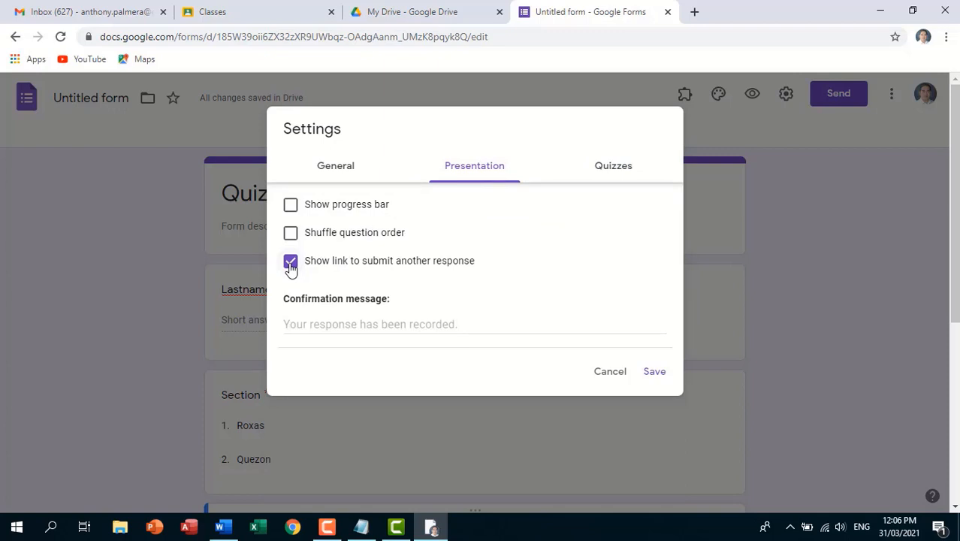
pyautogui.click(291, 260)
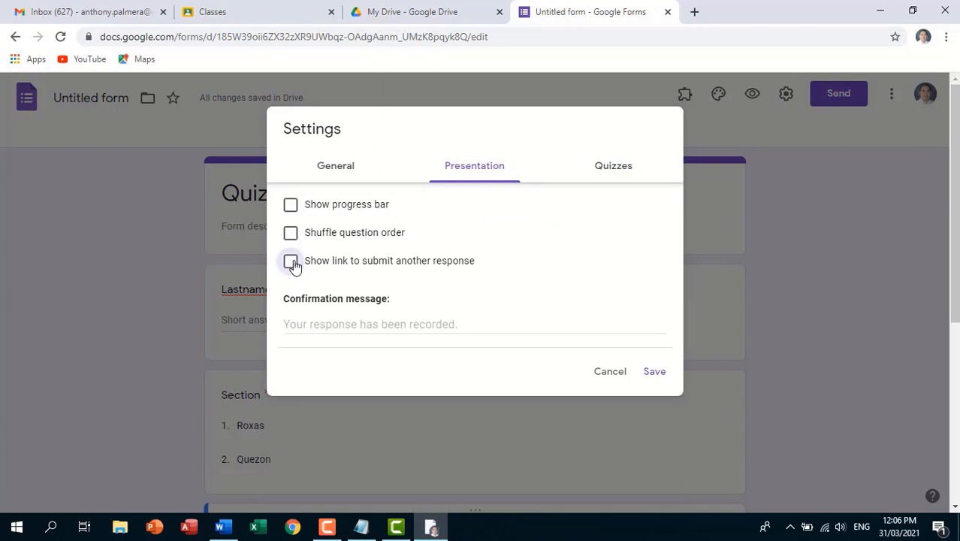
pyautogui.write('Thanks')
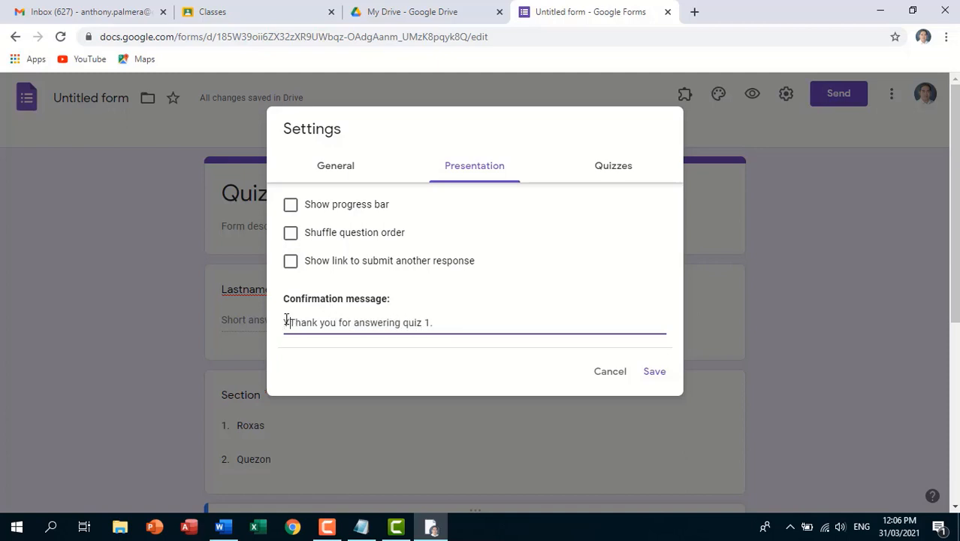
pyautogui.write('You are finished!')
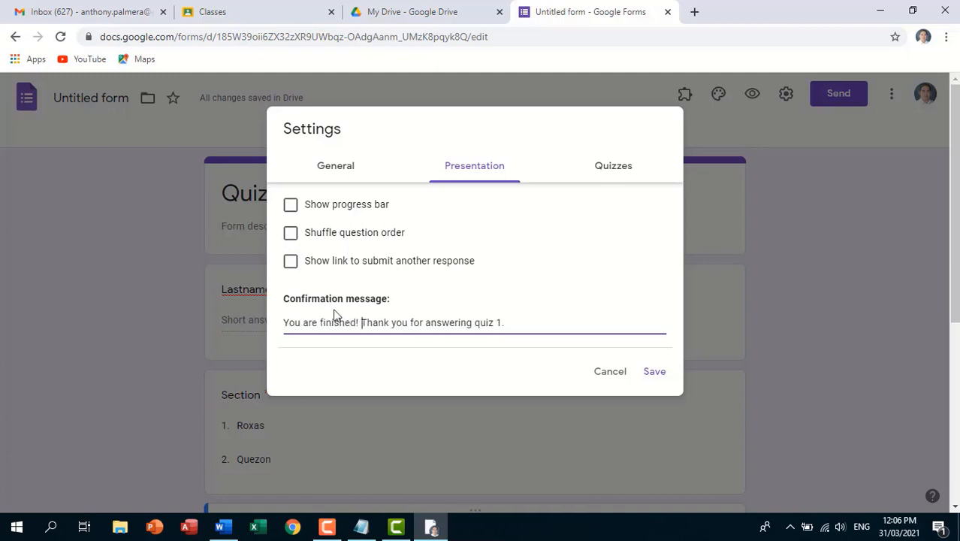
pyautogui.click(530, 323)
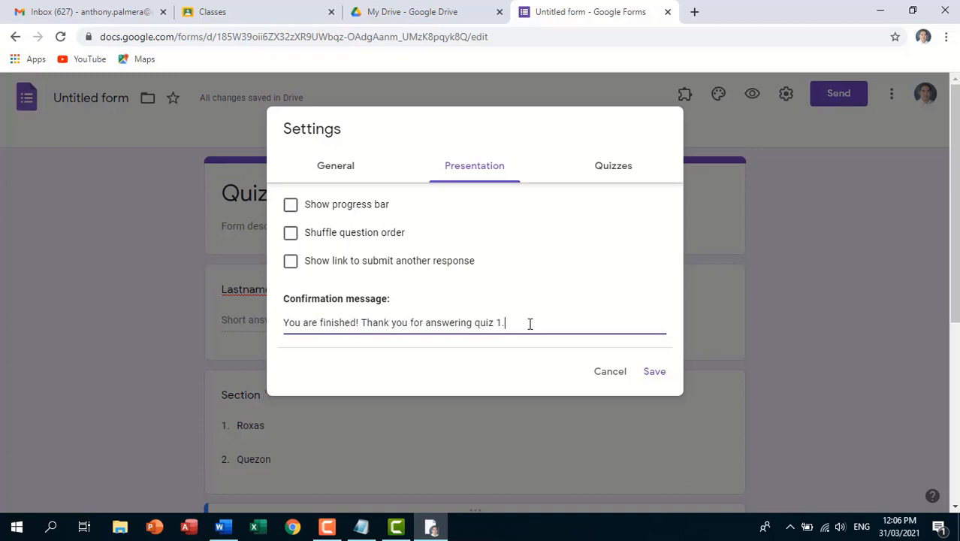
pyautogui.moveTo(375, 255)
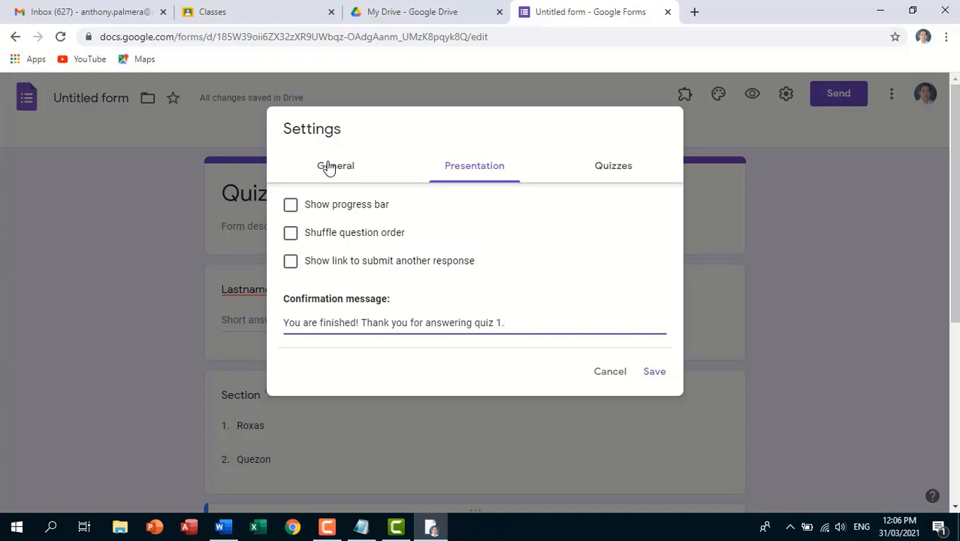
# Turn off the DepEd Caloocan sign-in restriction, limit to 1 response, and save settings.
pyautogui.click(335, 166)
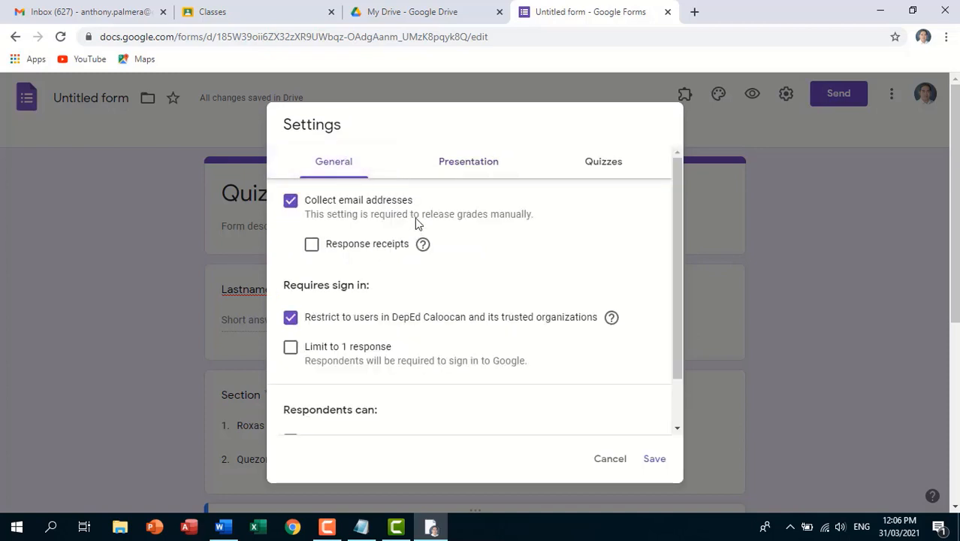
pyautogui.moveTo(339, 314)
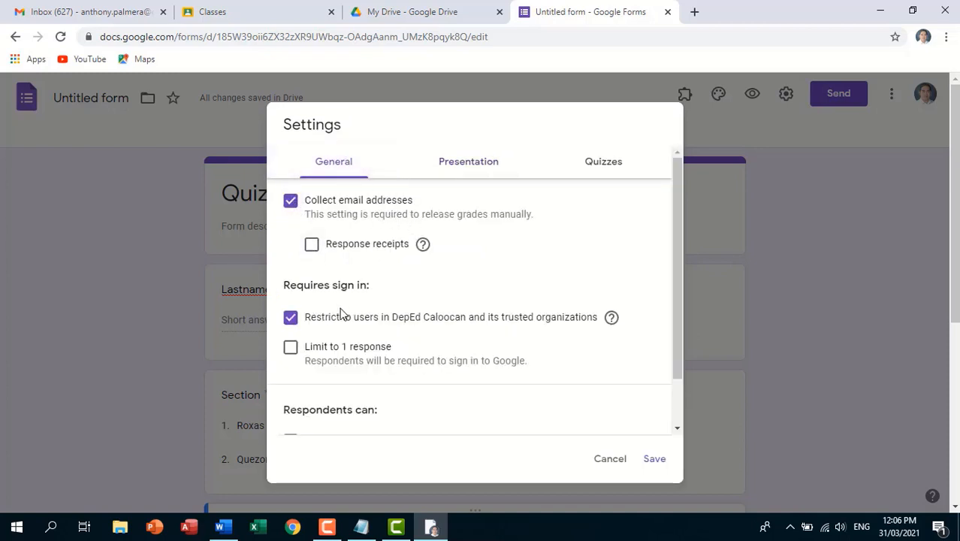
pyautogui.scroll(-3)
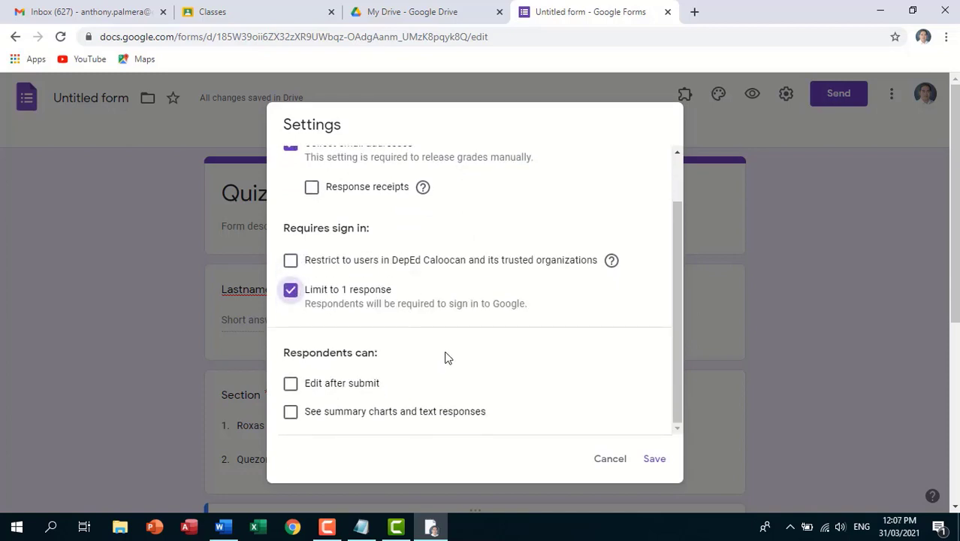
pyautogui.moveTo(423, 390)
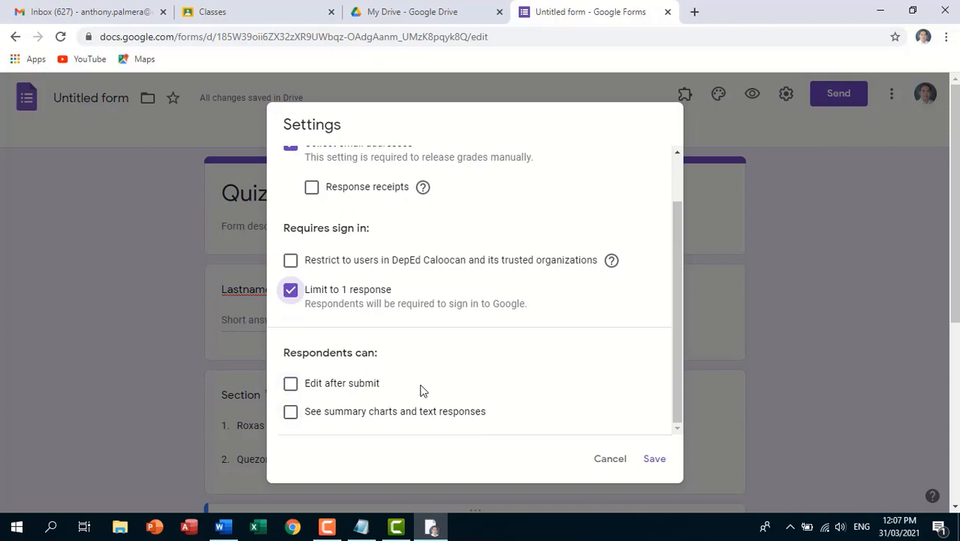
pyautogui.click(654, 458)
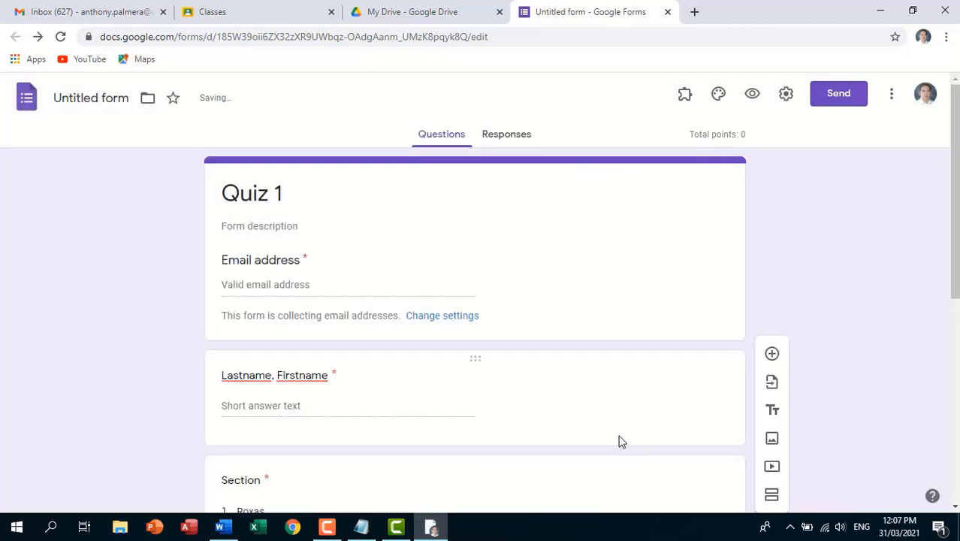
# Key Physical Hazard as the 1-point correct answer and make the ejected-parts question required.
pyautogui.scroll(-3)
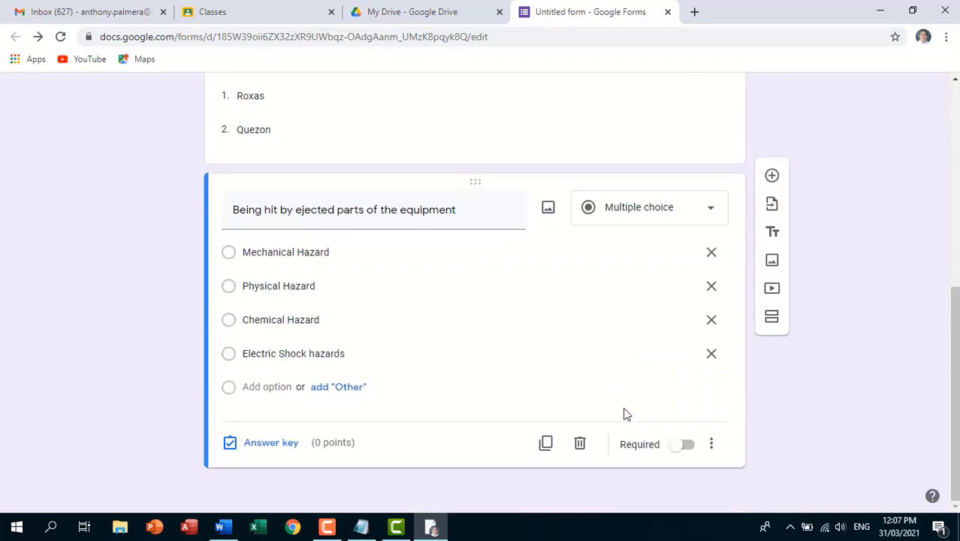
pyautogui.moveTo(270, 443)
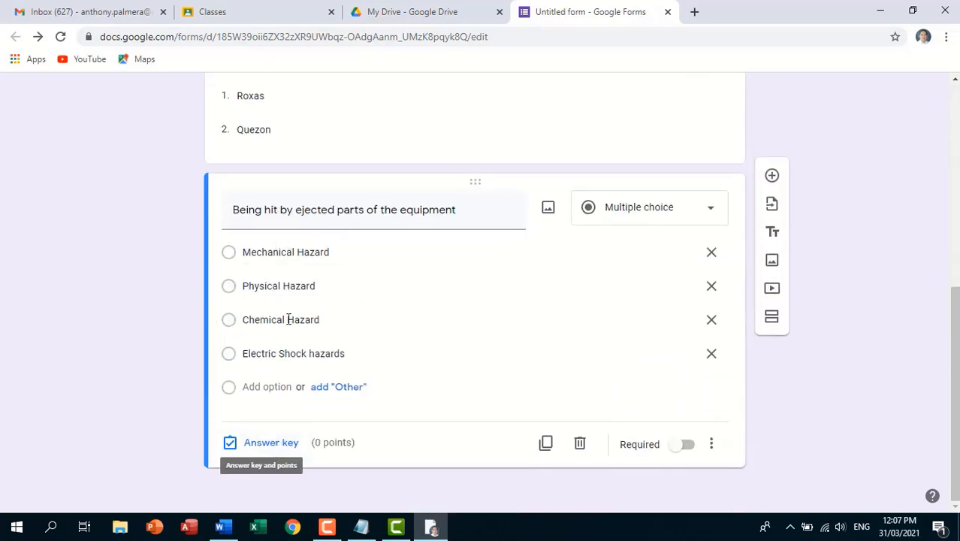
pyautogui.click(271, 442)
pyautogui.write('1')
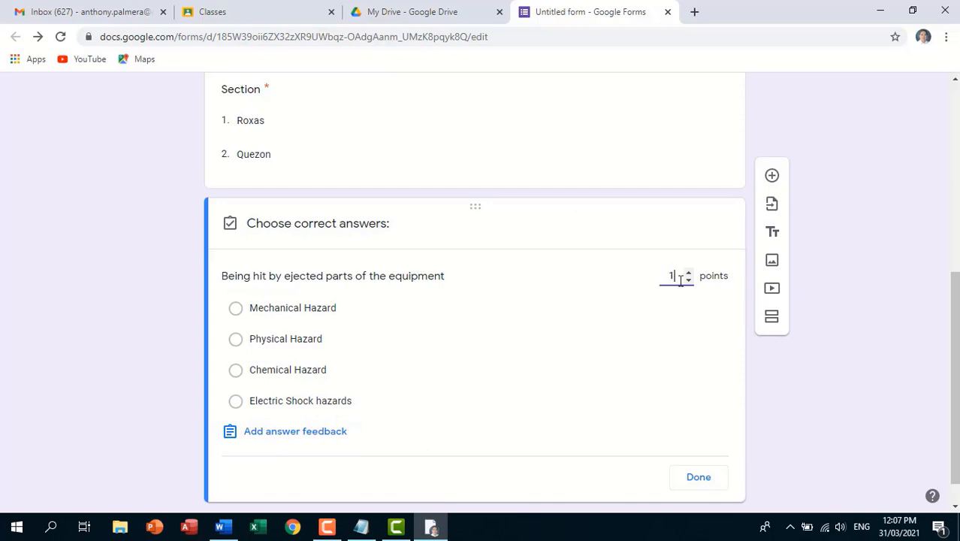
pyautogui.moveTo(343, 344)
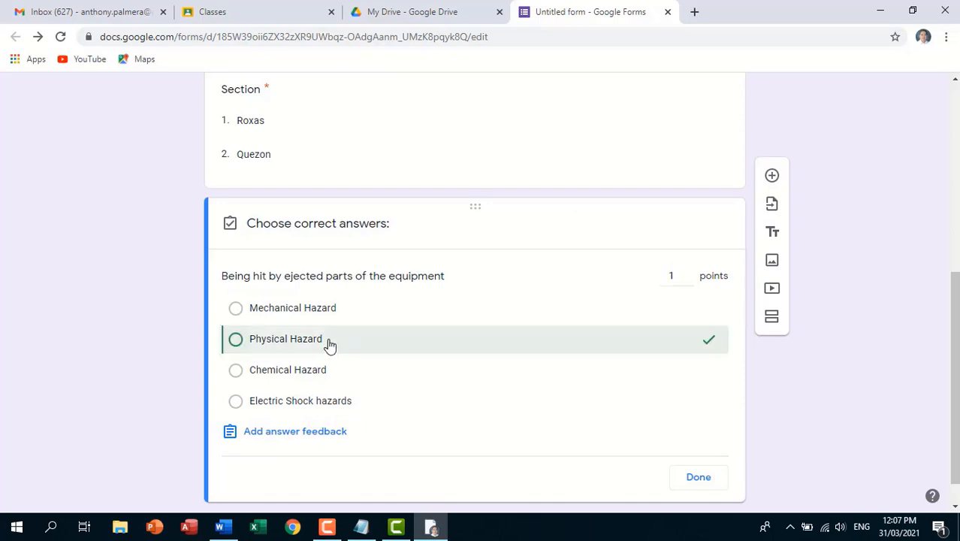
pyautogui.click(236, 338)
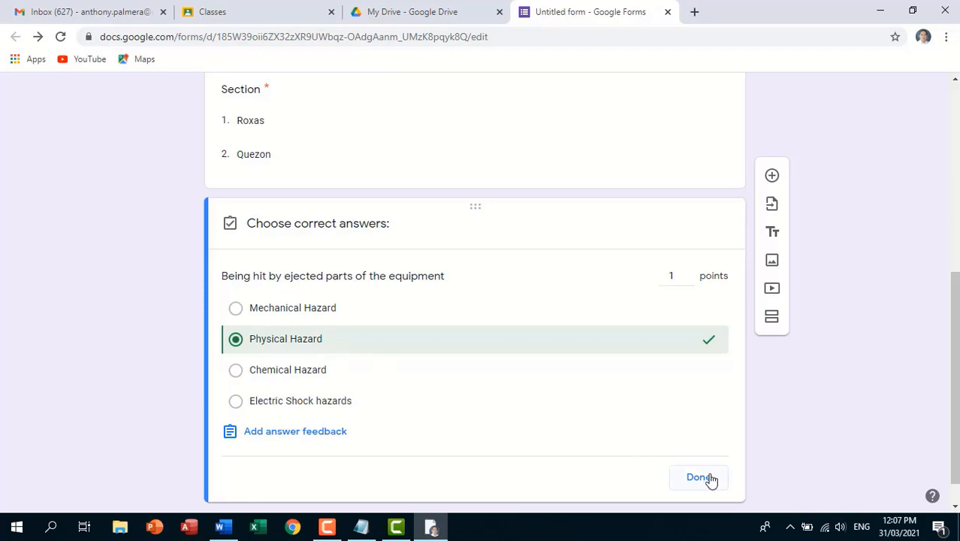
pyautogui.click(698, 477)
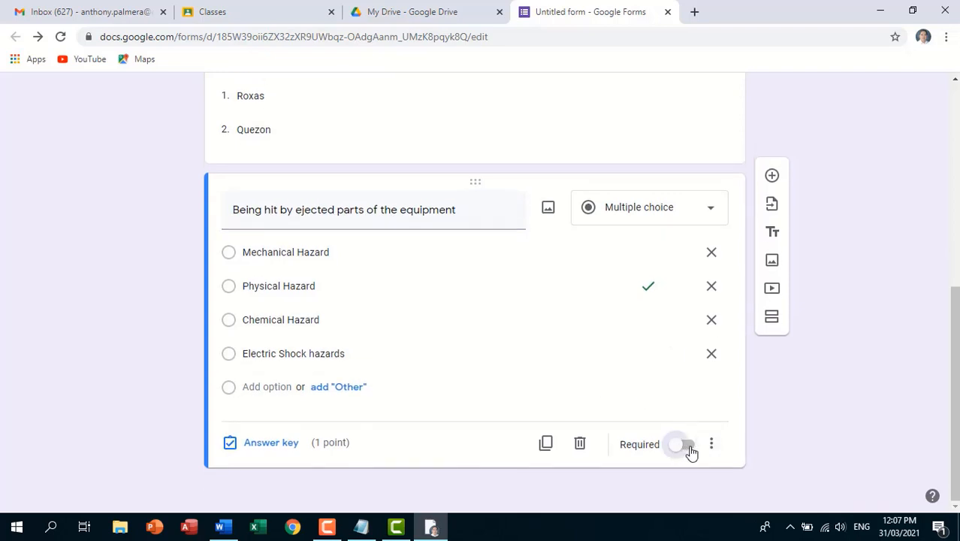
pyautogui.click(680, 444)
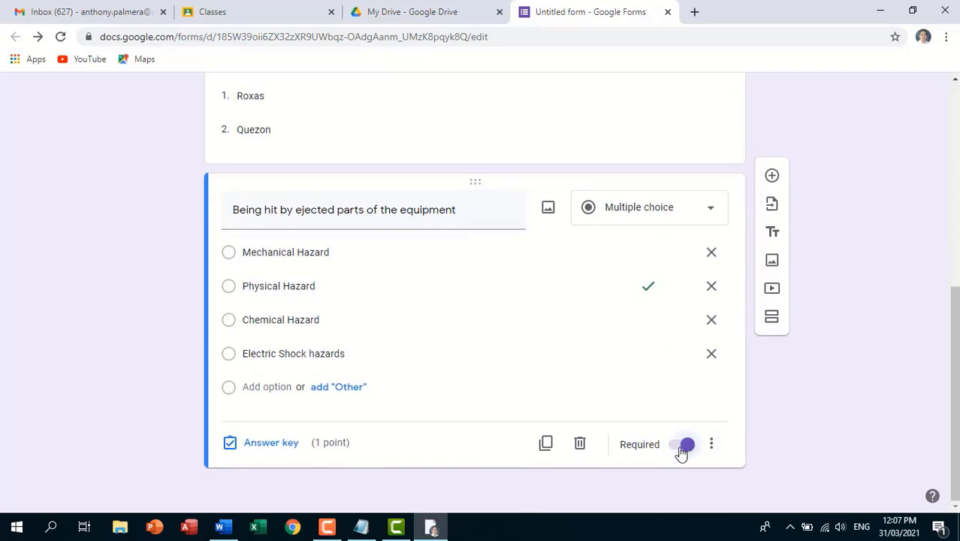
pyautogui.click(682, 444)
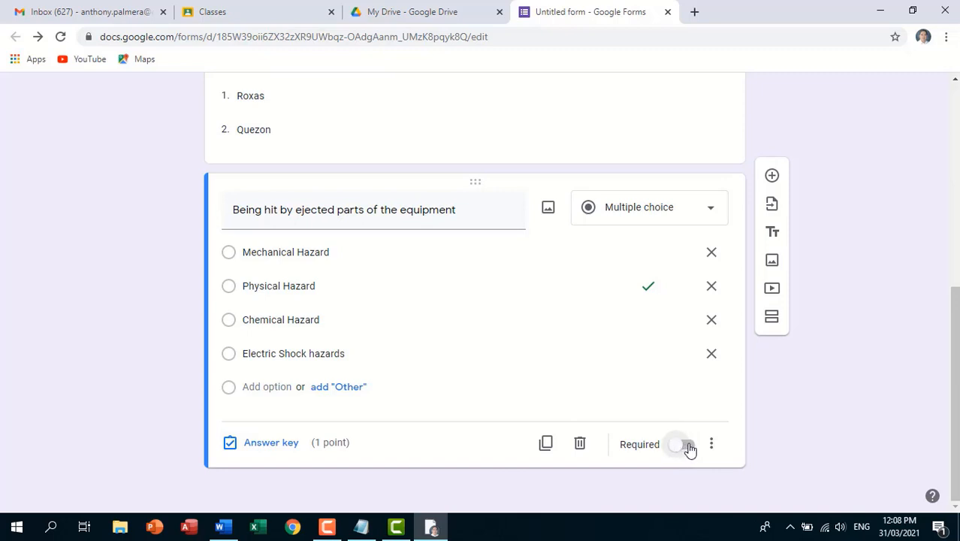
pyautogui.click(683, 444)
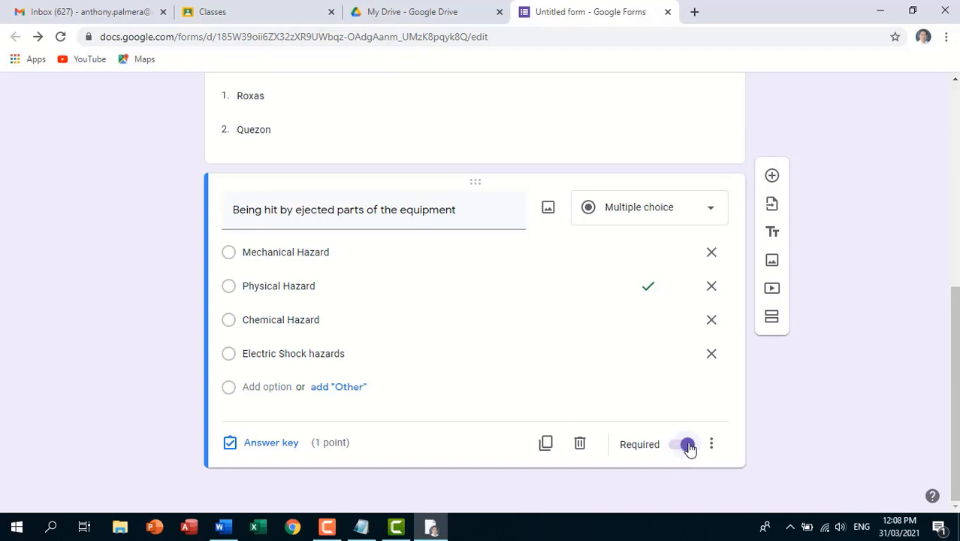
pyautogui.click(686, 444)
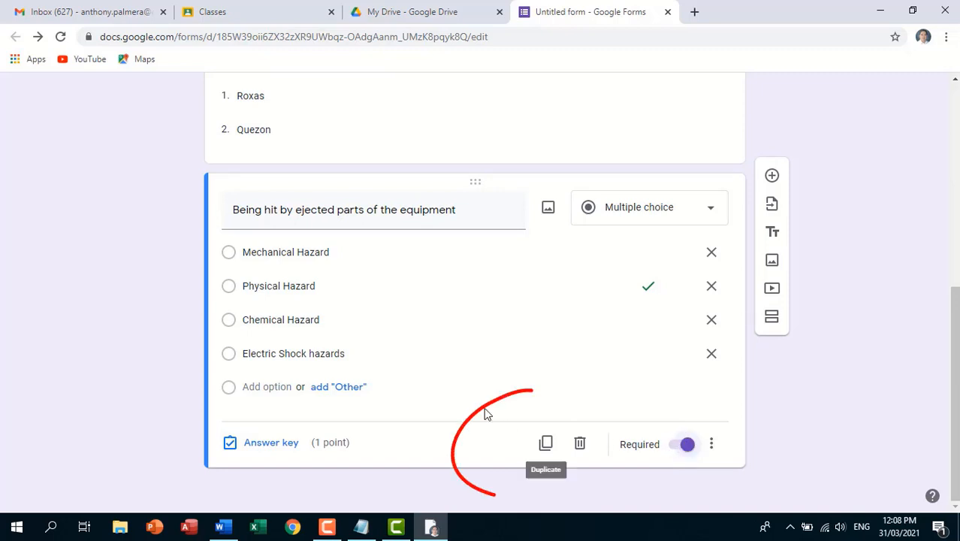
pyautogui.moveTo(463, 310)
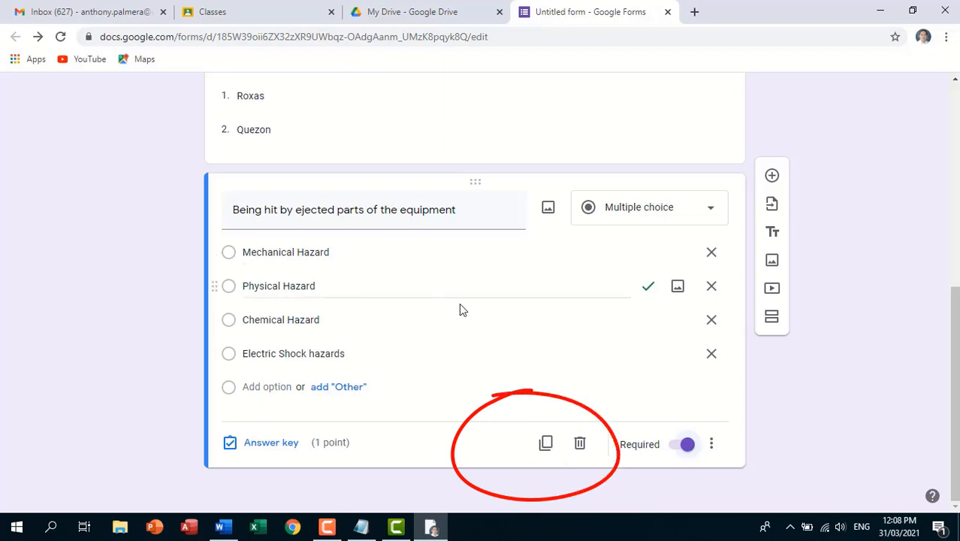
pyautogui.click(545, 443)
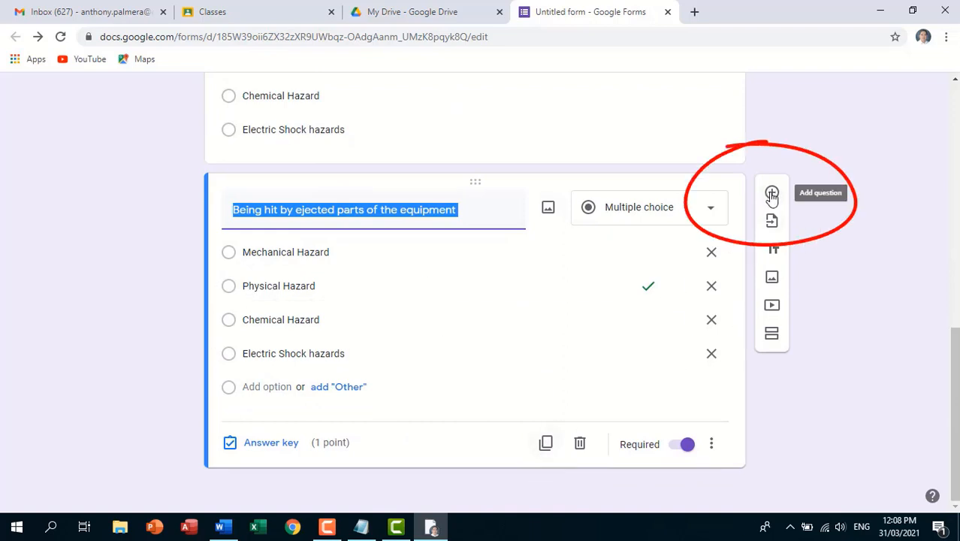
pyautogui.moveTo(355, 276)
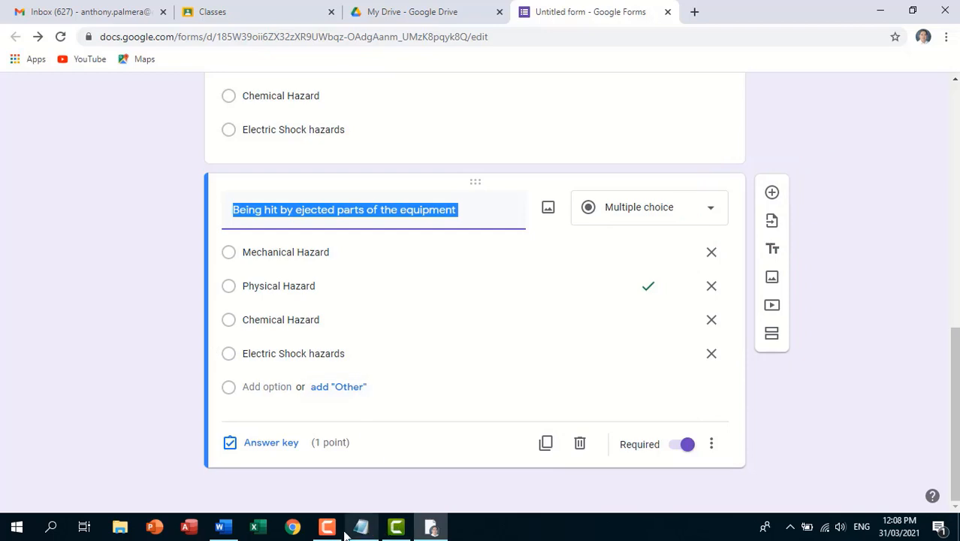
# Add the 'Keyboard cleaning agents.' question keyed to Chemical Hazard, then duplicate it.
pyautogui.click(221, 526)
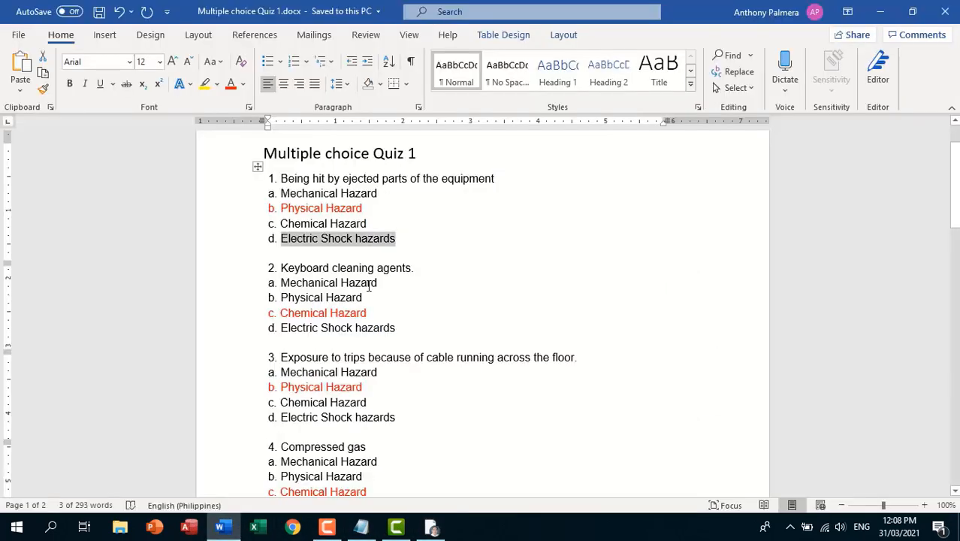
pyautogui.moveTo(386, 272)
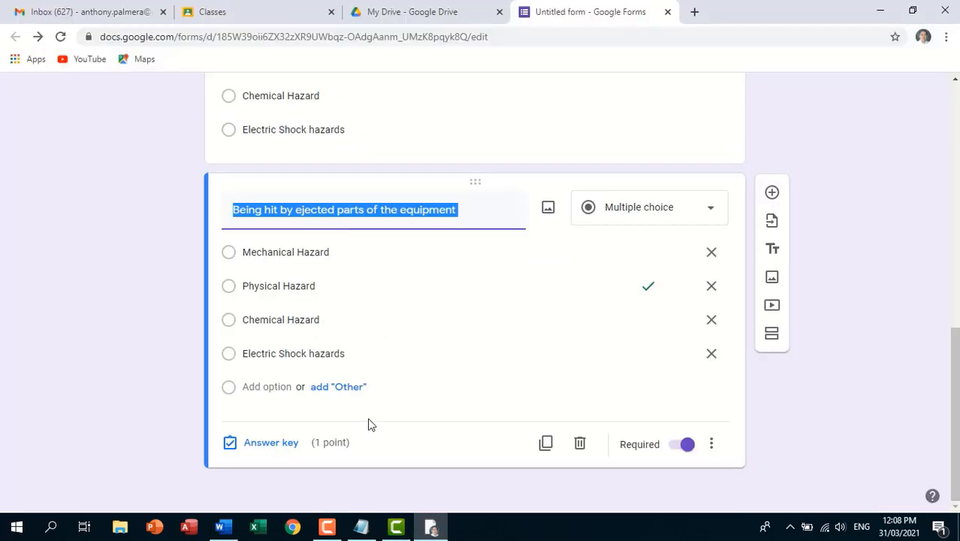
pyautogui.write('Keyboard cleaning agents.')
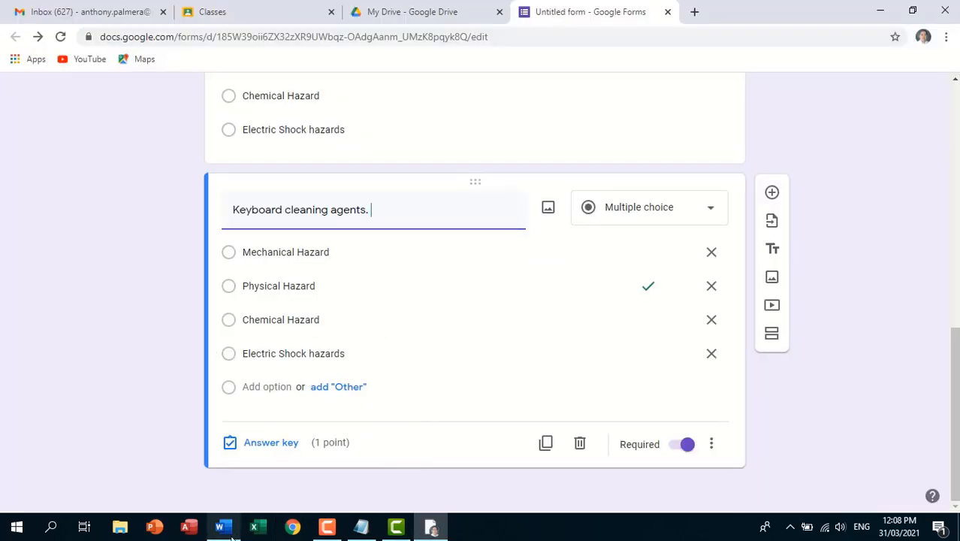
pyautogui.click(223, 526)
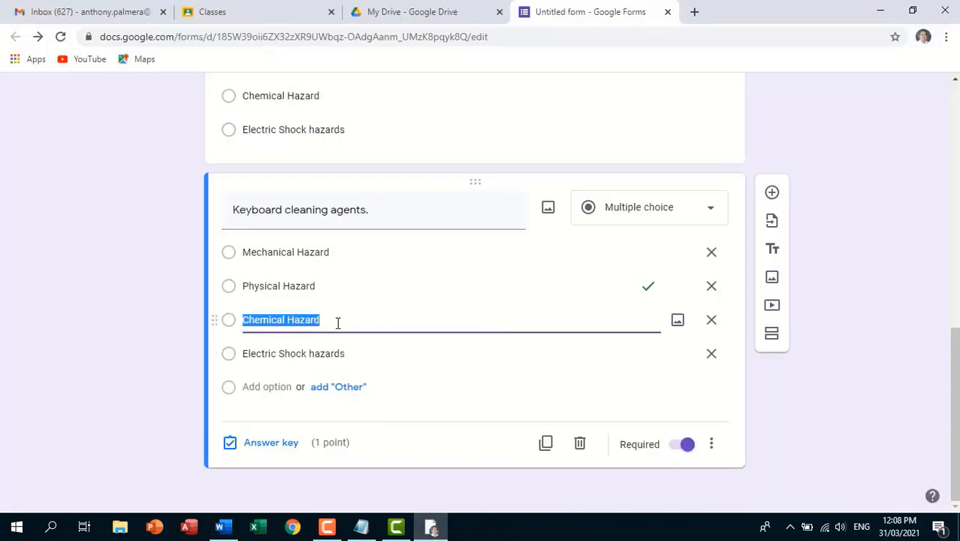
pyautogui.click(270, 442)
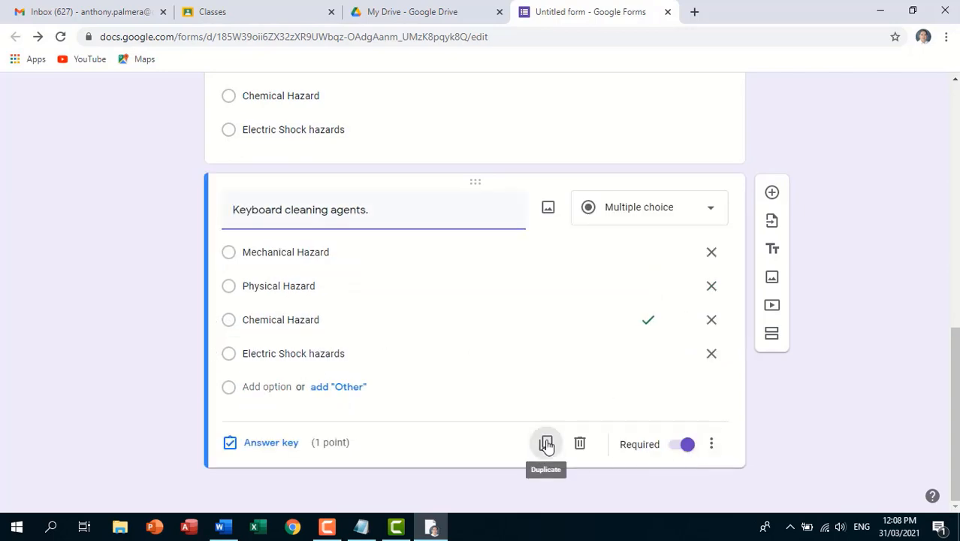
# Turn the duplicate into the cable-tripping question keyed to Physical Hazard.
pyautogui.scroll(-3)
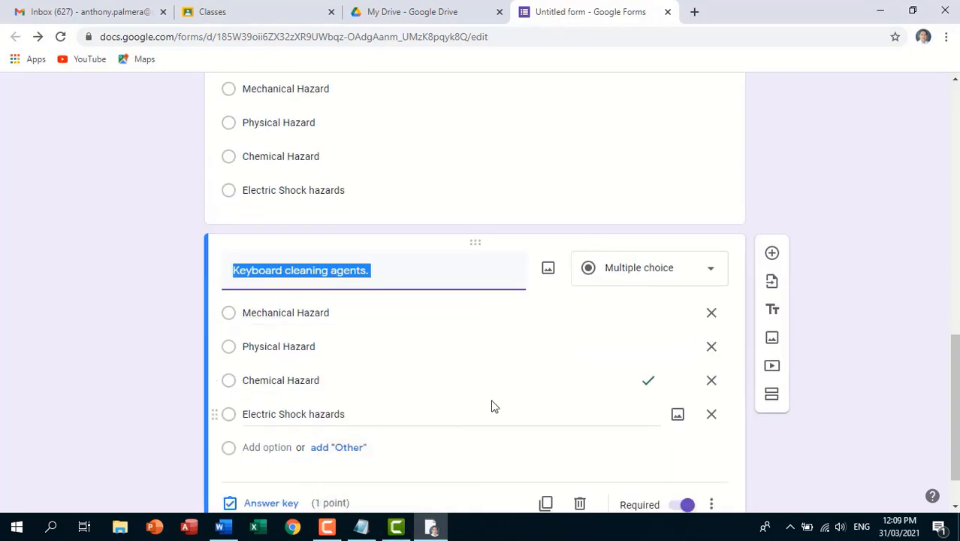
pyautogui.click(222, 526)
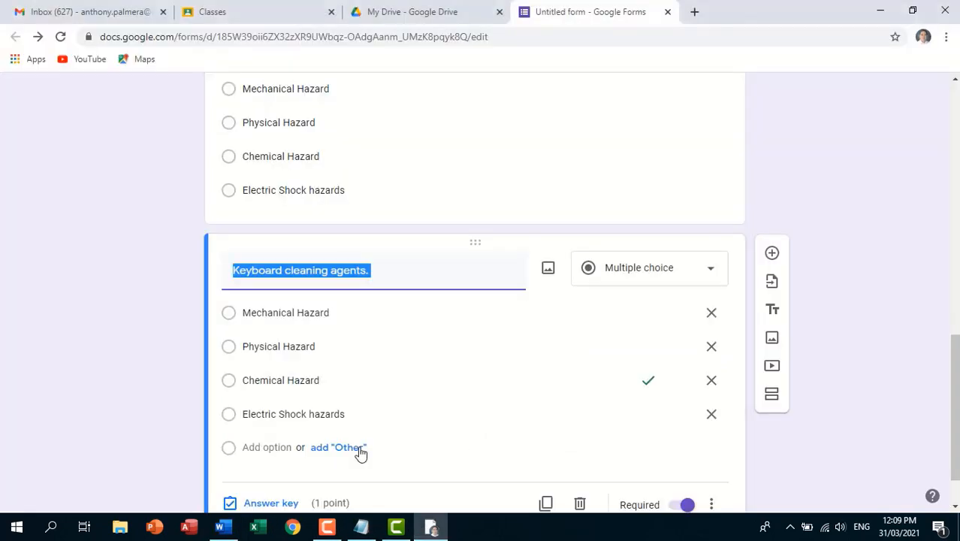
pyautogui.click(222, 526)
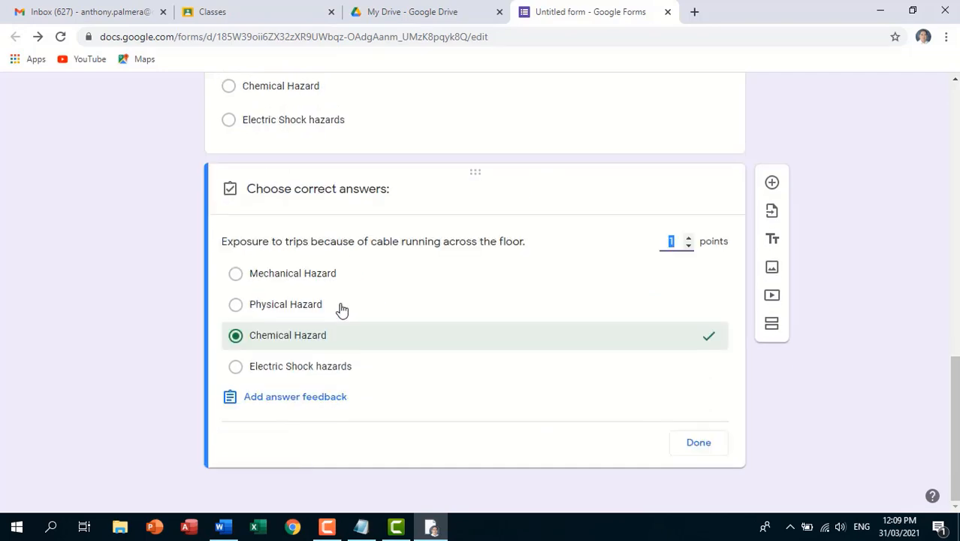
pyautogui.click(698, 442)
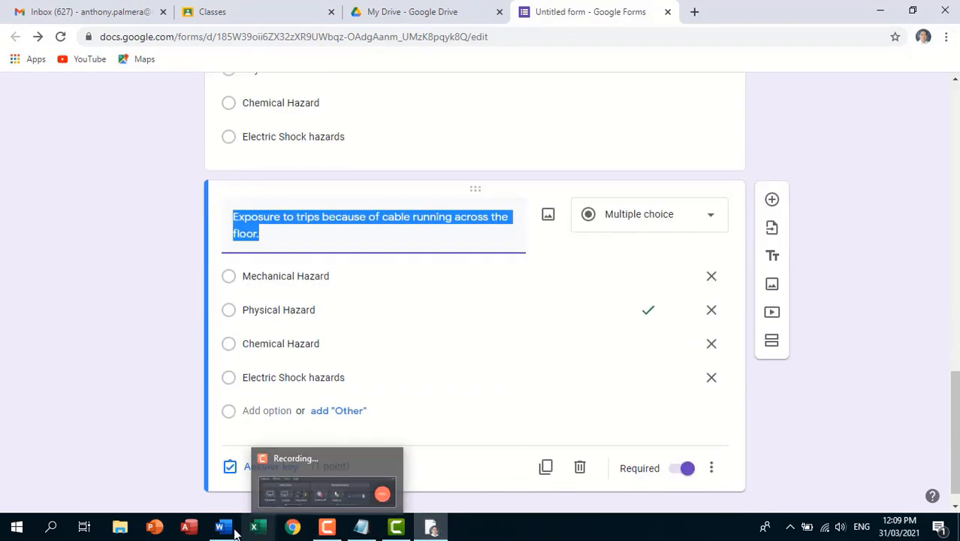
pyautogui.click(222, 526)
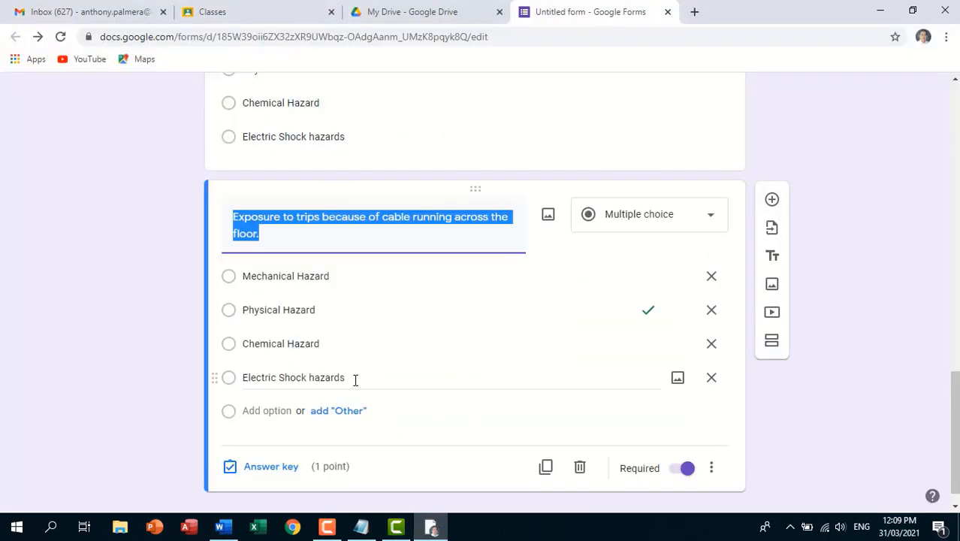
# Add the 'Compressed gas' question keyed to Chemical Hazard, then duplicate it.
pyautogui.write('Compressed gas')
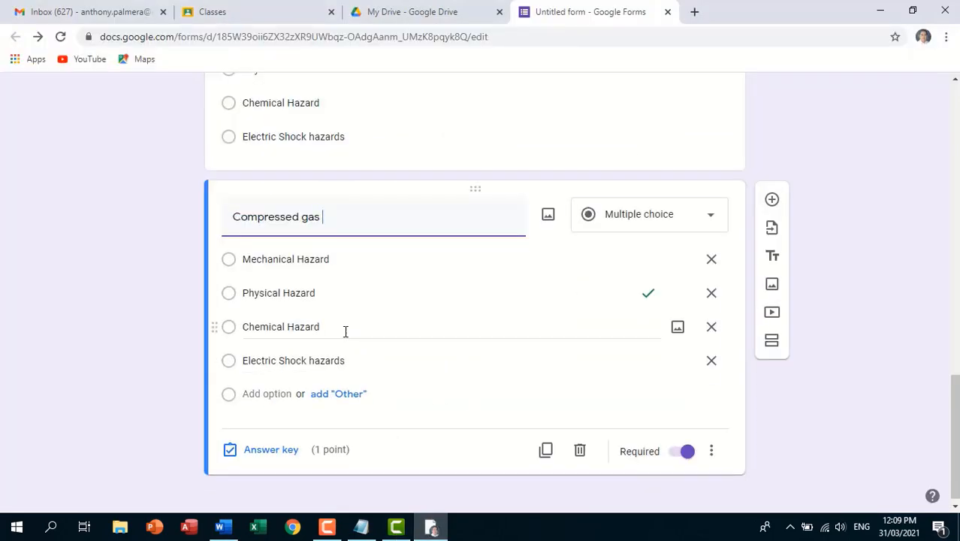
pyautogui.click(271, 450)
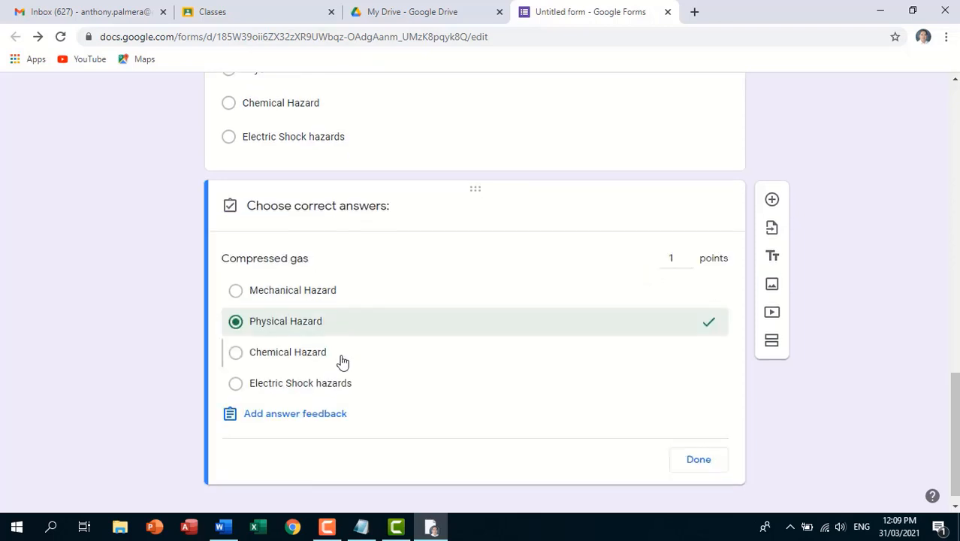
pyautogui.click(698, 459)
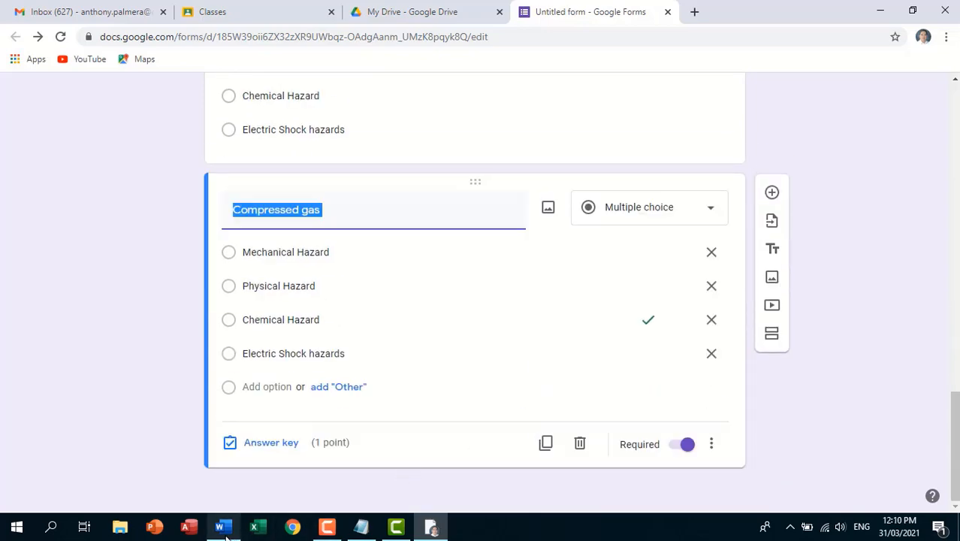
pyautogui.click(223, 526)
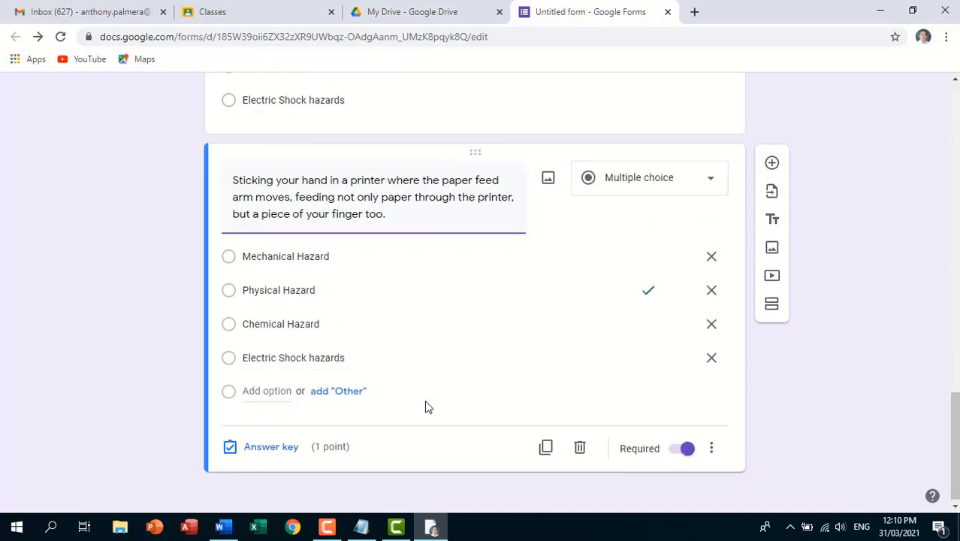
# Add the jewelry question keyed to Electric Shock and the ladders question keyed to Mechanical Hazard.
pyautogui.click(223, 526)
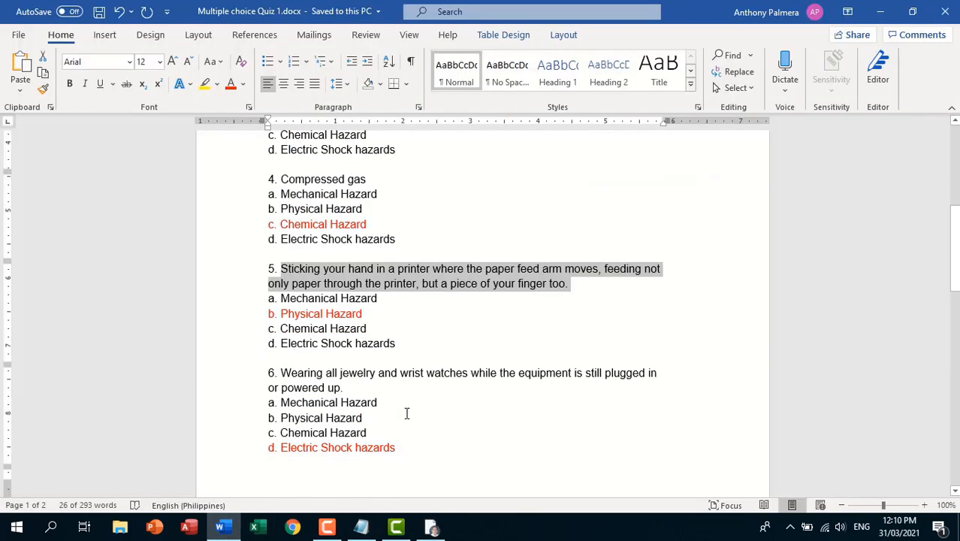
pyautogui.scroll(-3)
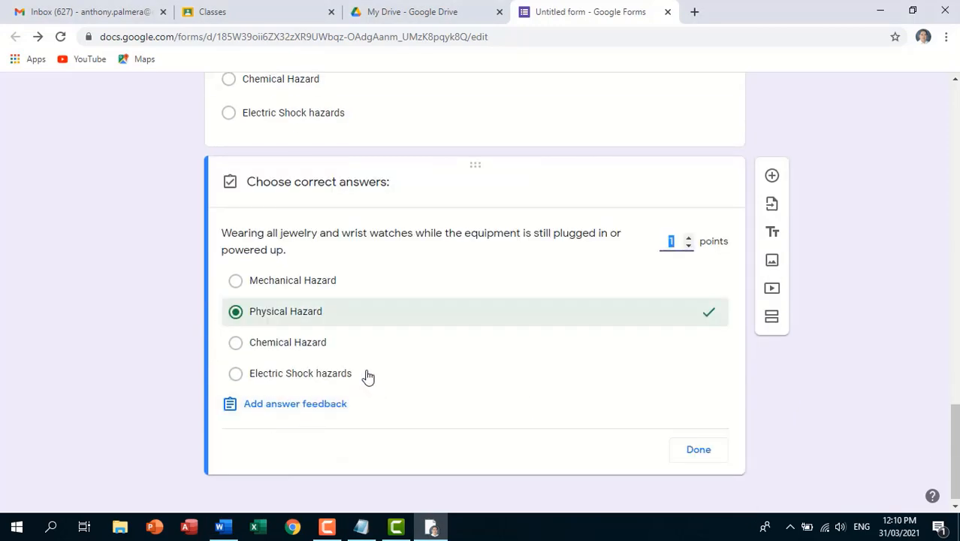
pyautogui.click(697, 449)
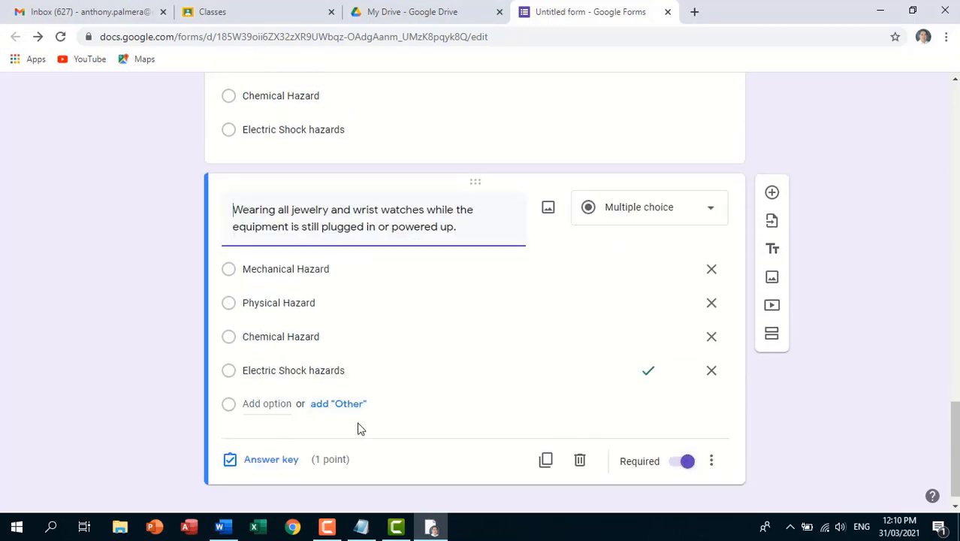
pyautogui.click(223, 526)
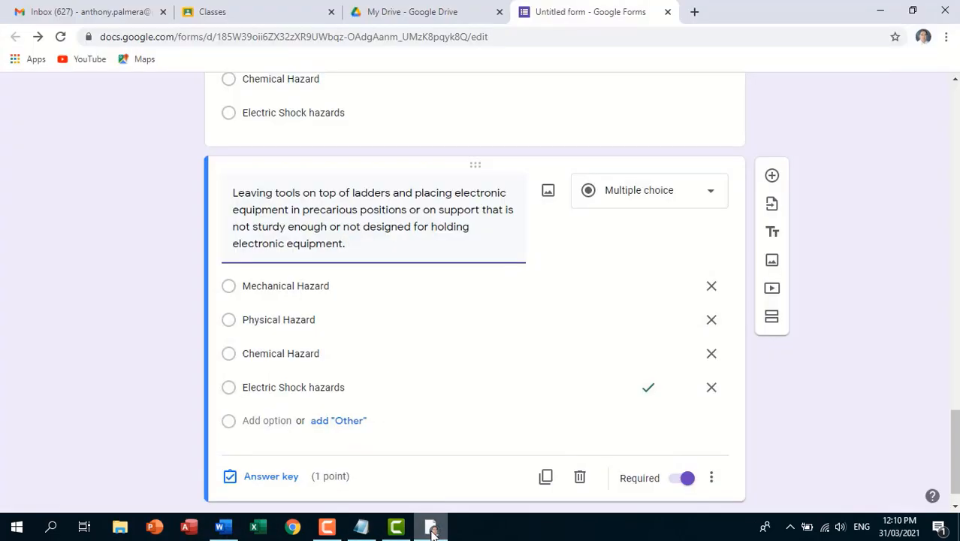
pyautogui.click(271, 475)
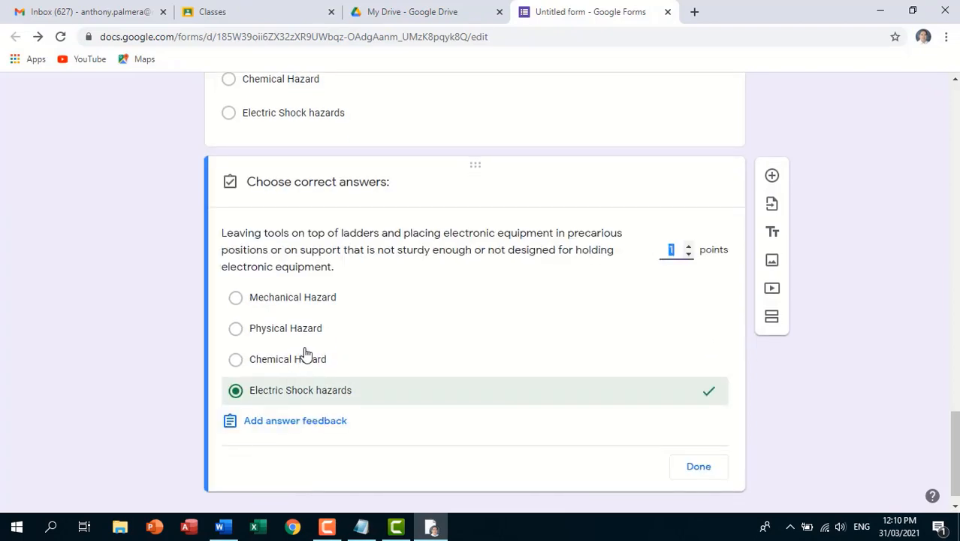
pyautogui.click(698, 466)
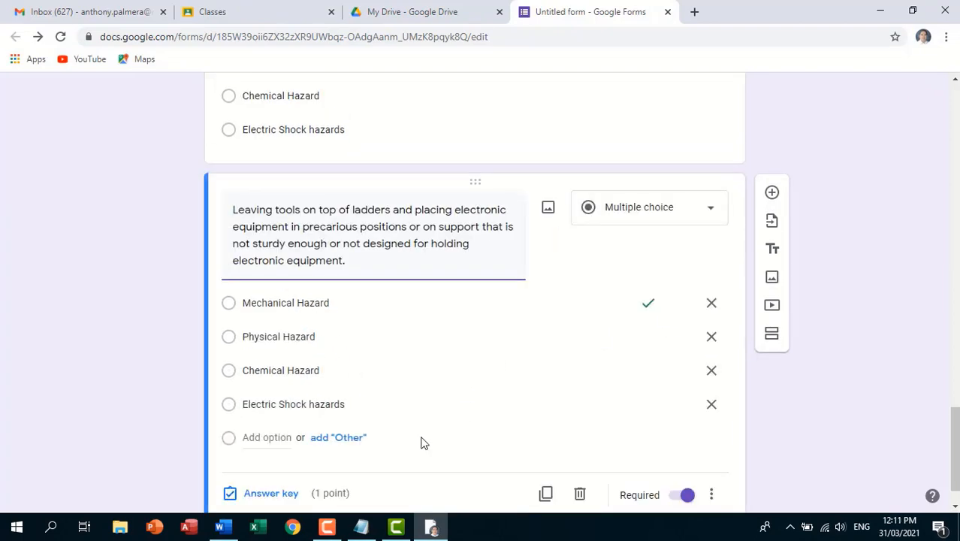
pyautogui.click(221, 526)
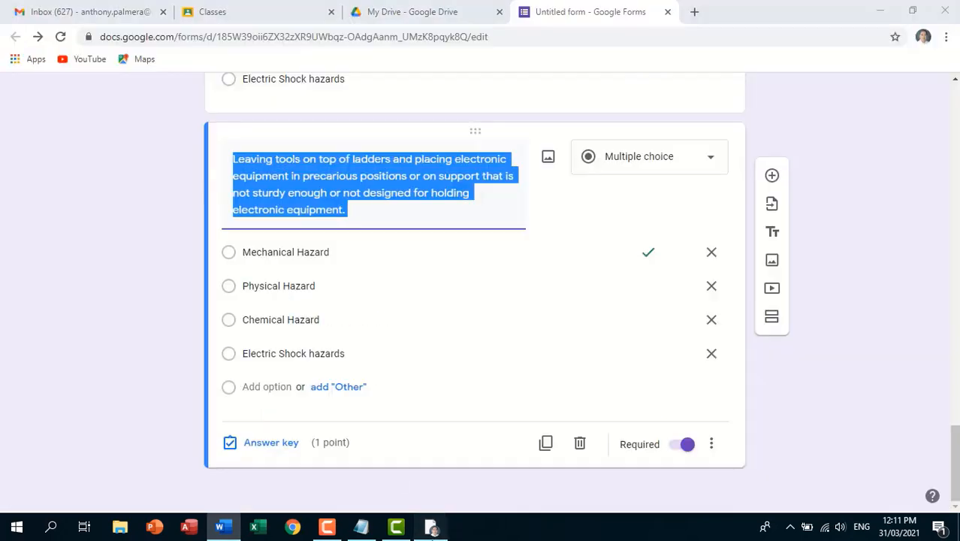
# Add the rubber gloves, inkjet cartridges and razor-sharp chassis questions, chassis keyed to Physical Hazard.
pyautogui.click(270, 442)
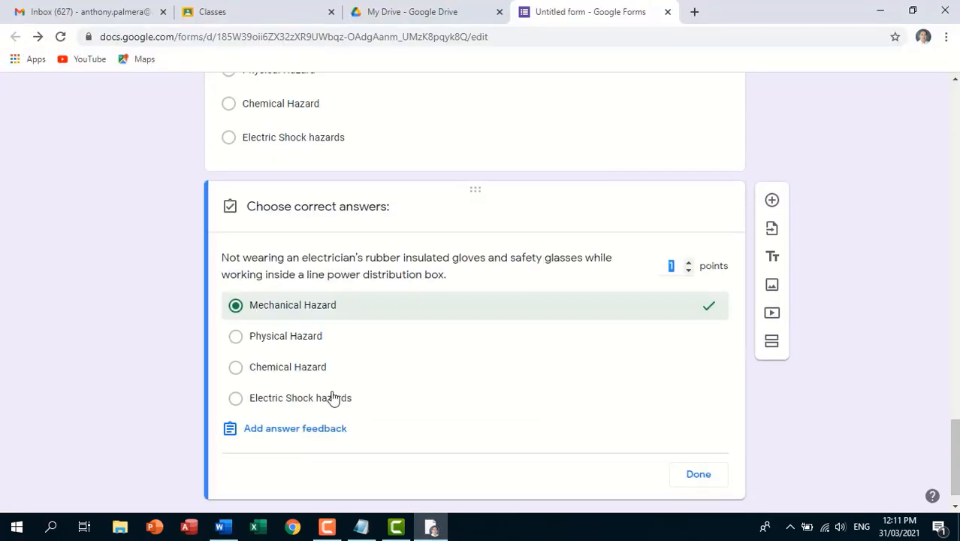
pyautogui.click(697, 474)
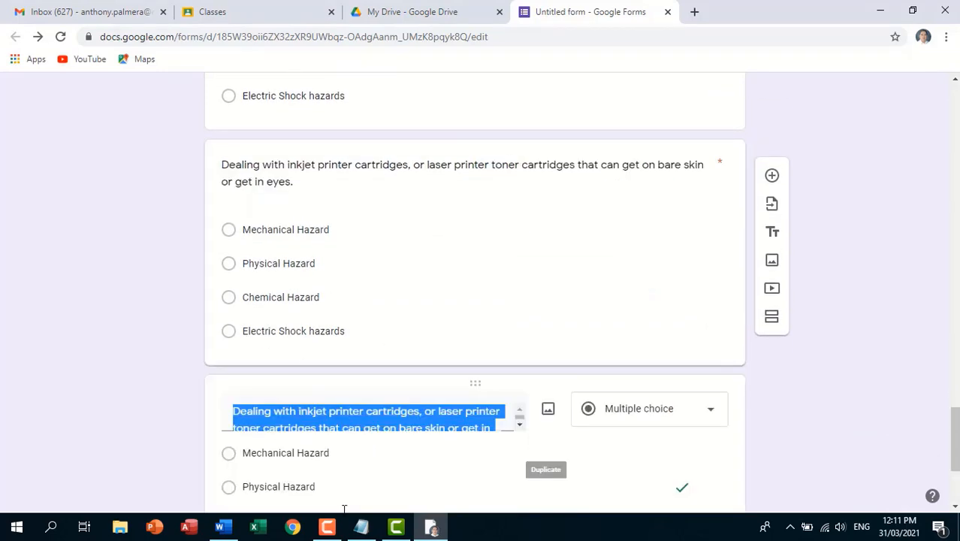
pyautogui.click(431, 525)
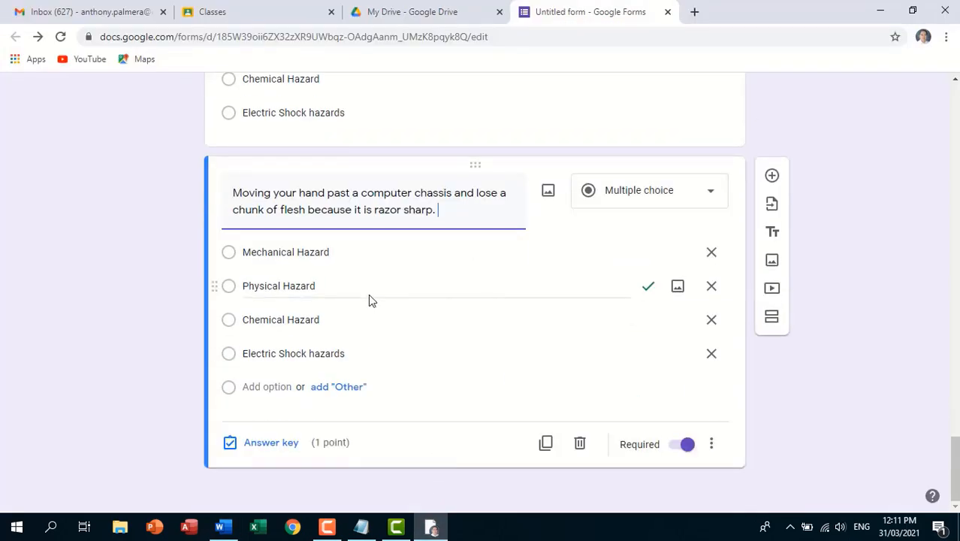
pyautogui.click(270, 442)
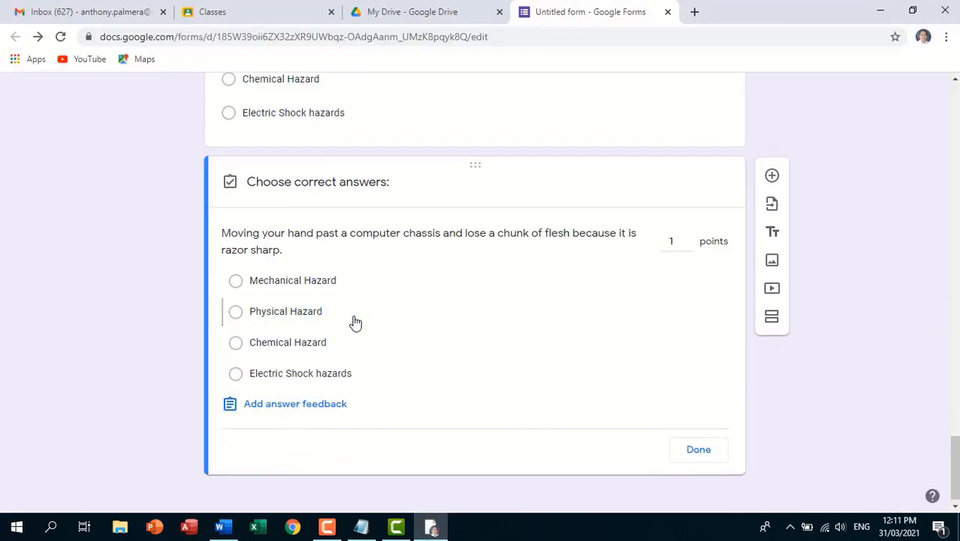
pyautogui.click(235, 280)
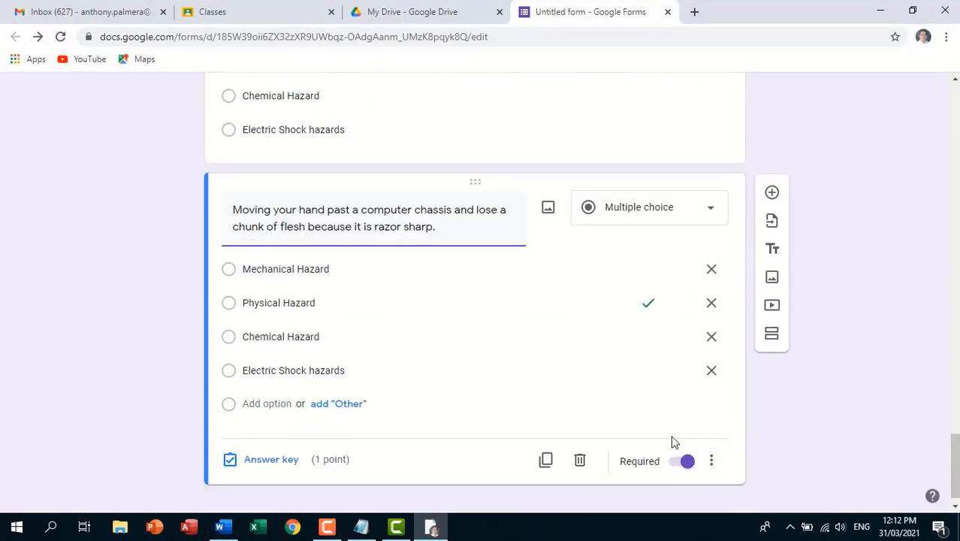
# View the chassis question's extra options, then scroll back to the Quiz 1 title and 10-point total.
pyautogui.click(711, 460)
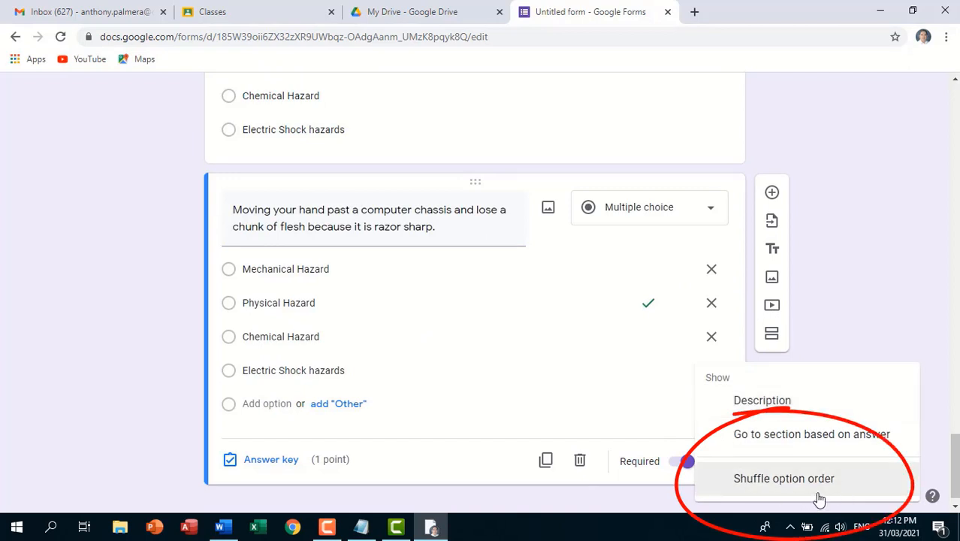
pyautogui.moveTo(894, 339)
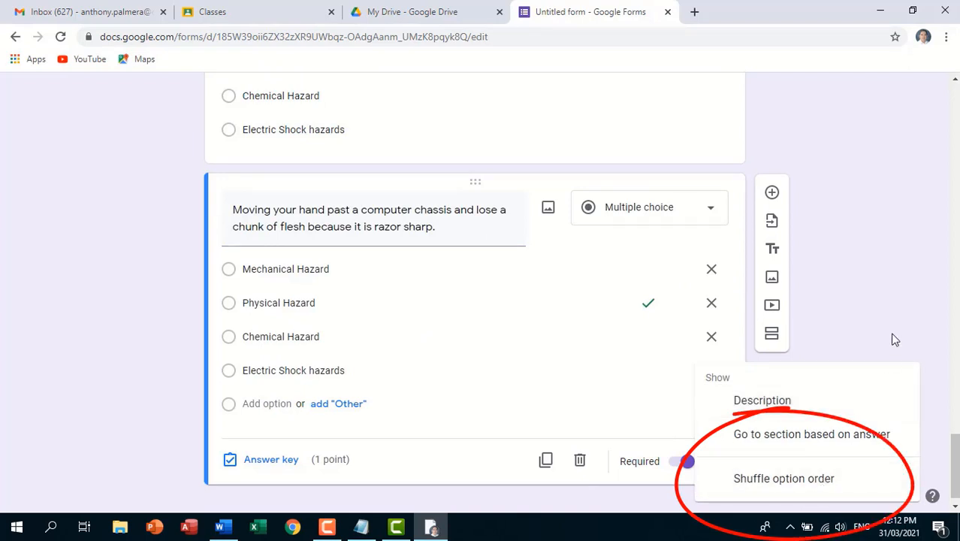
pyautogui.moveTo(915, 311)
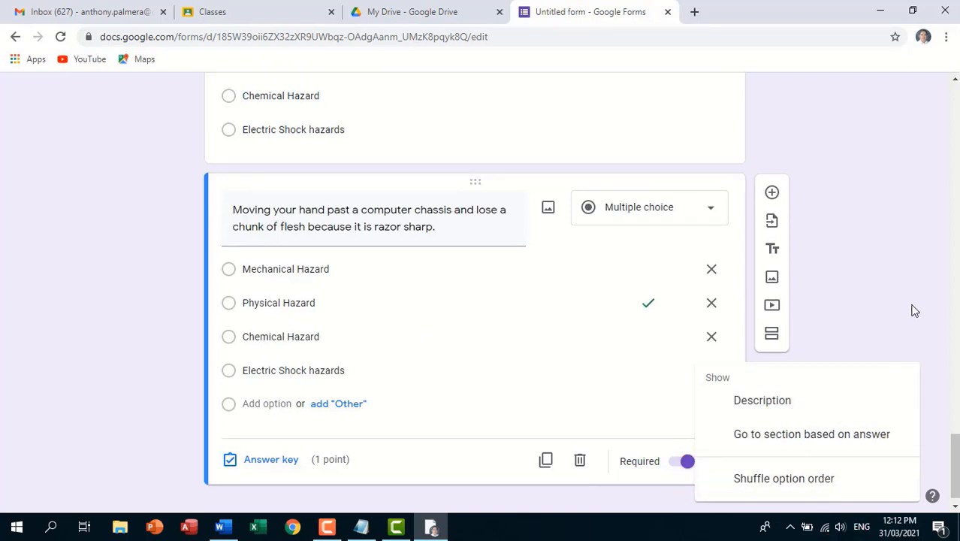
pyautogui.scroll(-3)
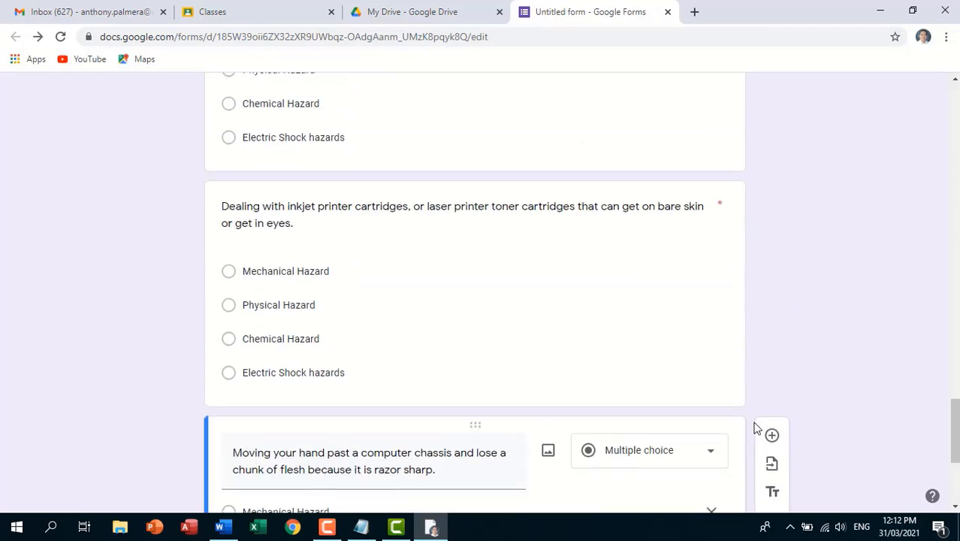
pyautogui.scroll(-3)
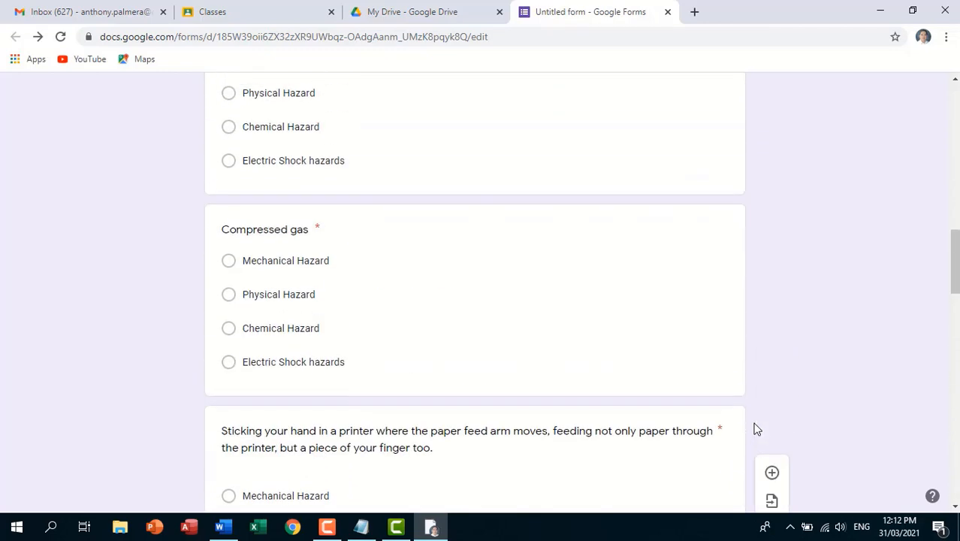
pyautogui.scroll(3)
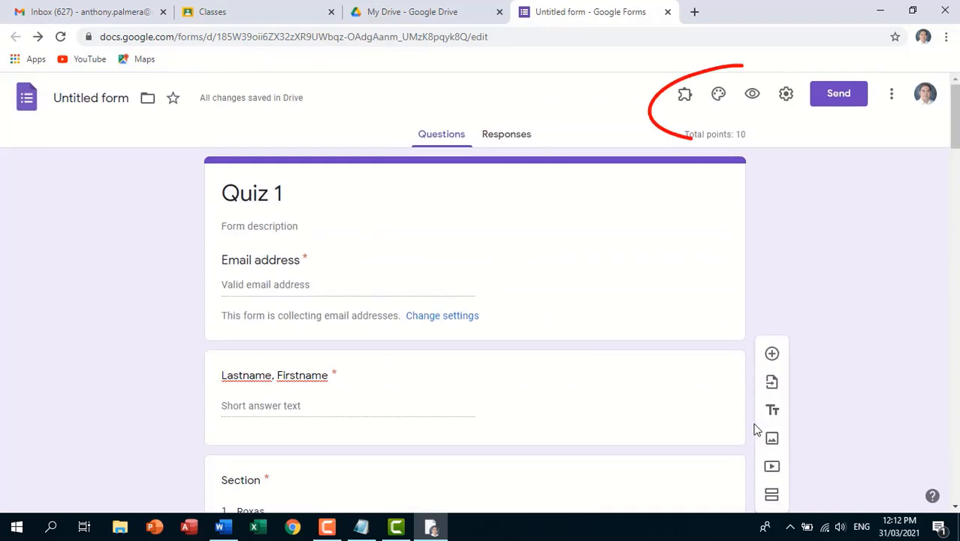
pyautogui.moveTo(752, 93)
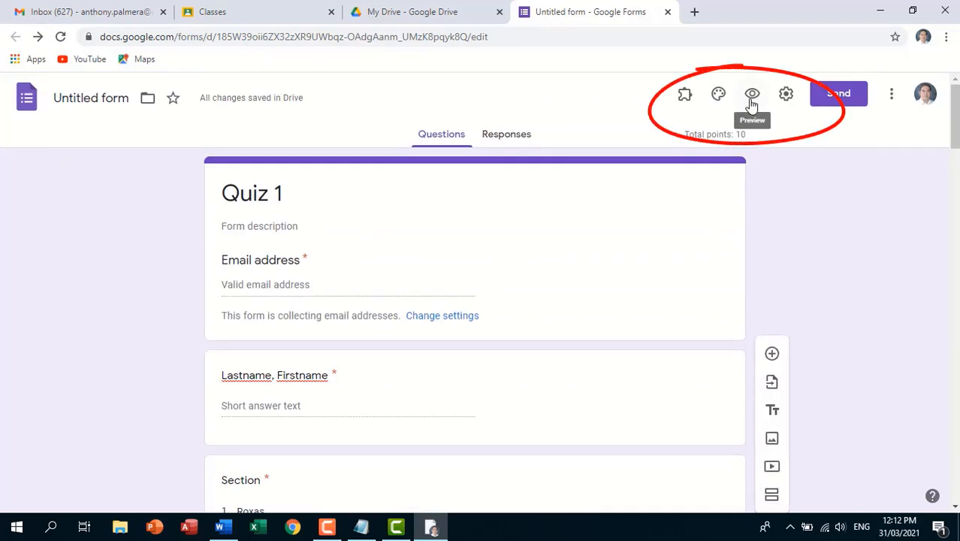
# Preview the Quiz 1 form, scroll through its questions, and copy its web address.
pyautogui.click(752, 93)
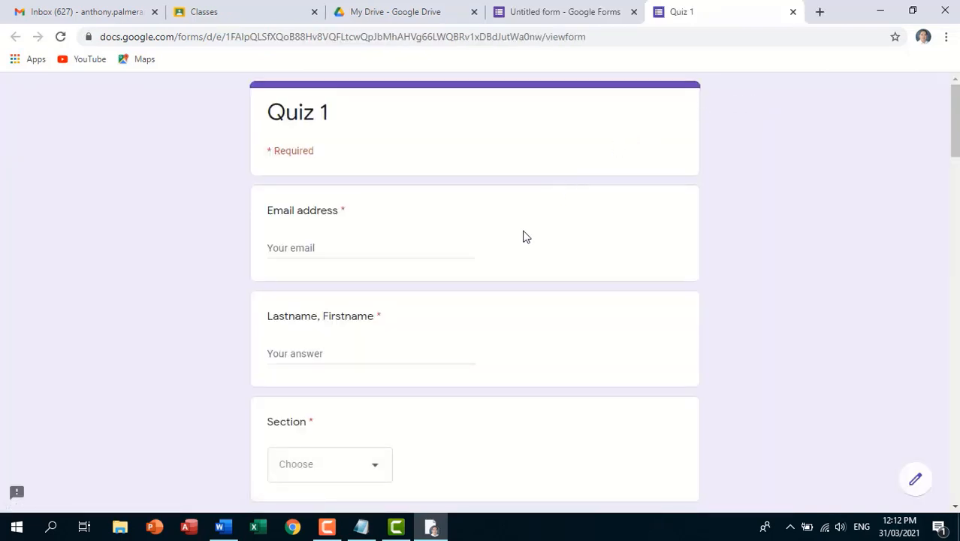
pyautogui.moveTo(516, 274)
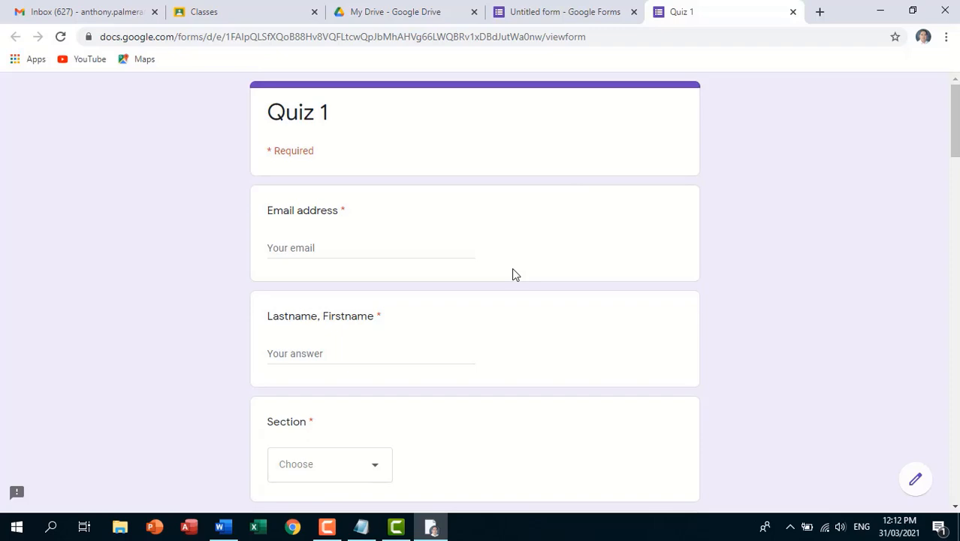
pyautogui.scroll(-3)
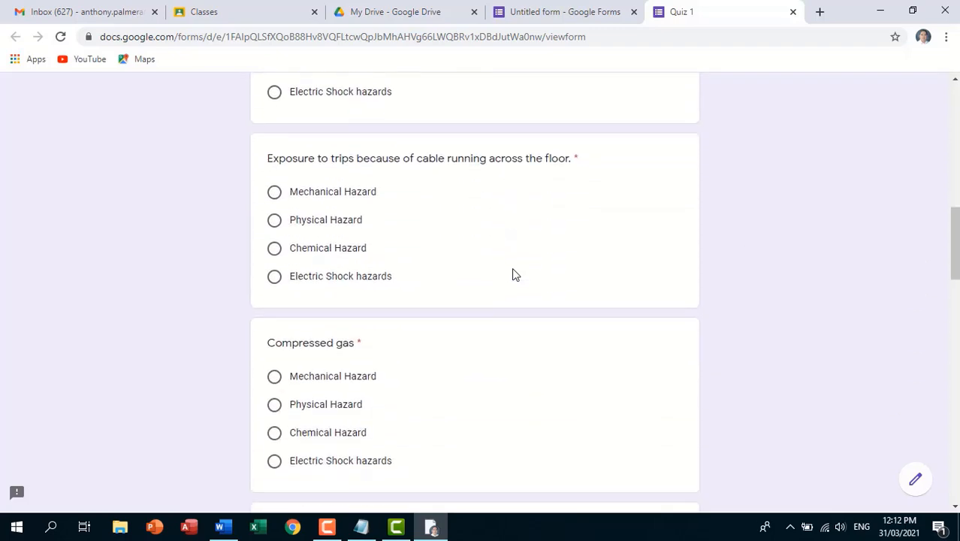
pyautogui.scroll(-3)
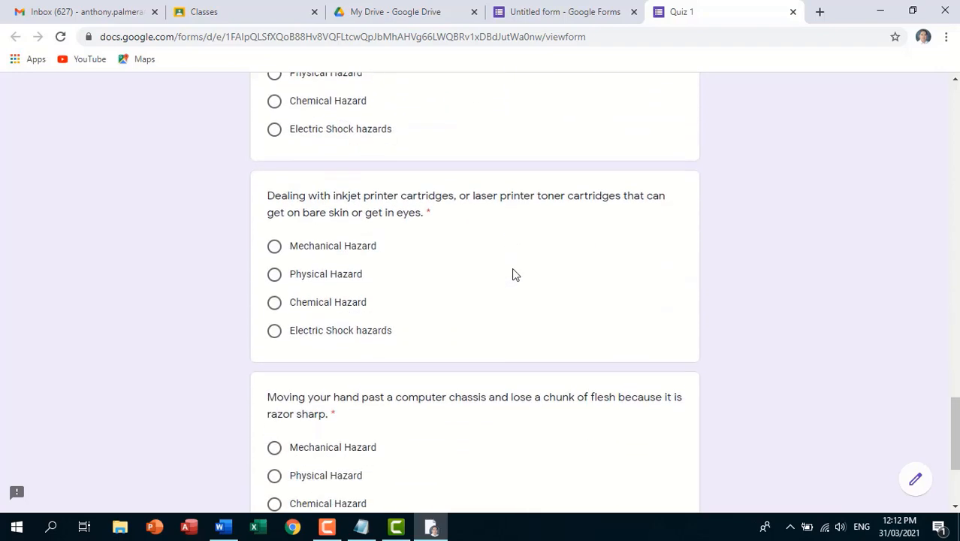
pyautogui.scroll(-3)
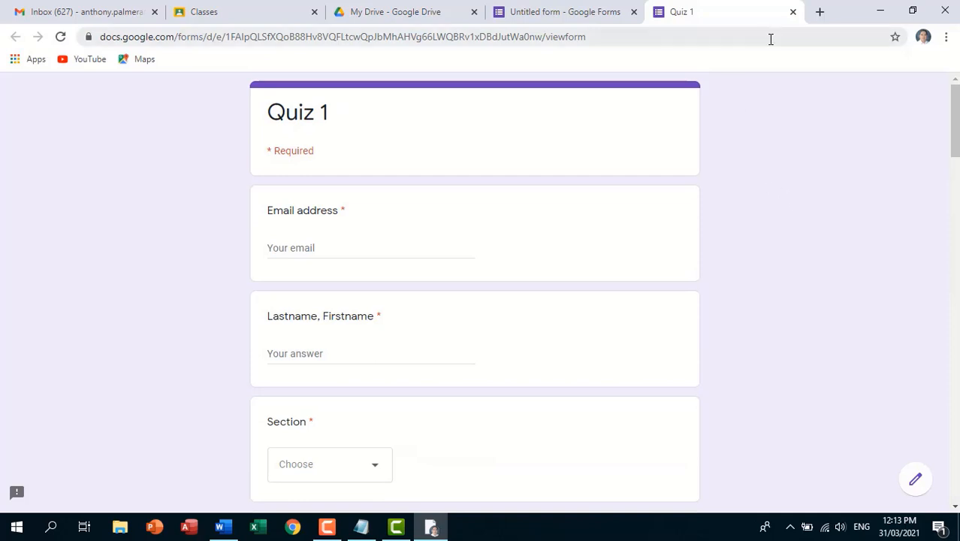
pyautogui.rightClick(518, 36)
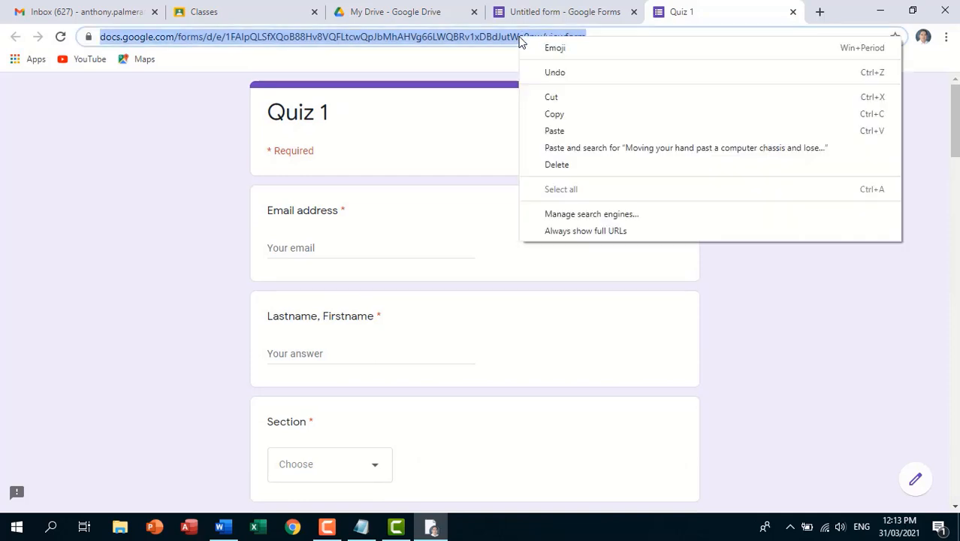
pyautogui.moveTo(554, 114)
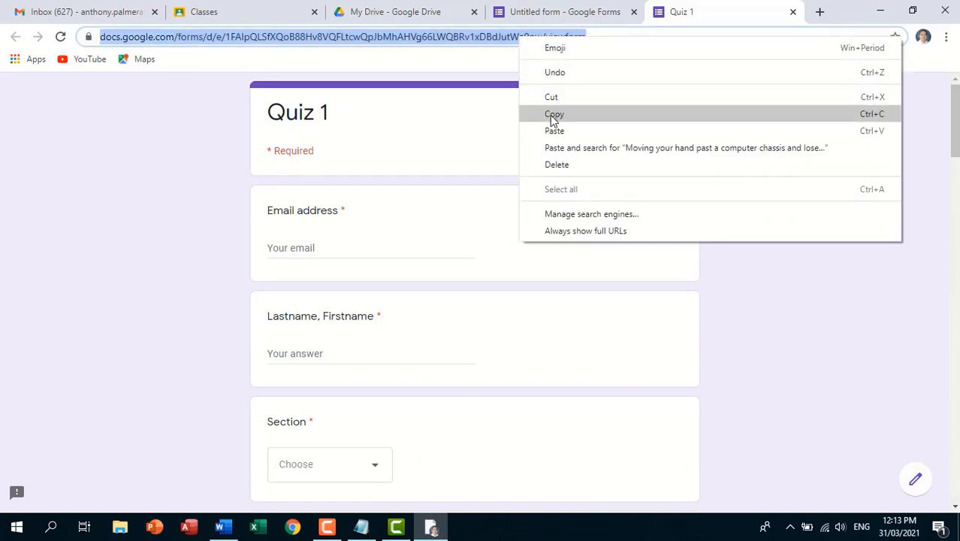
pyautogui.click(554, 113)
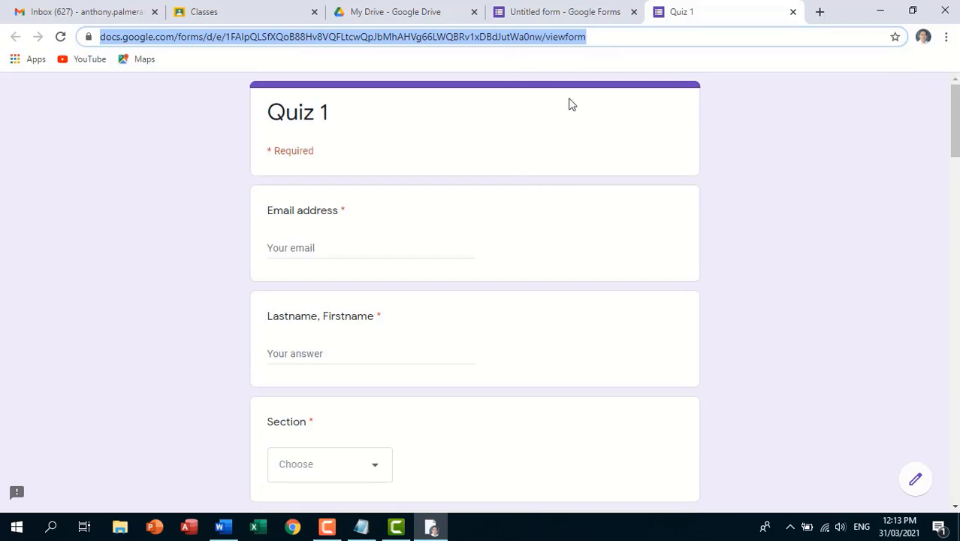
# Post the pasted Quiz 1 link as an announcement in the CSS 1 - Grade 11 Roxas stream.
pyautogui.click(243, 11)
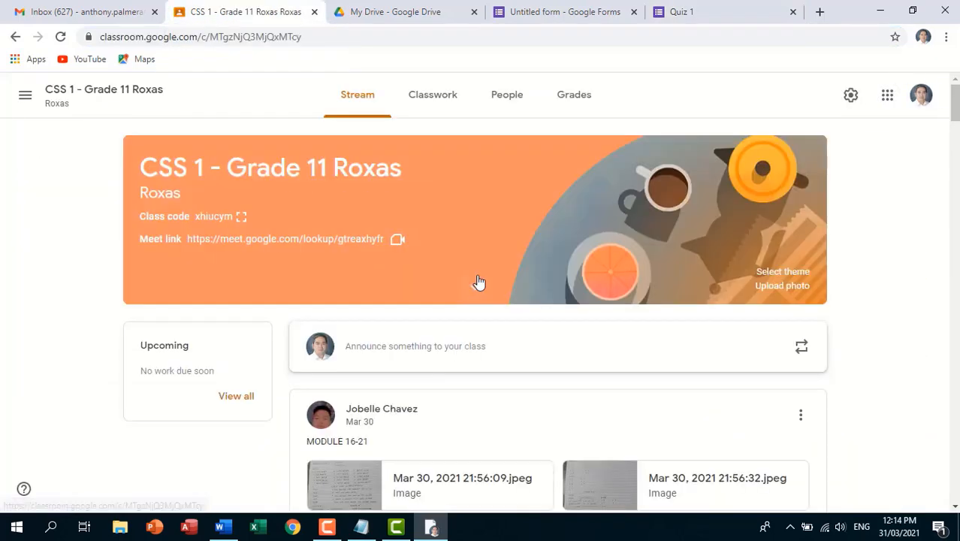
pyautogui.scroll(-3)
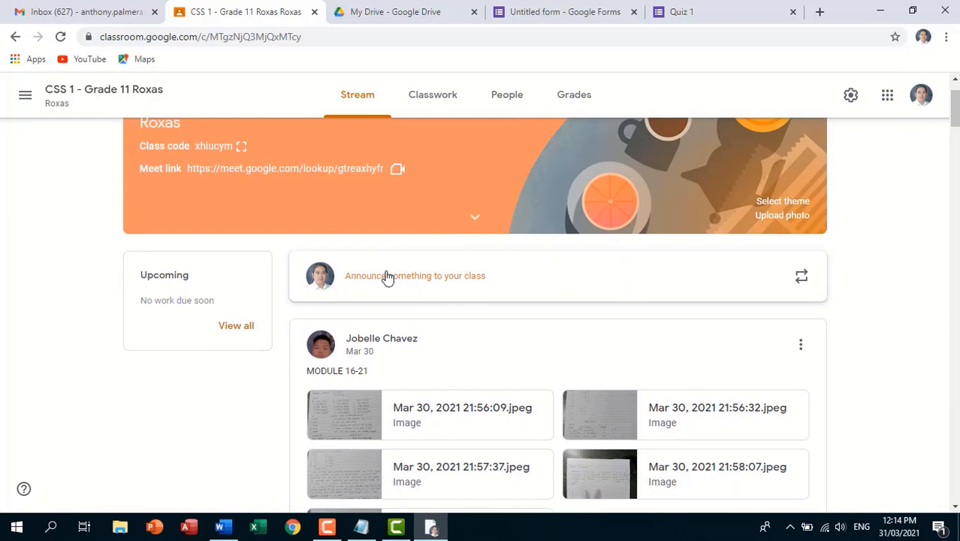
pyautogui.click(414, 276)
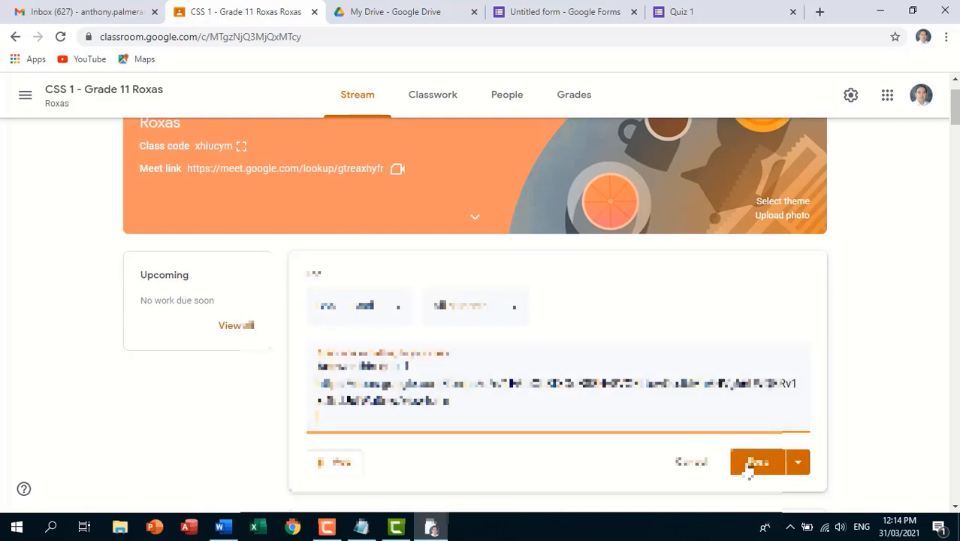
pyautogui.click(756, 461)
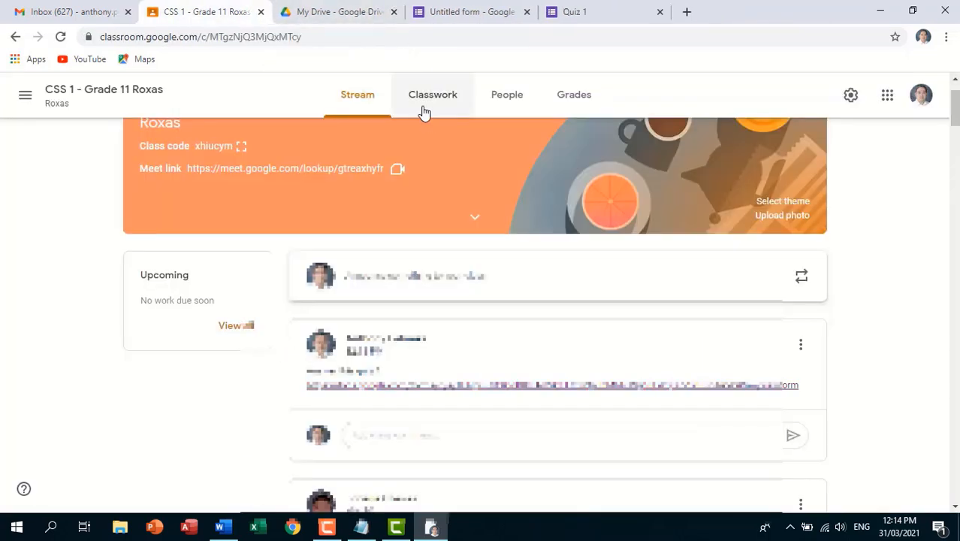
pyautogui.moveTo(473, 196)
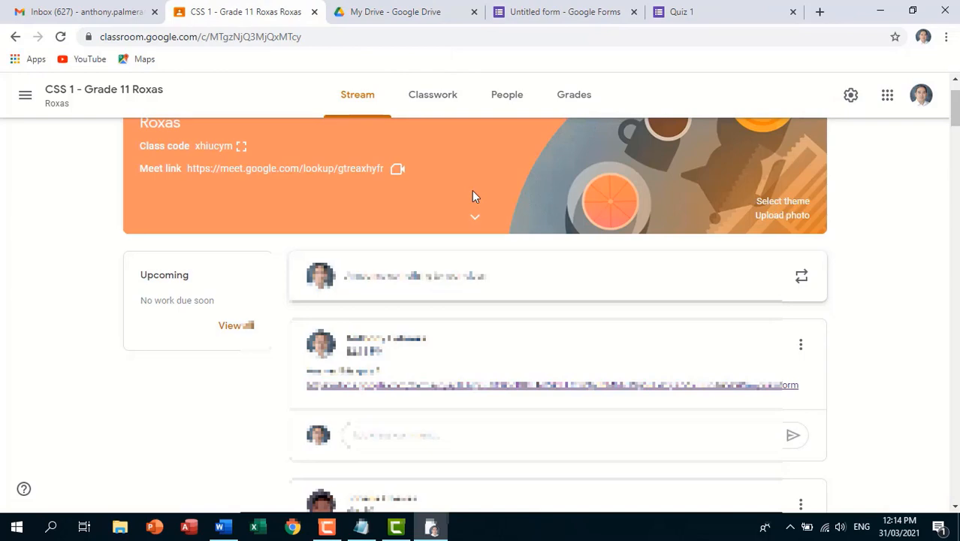
pyautogui.moveTo(449, 169)
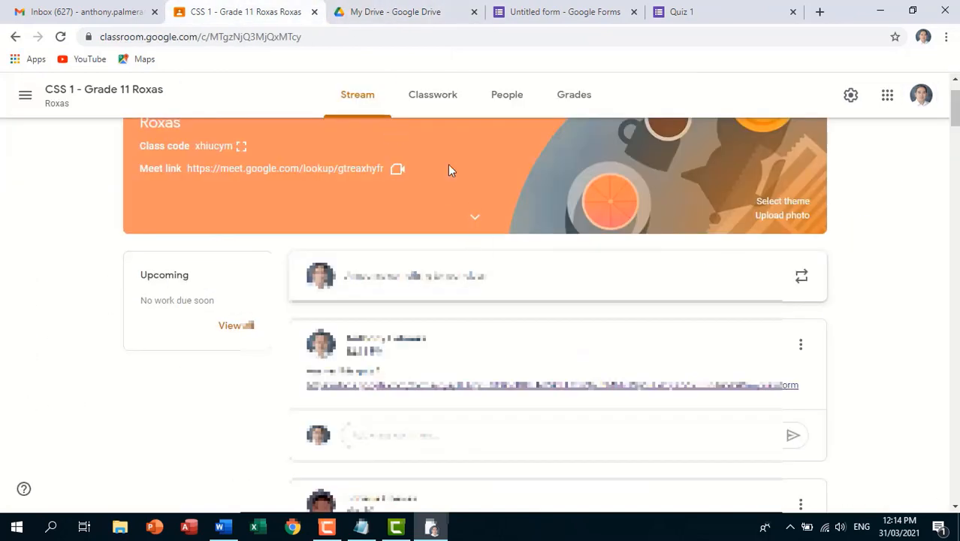
pyautogui.click(25, 95)
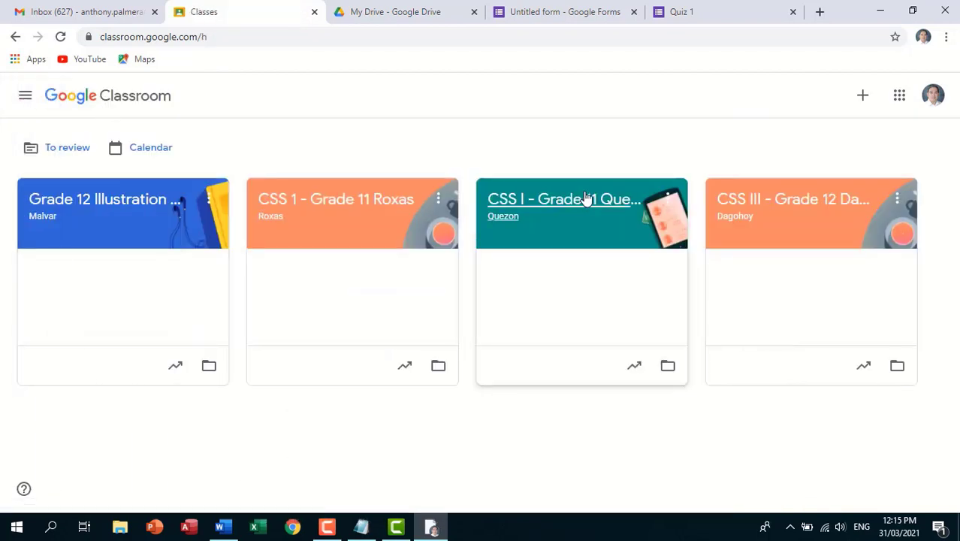
# Announce 'answer this quiz 1 now' with the form link in CSS I - Grade 11 Quezon.
pyautogui.click(563, 198)
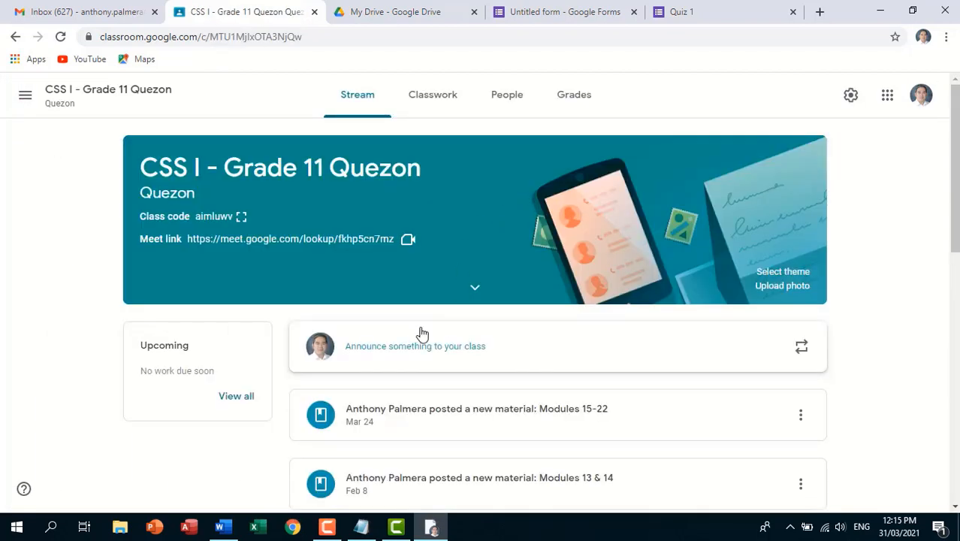
pyautogui.write('answer this quiz 1 now')
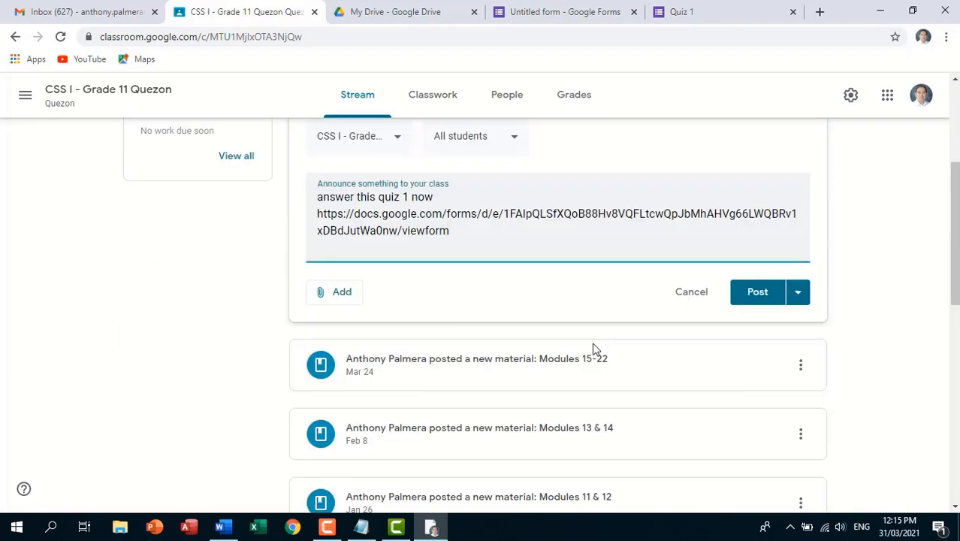
pyautogui.click(758, 291)
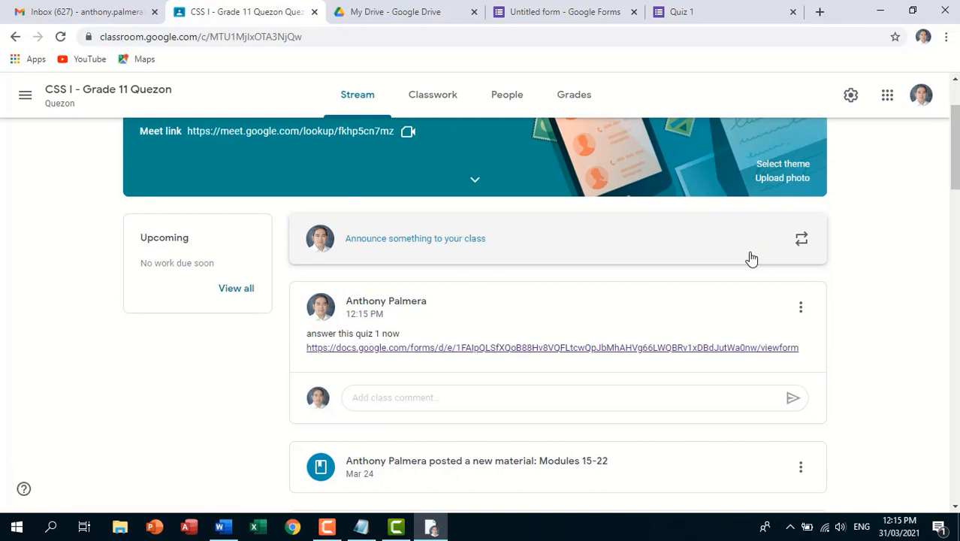
pyautogui.scroll(3)
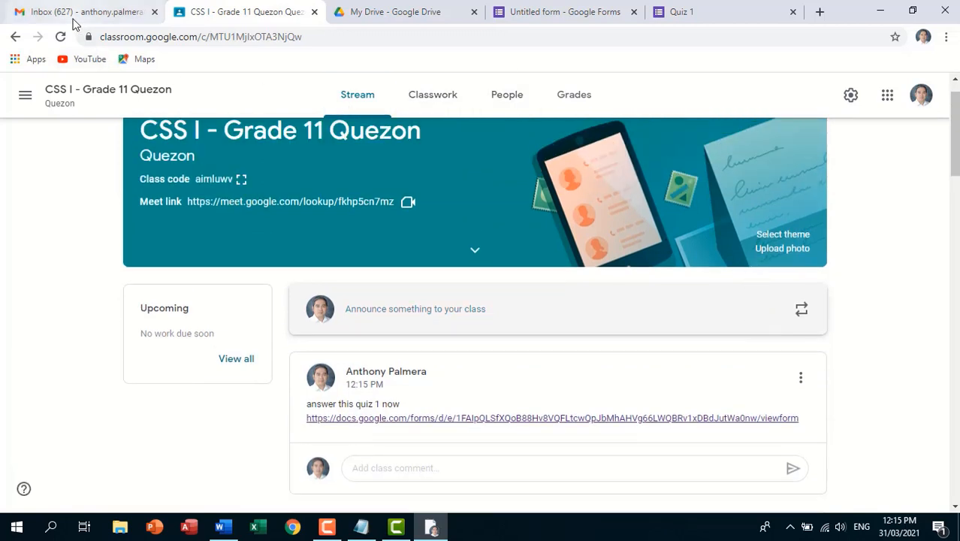
pyautogui.click(565, 13)
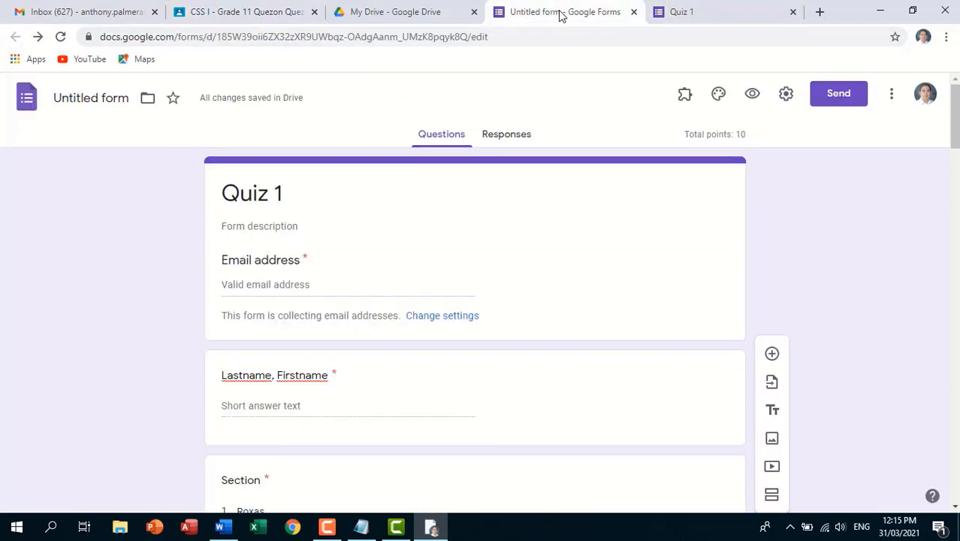
# Sign in to Facebook and message the Grade 11 Quezon group chat to answer the quiz.
pyautogui.click(820, 11)
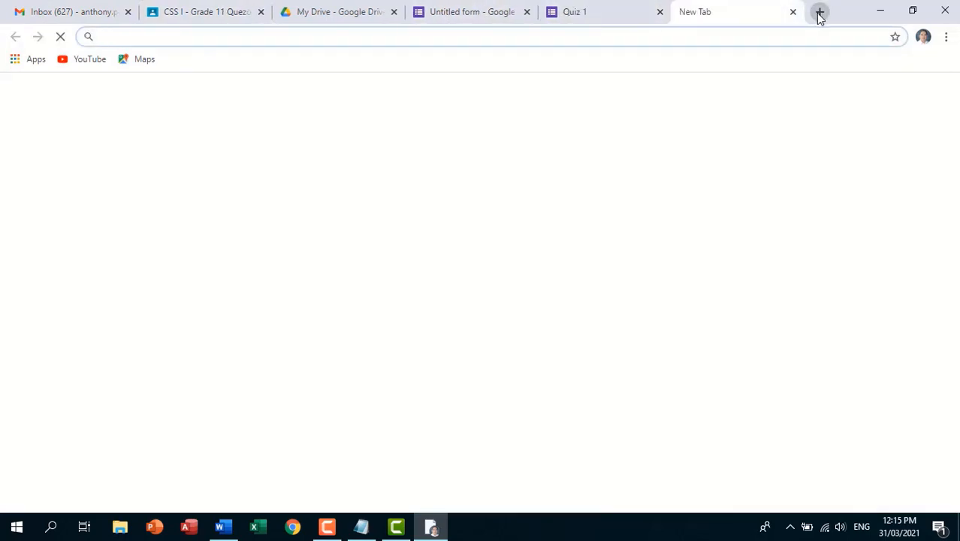
pyautogui.write('facebook.com')
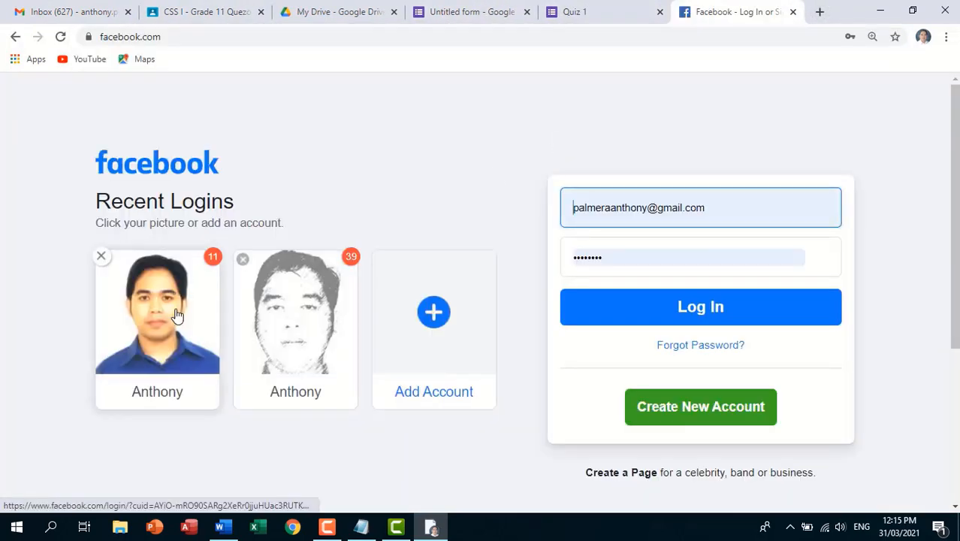
pyautogui.click(700, 307)
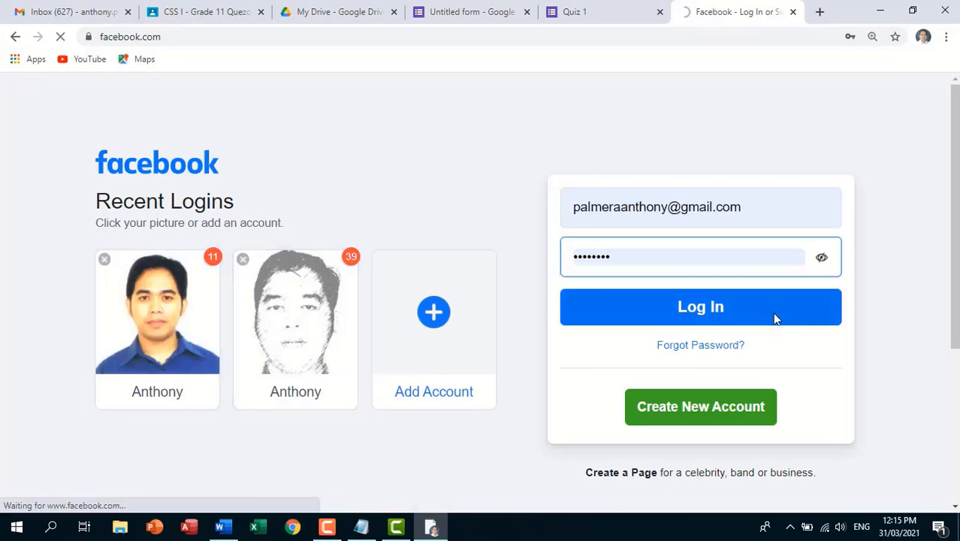
pyautogui.click(701, 306)
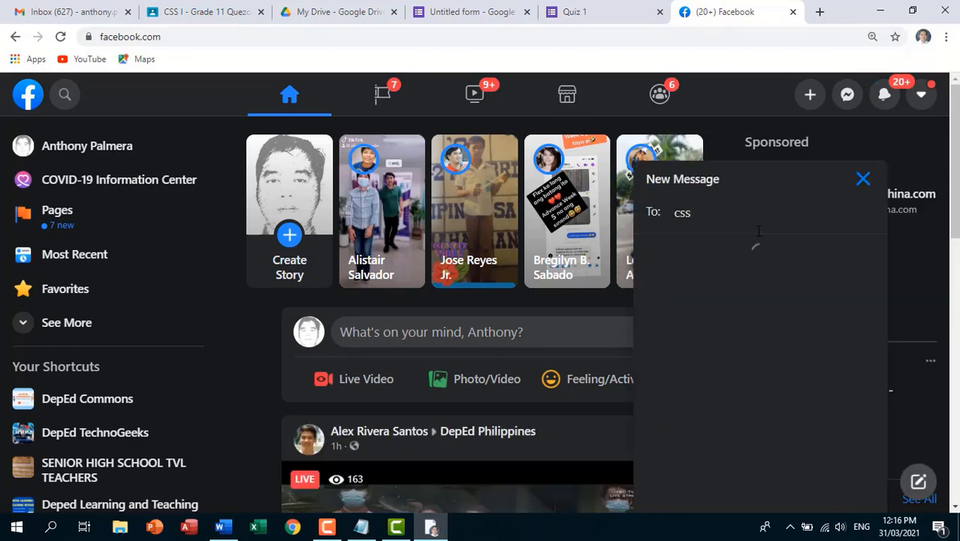
pyautogui.write('css')
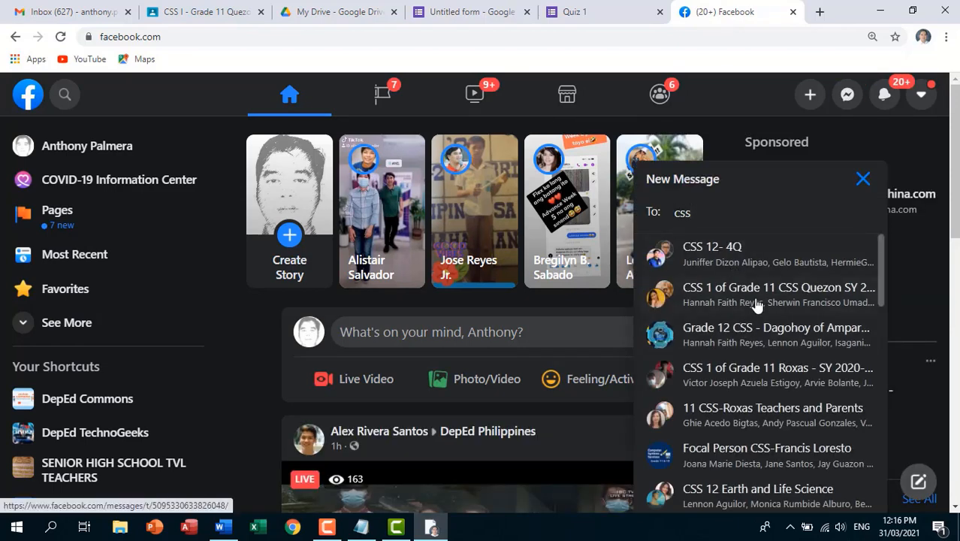
pyautogui.click(778, 287)
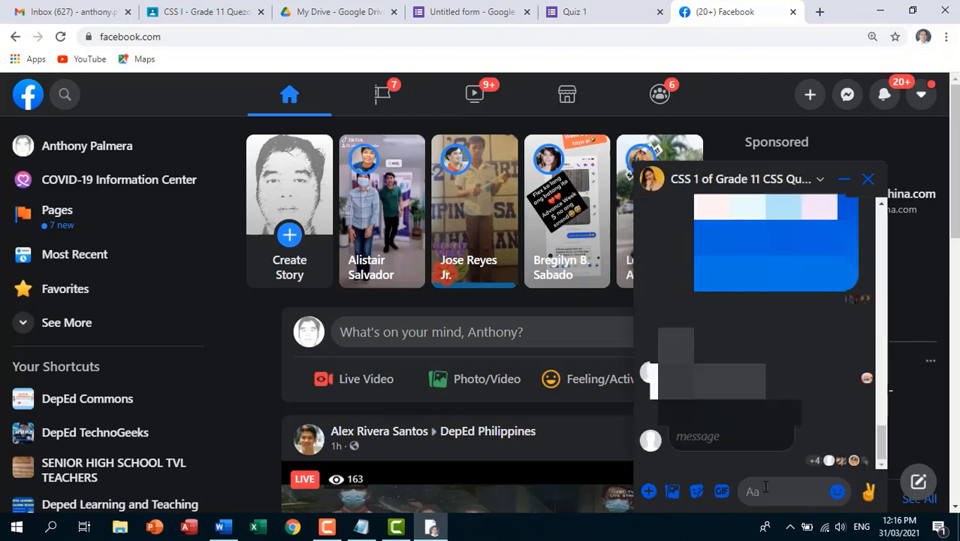
pyautogui.write('answer this qu')
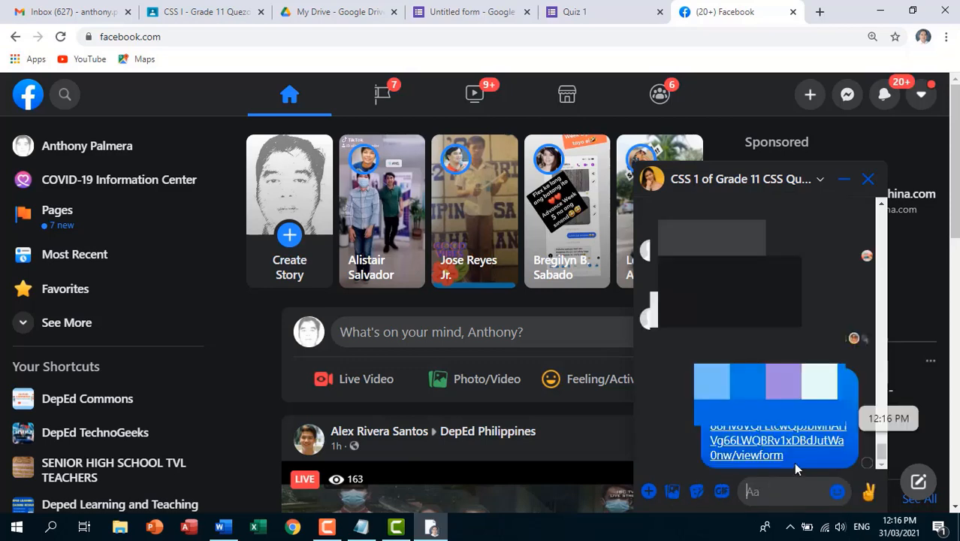
# Send 'pls answer quiz 1' to another CSS class group chat.
pyautogui.click(847, 93)
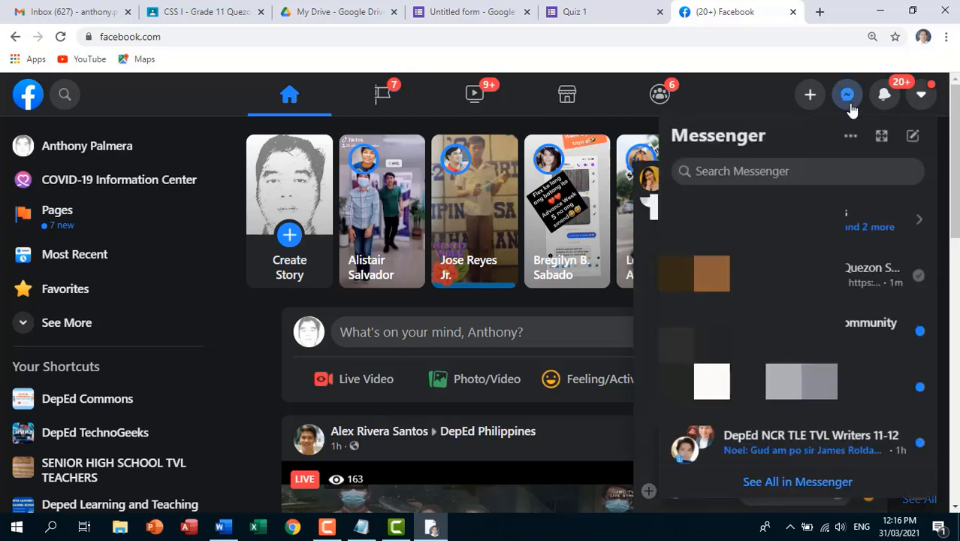
pyautogui.write('css')
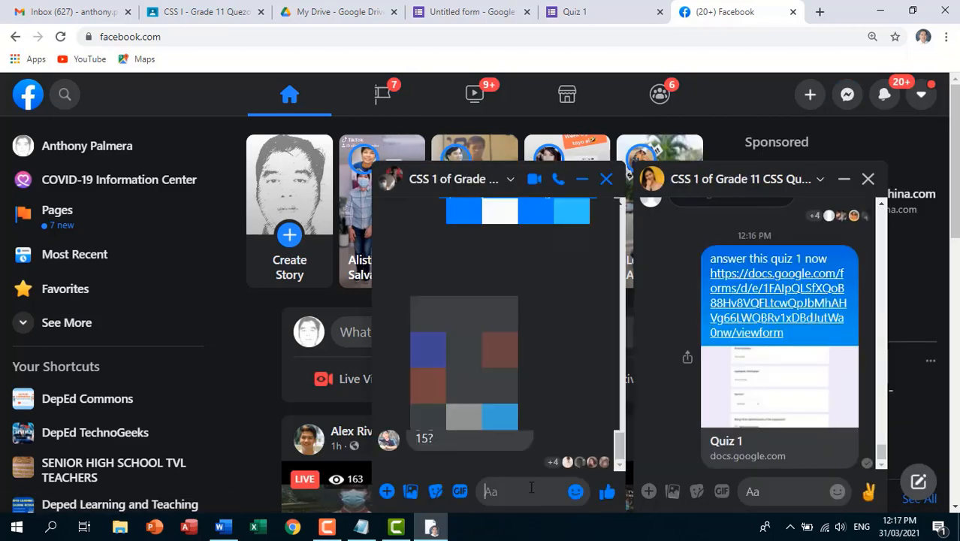
pyautogui.write('pls')
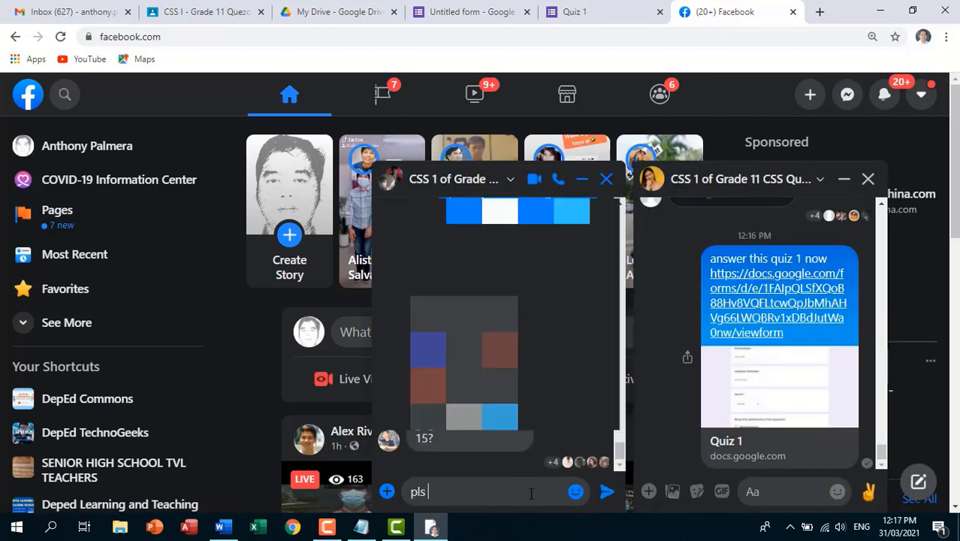
pyautogui.write('ans')
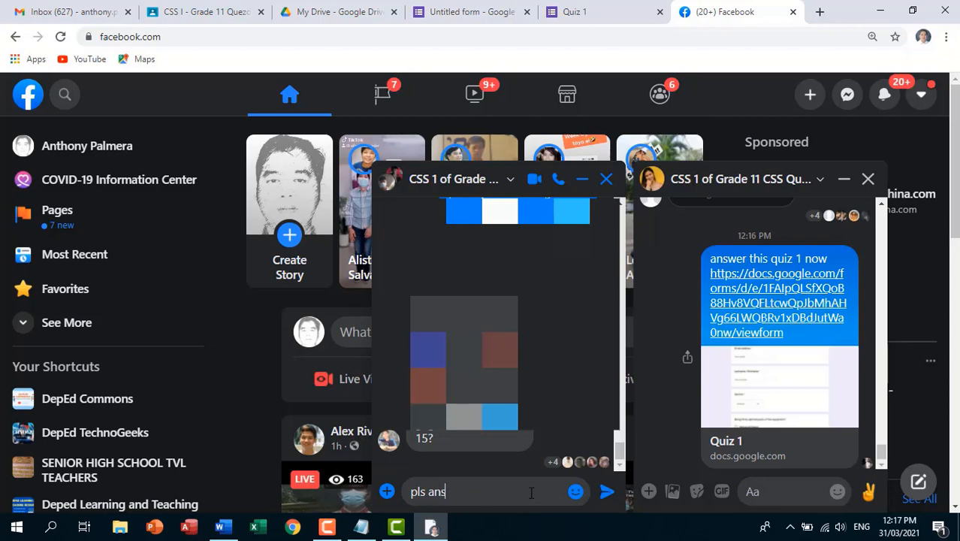
pyautogui.write('wer quiz 1')
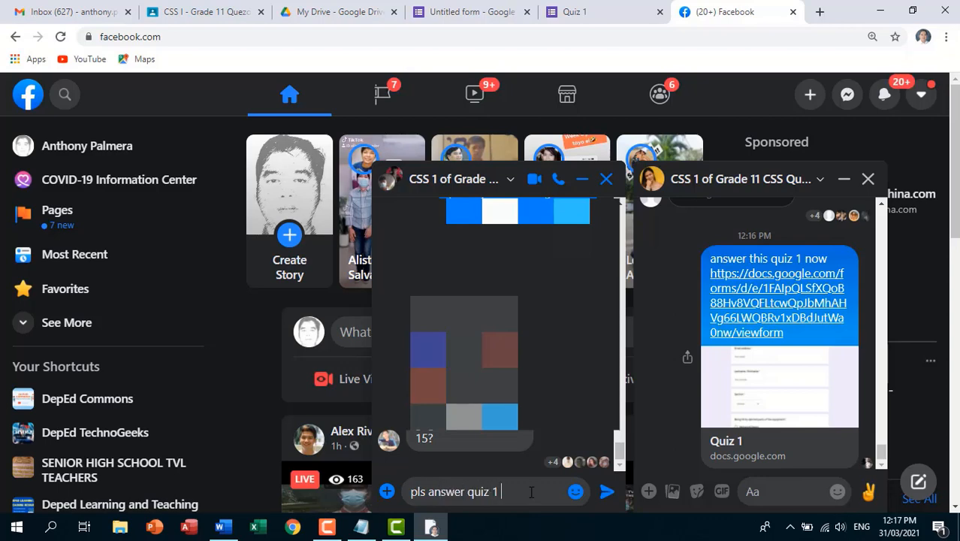
pyautogui.click(607, 492)
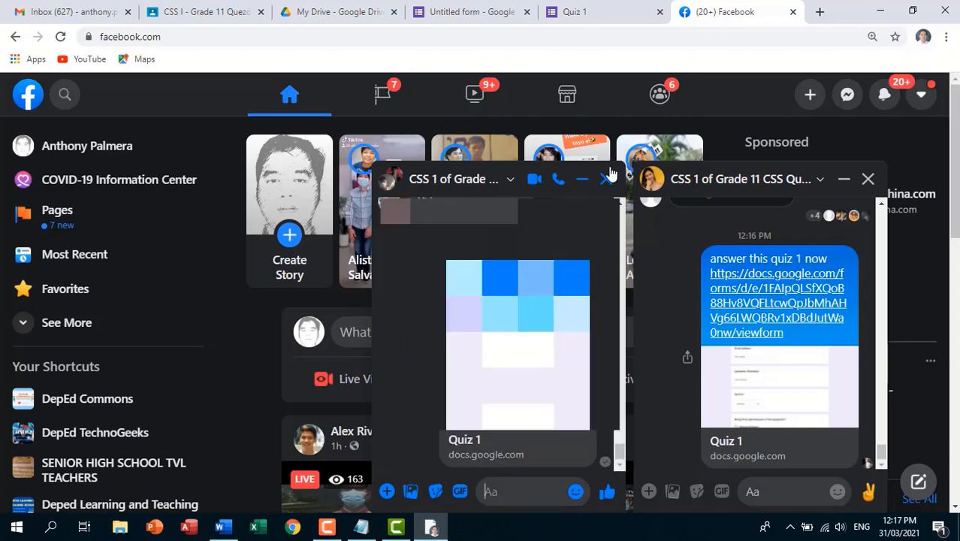
pyautogui.moveTo(607, 181)
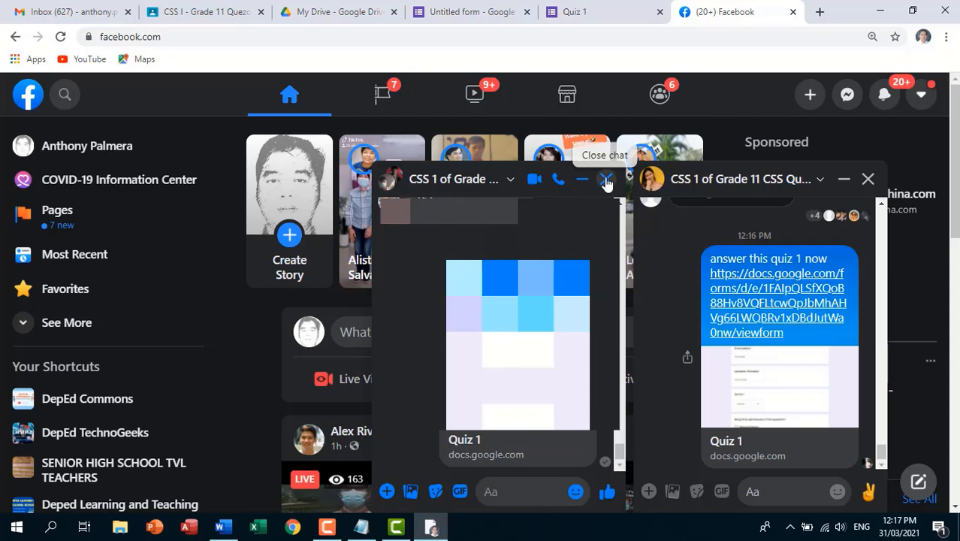
# View Quiz 1's 10 responses individually, starting with the first submission scoring 7/10.
pyautogui.click(203, 11)
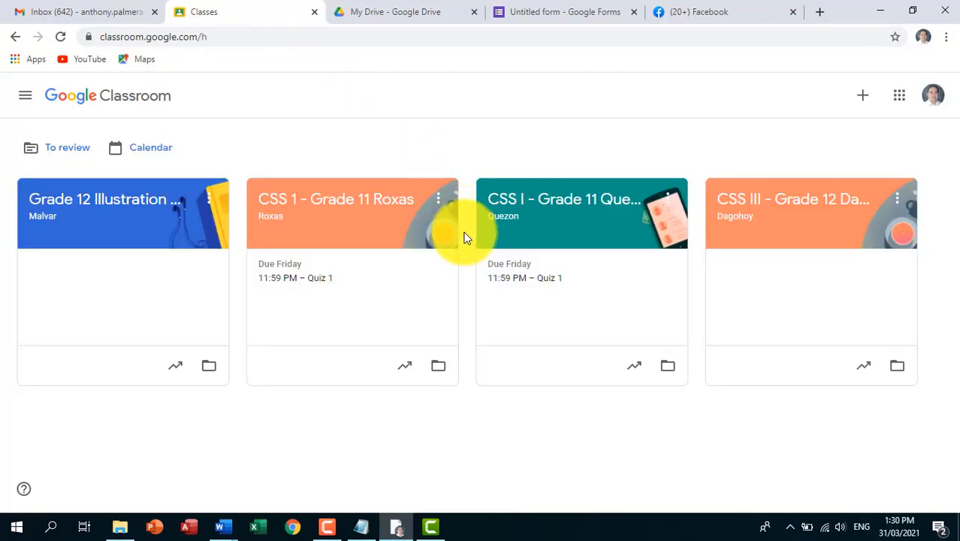
pyautogui.click(563, 12)
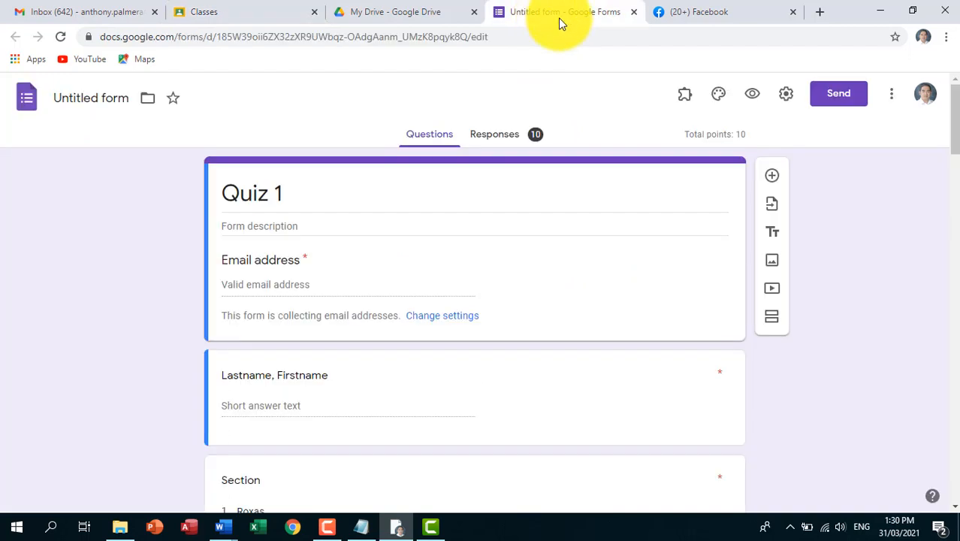
pyautogui.moveTo(409, 150)
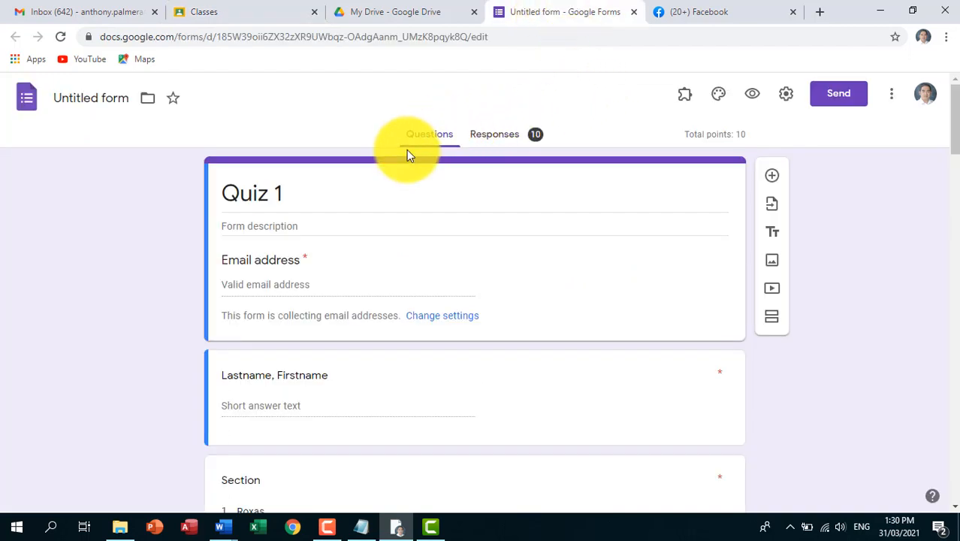
pyautogui.scroll(-3)
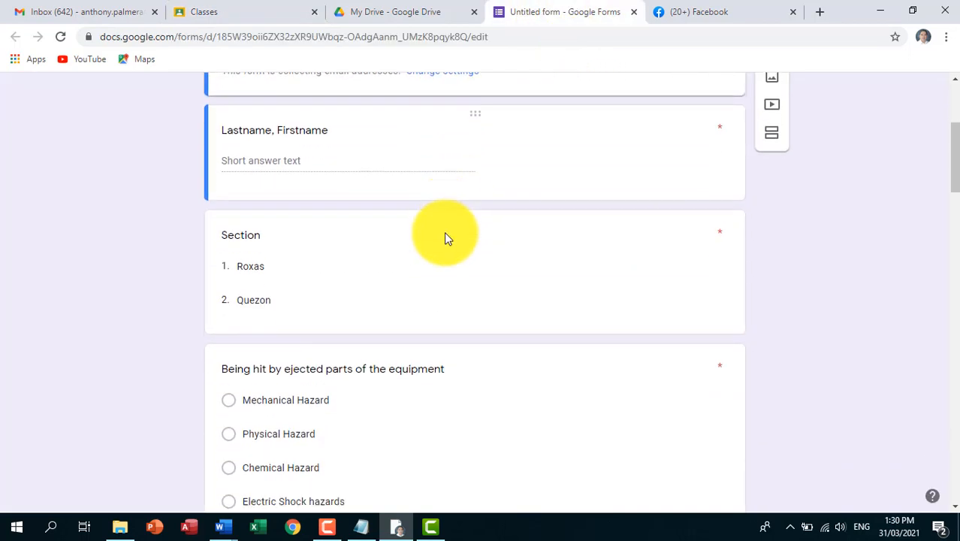
pyautogui.scroll(3)
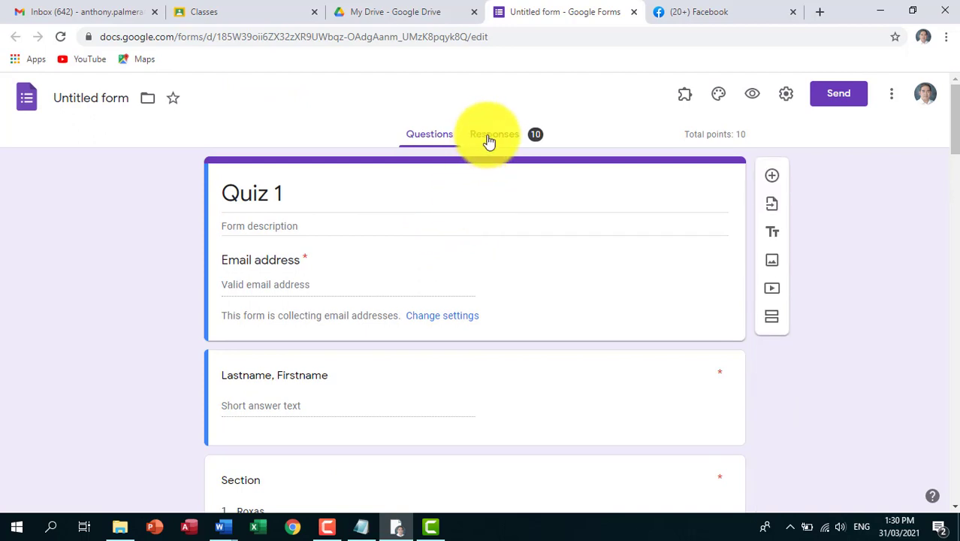
pyautogui.click(489, 133)
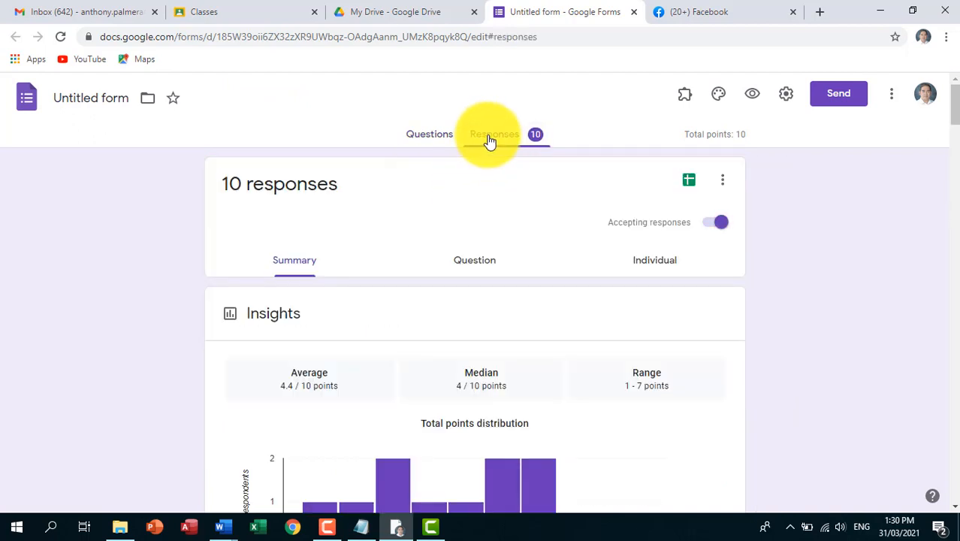
pyautogui.moveTo(655, 260)
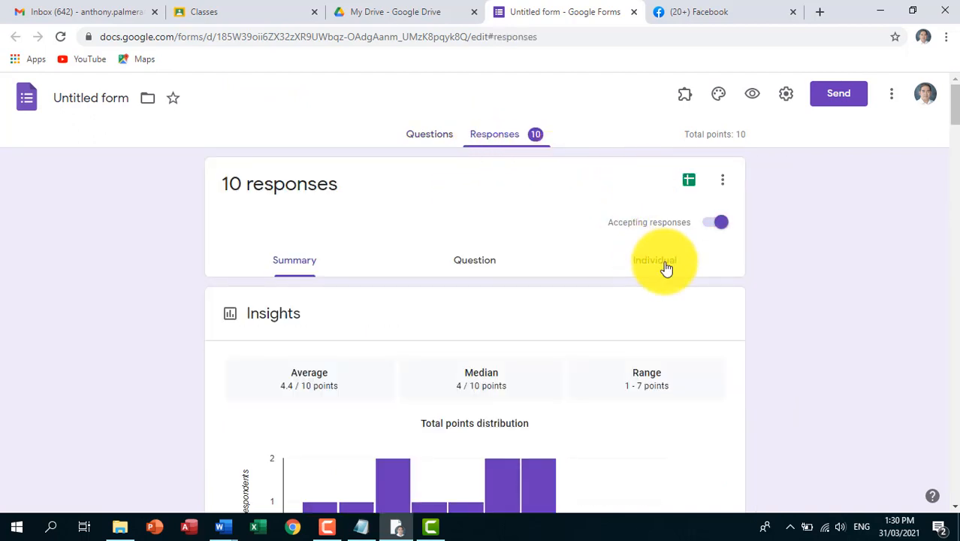
pyautogui.scroll(-3)
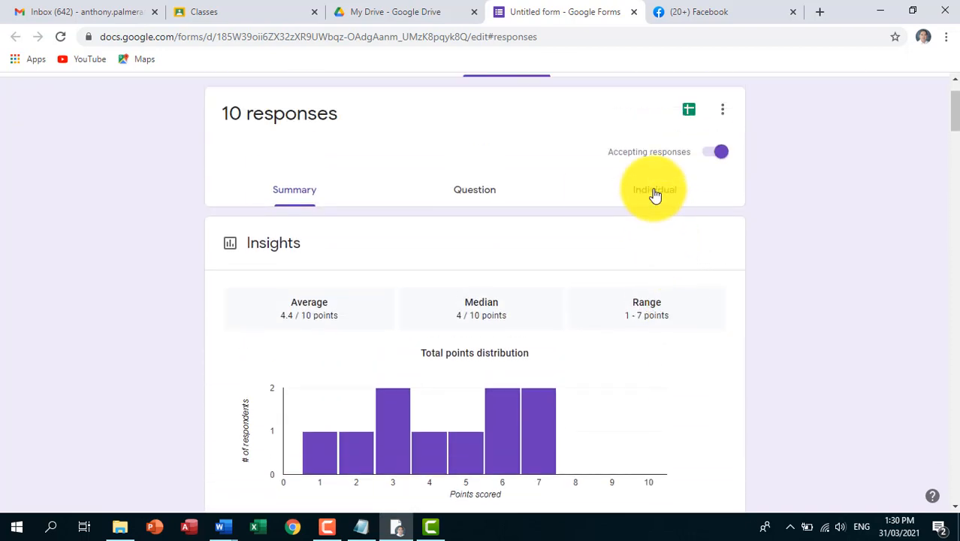
pyautogui.click(654, 189)
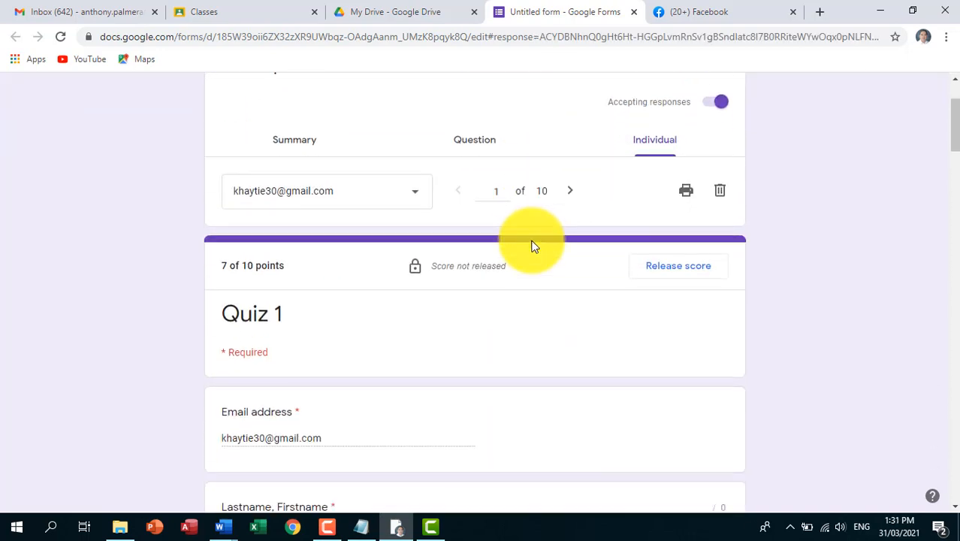
pyautogui.scroll(3)
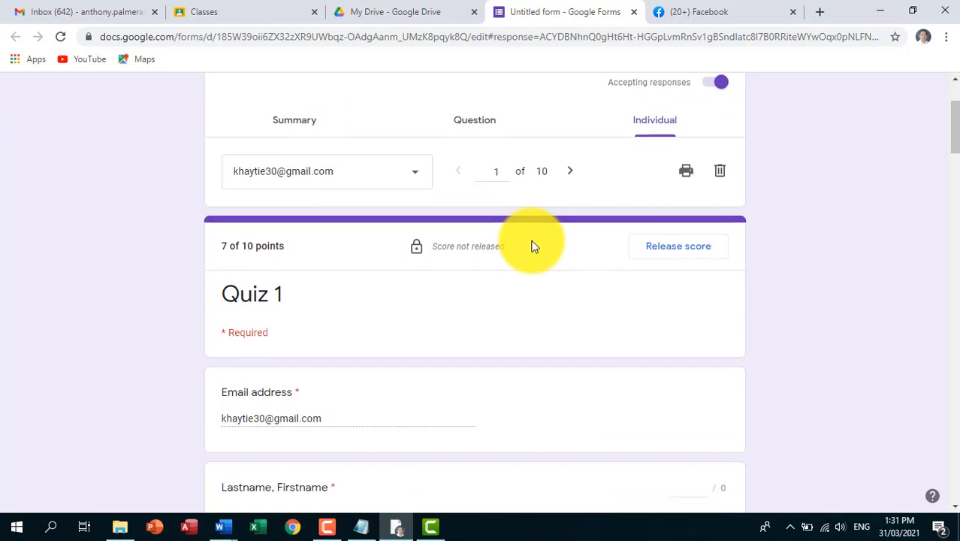
# Link the responses to a new Google Sheets spreadsheet named 'CSS 11 - quiz 1'.
pyautogui.scroll(3)
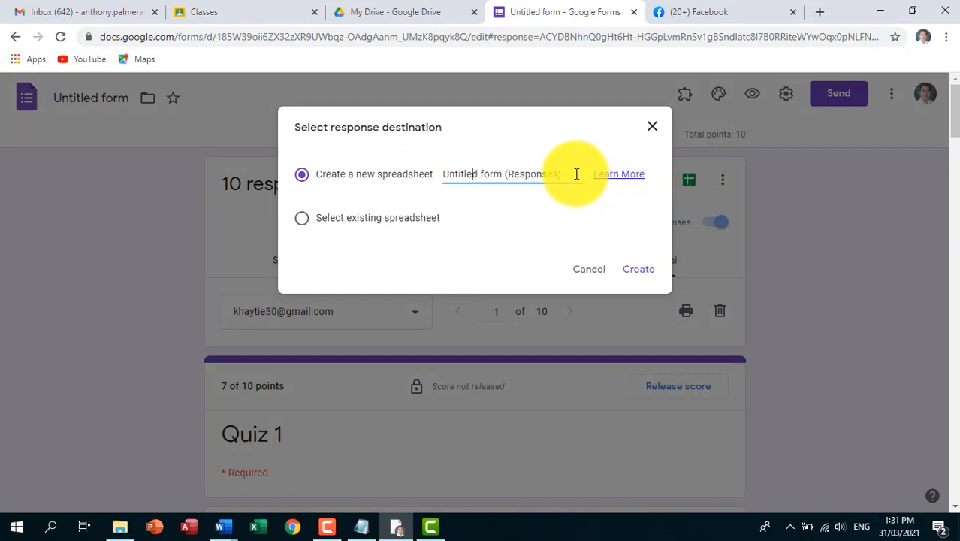
pyautogui.write('quiz 1')
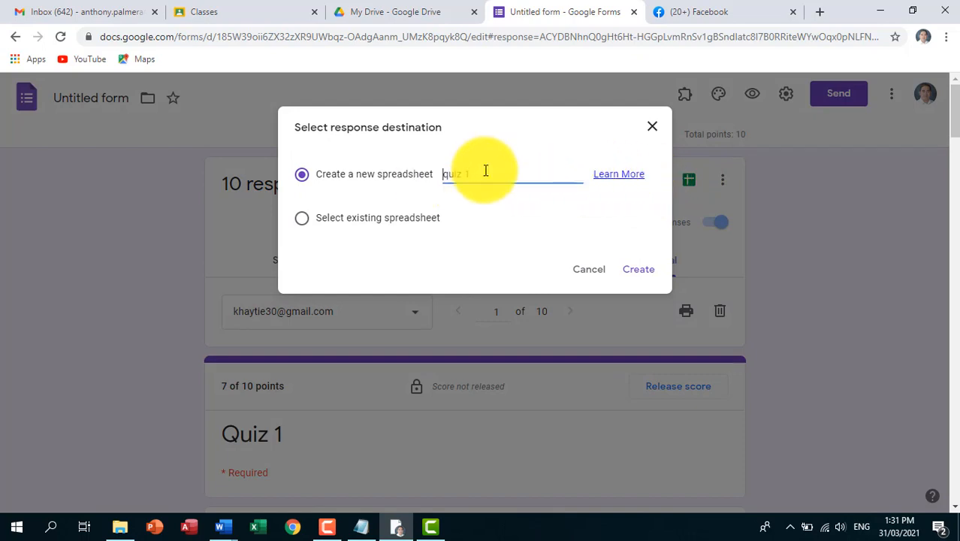
pyautogui.write('CSS 11 - quiz 1')
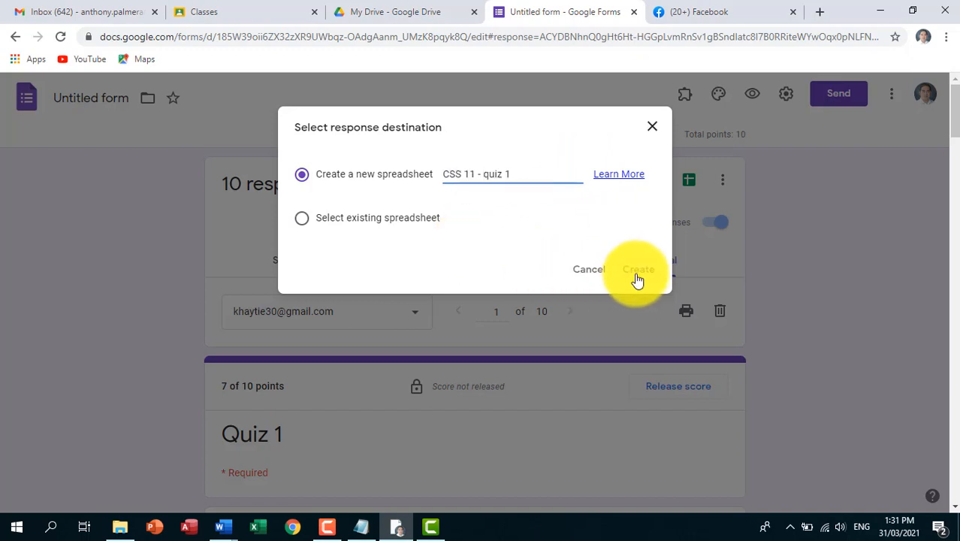
pyautogui.click(638, 269)
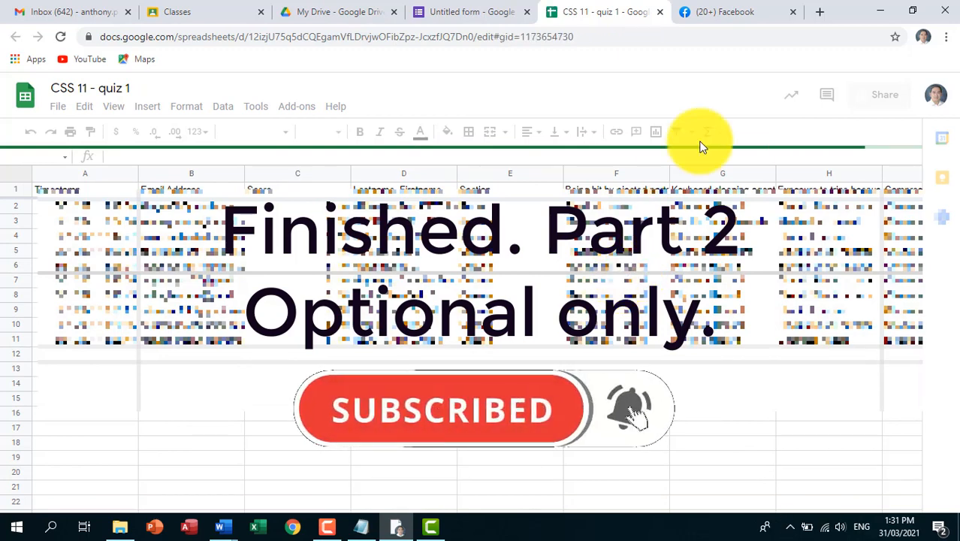
# Switch to the CSS I - Grade 11 Quezon class tab and show its Classwork page.
pyautogui.click(725, 11)
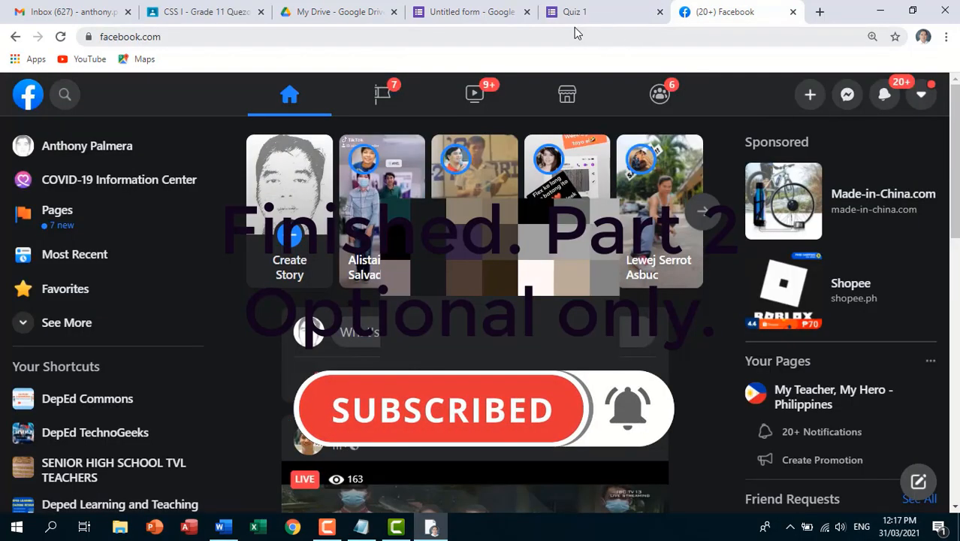
pyautogui.click(472, 11)
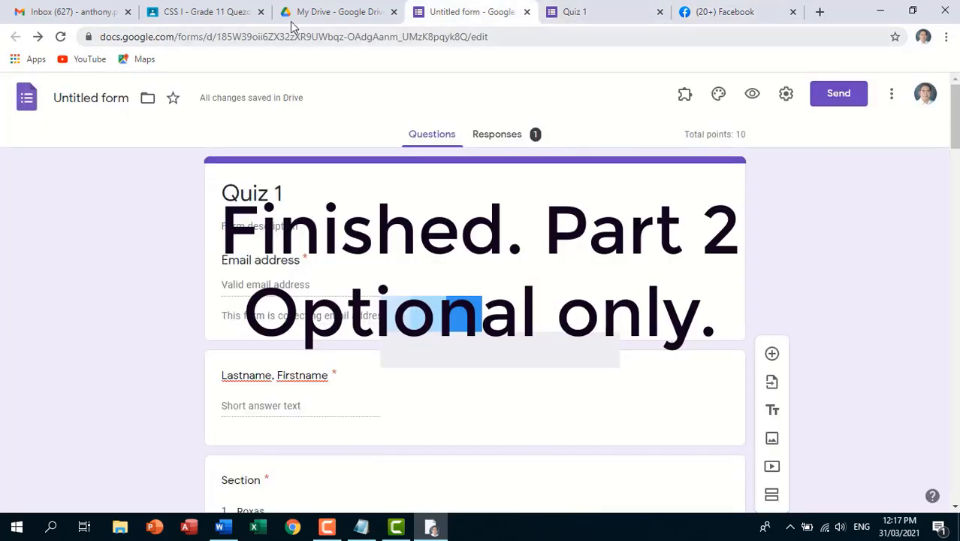
pyautogui.click(205, 12)
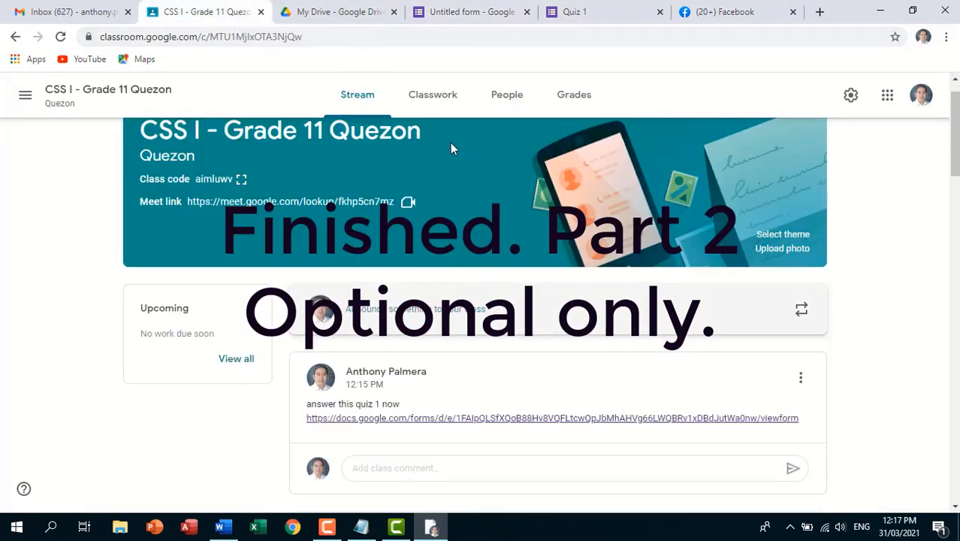
pyautogui.click(439, 94)
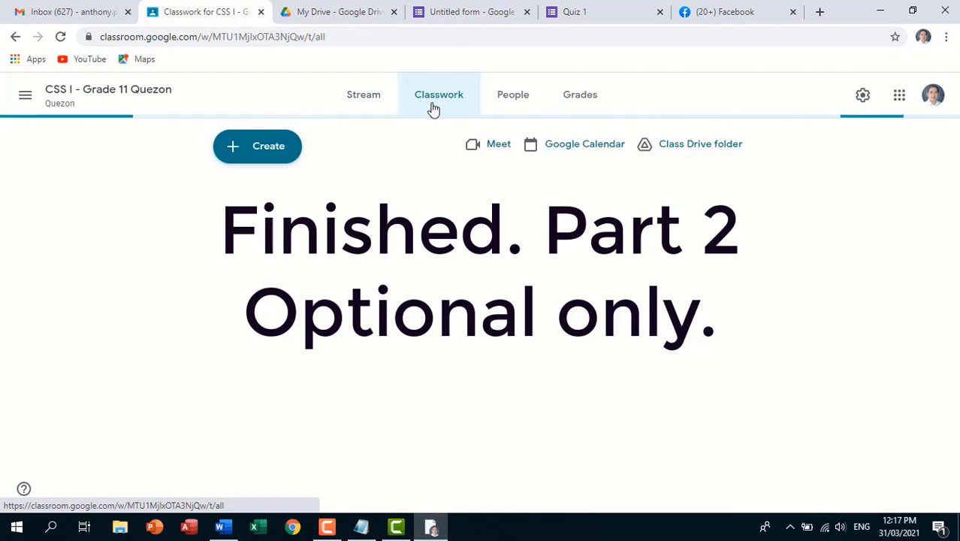
pyautogui.click(433, 94)
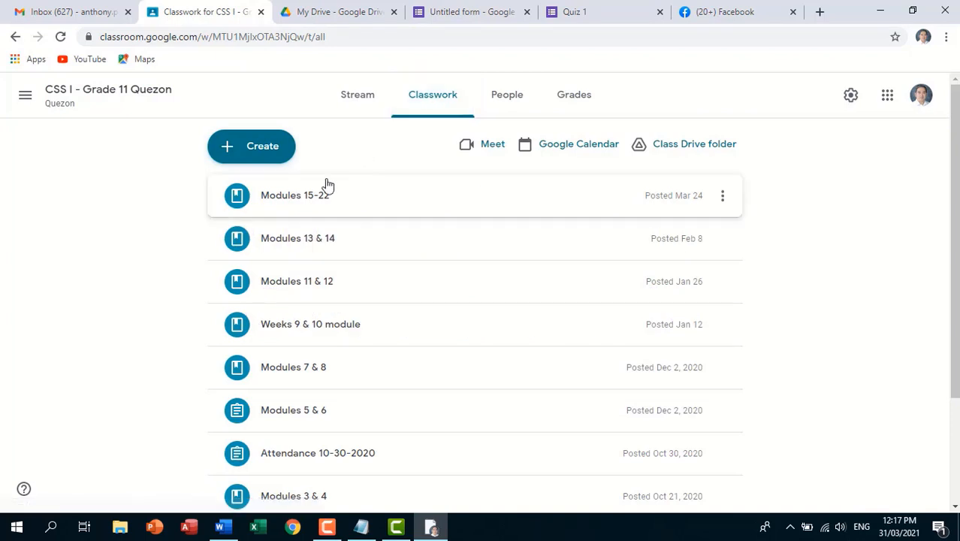
# Assign 'Quiz 1' worth 10 points with the Untitled form attached, due Apr 2.
pyautogui.click(251, 146)
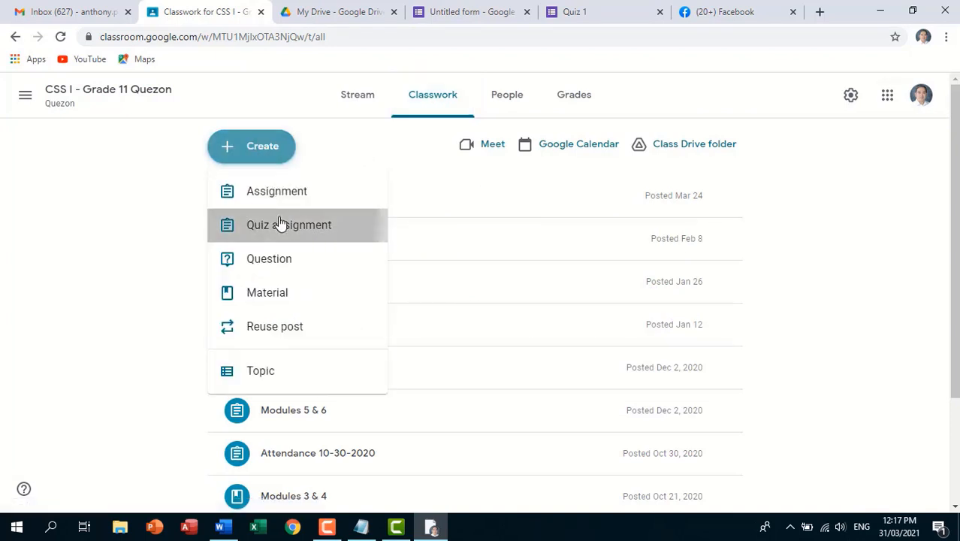
pyautogui.click(288, 225)
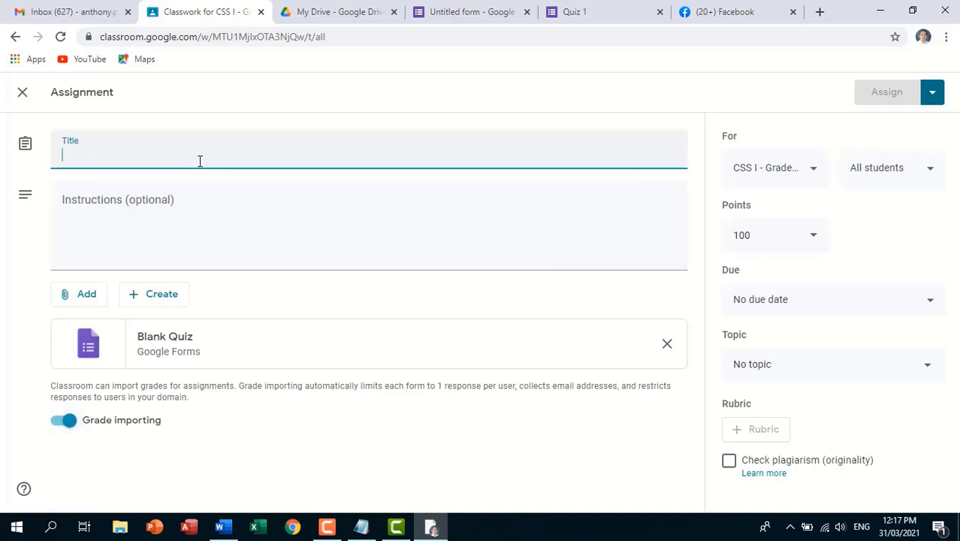
pyautogui.write('Quiz 1')
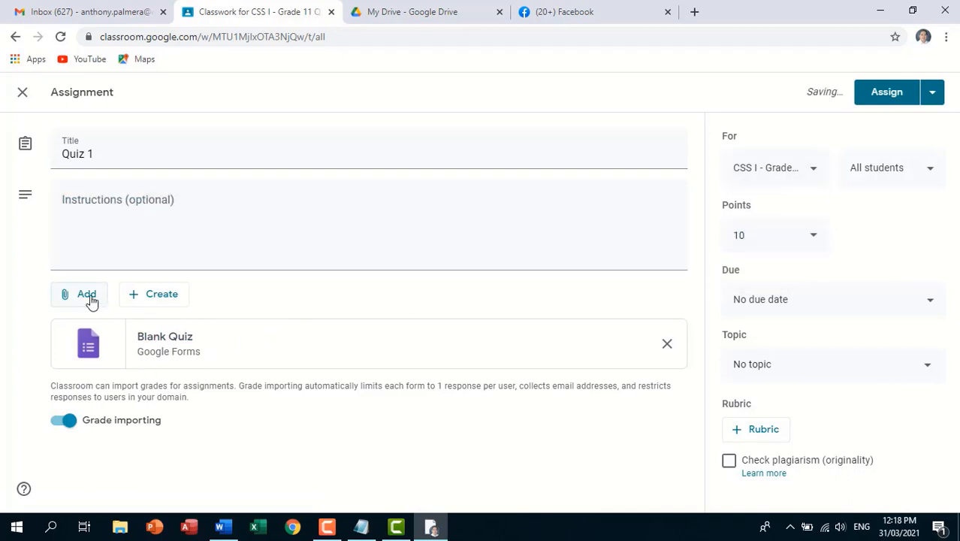
pyautogui.click(85, 294)
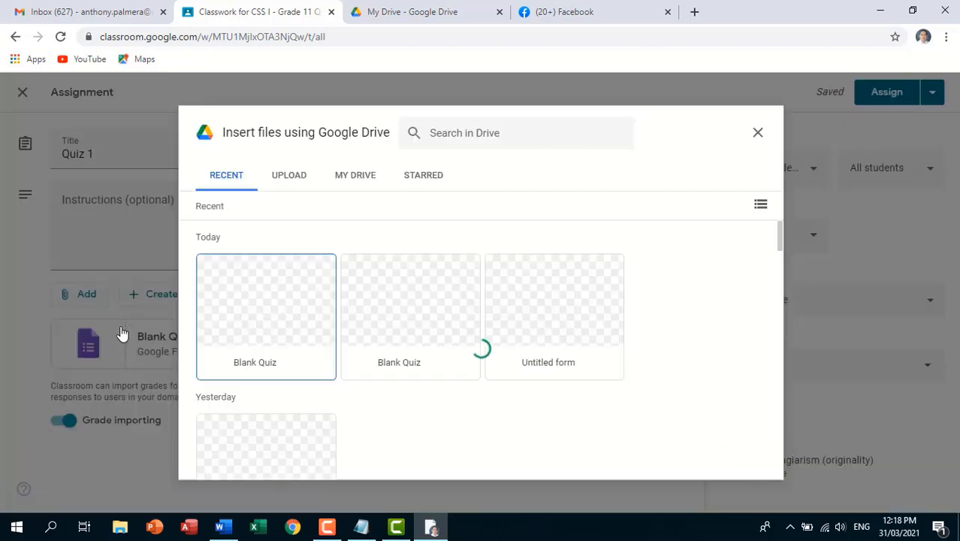
pyautogui.scroll(-3)
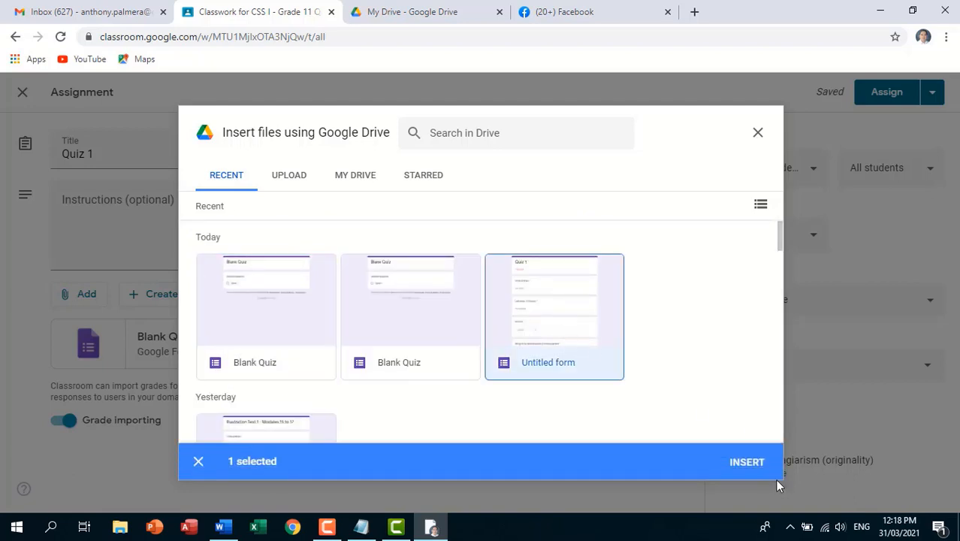
pyautogui.click(746, 461)
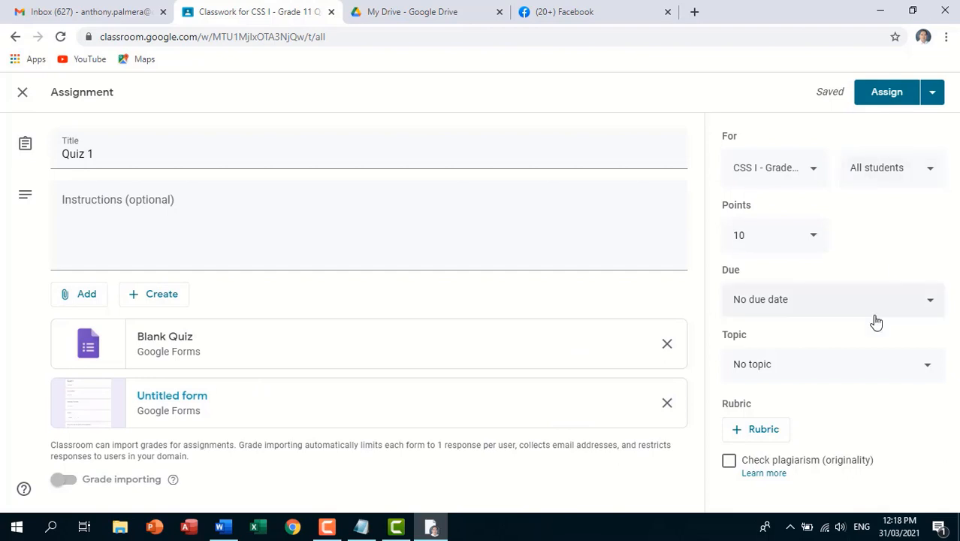
pyautogui.click(832, 299)
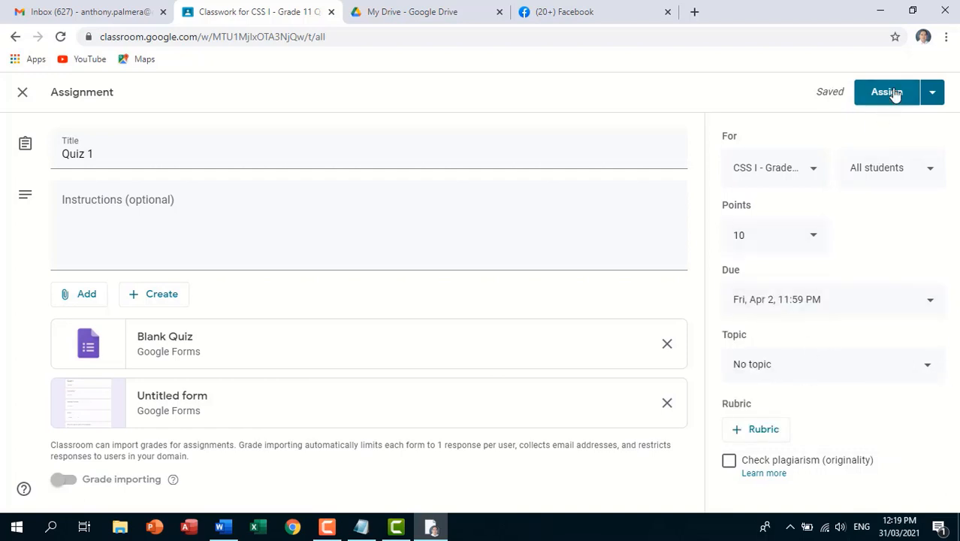
pyautogui.click(886, 91)
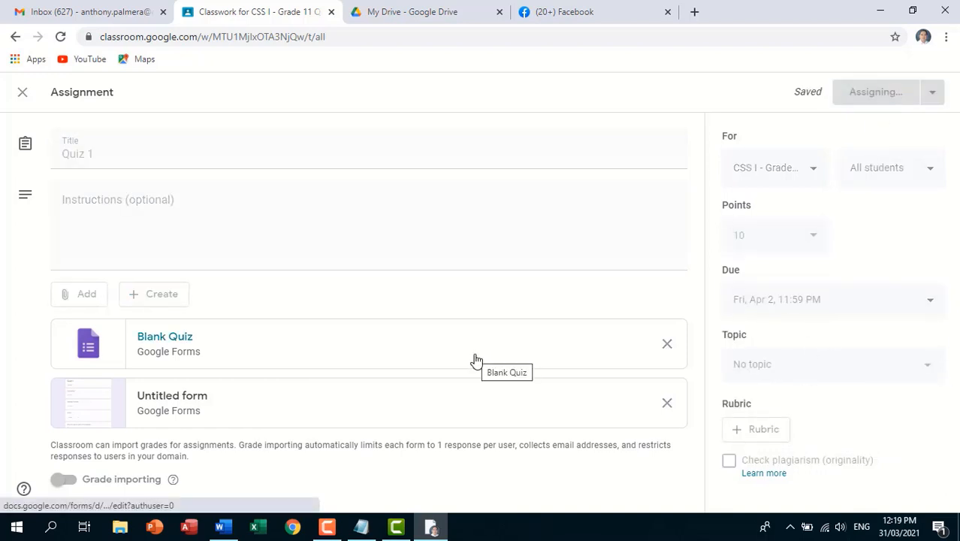
pyautogui.click(875, 91)
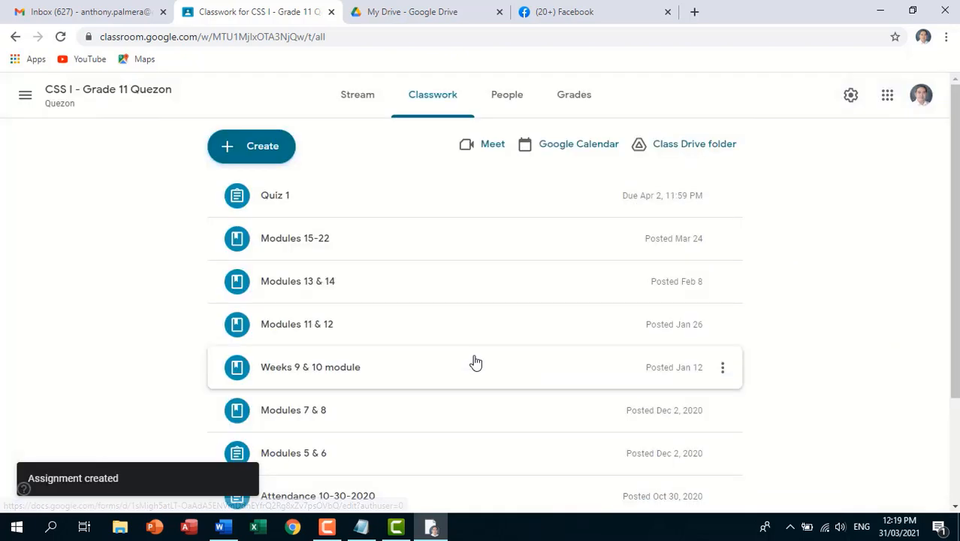
pyautogui.moveTo(107, 88)
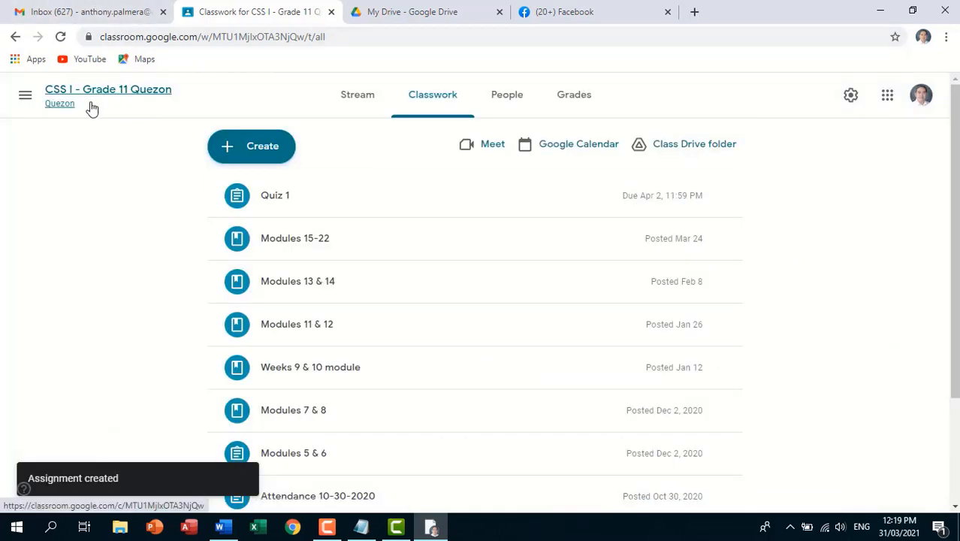
# Start a new quiz assignment titled Quiz in the CSS 1 - Grade 11 Roxas class.
pyautogui.click(25, 95)
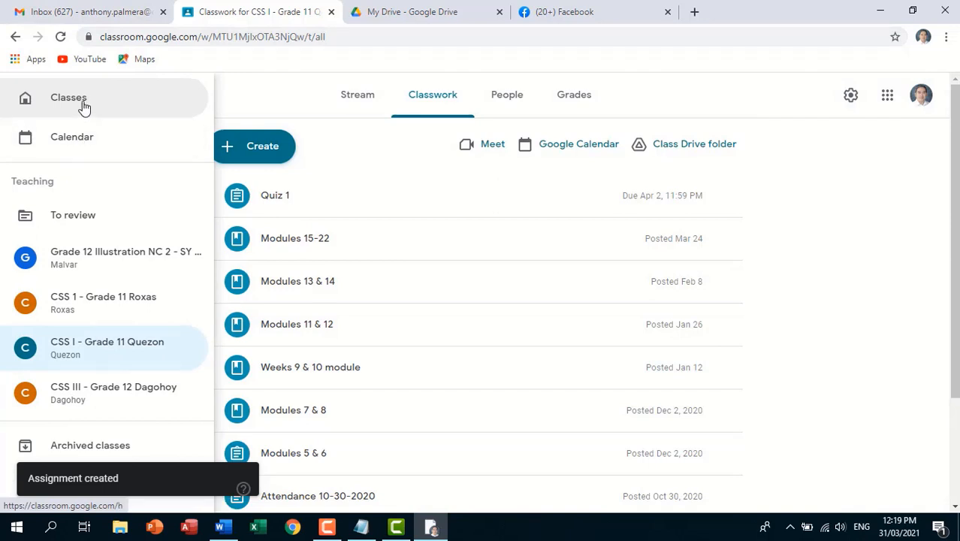
pyautogui.click(68, 98)
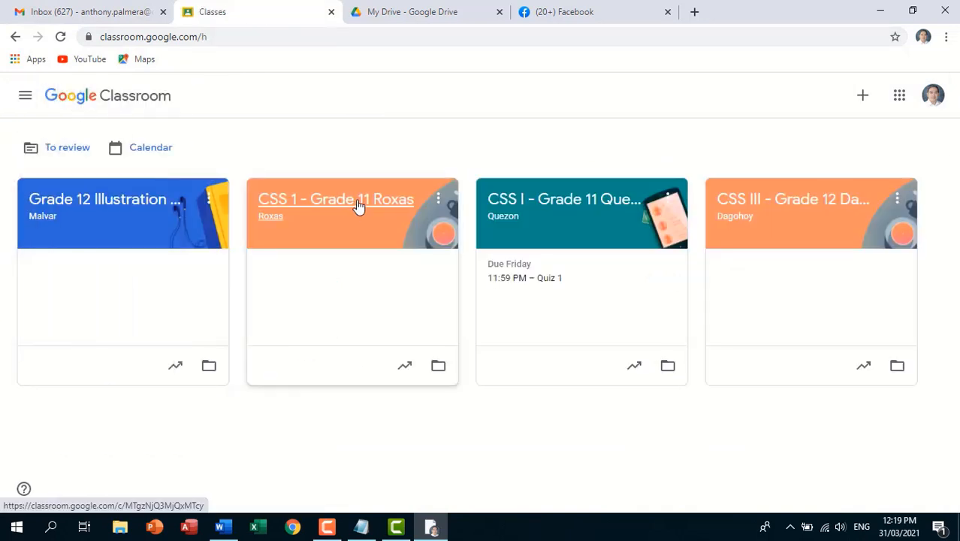
pyautogui.click(336, 199)
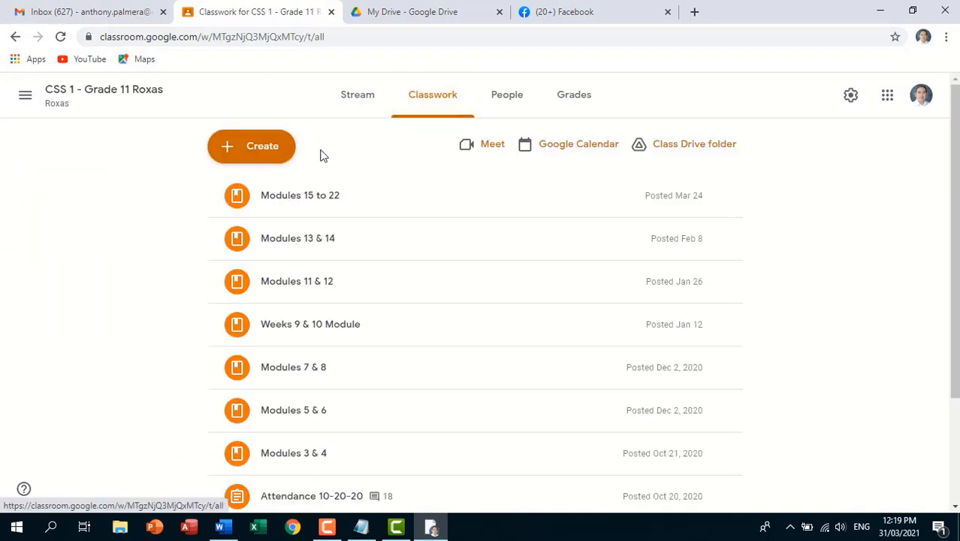
pyautogui.click(251, 146)
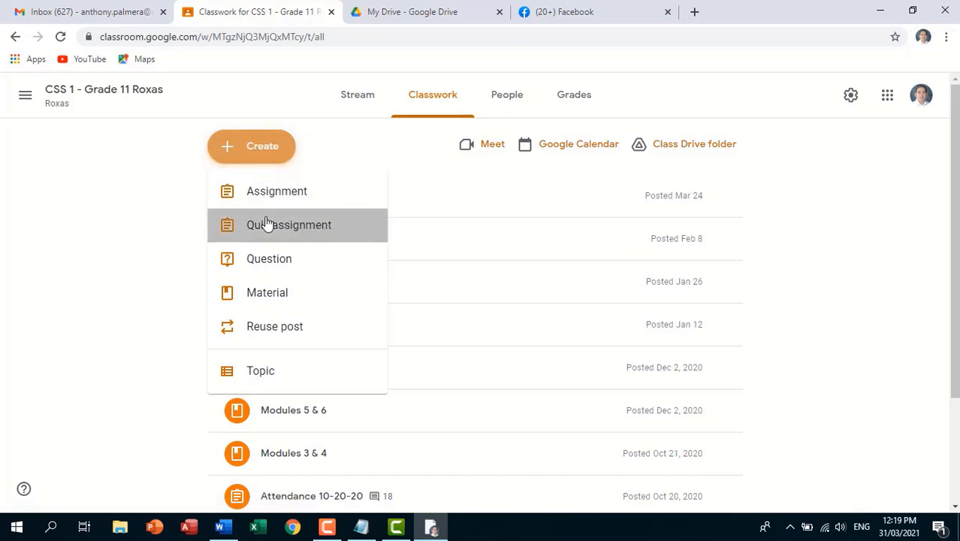
pyautogui.click(289, 225)
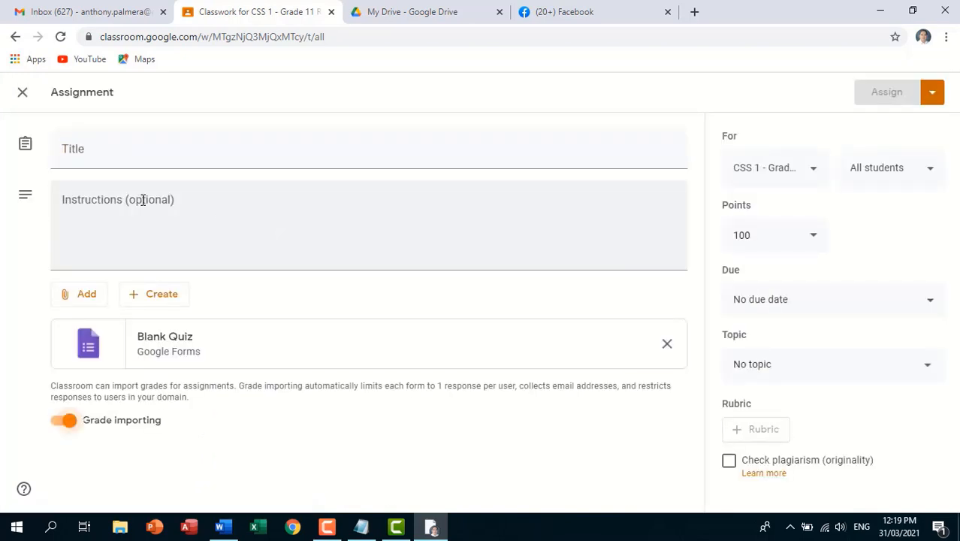
pyautogui.click(63, 420)
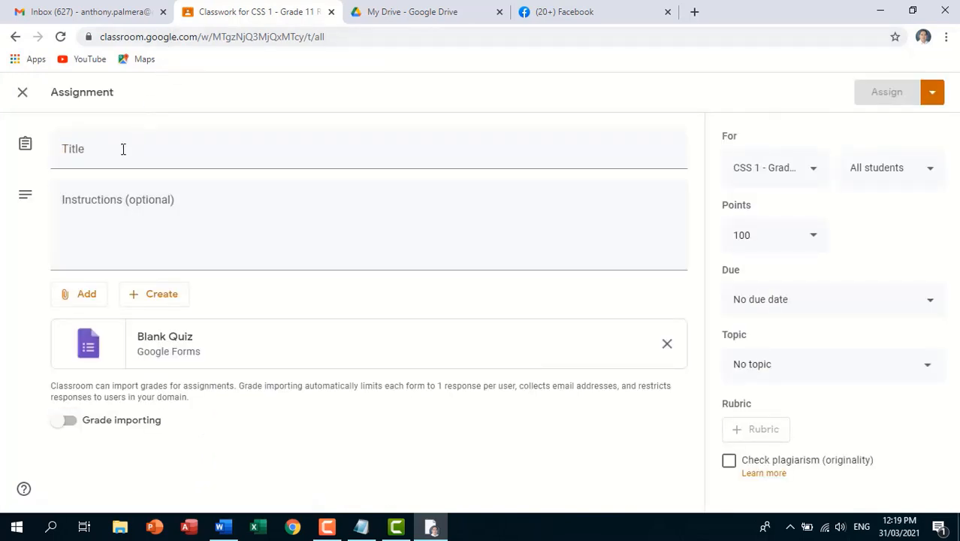
pyautogui.write('Quiz')
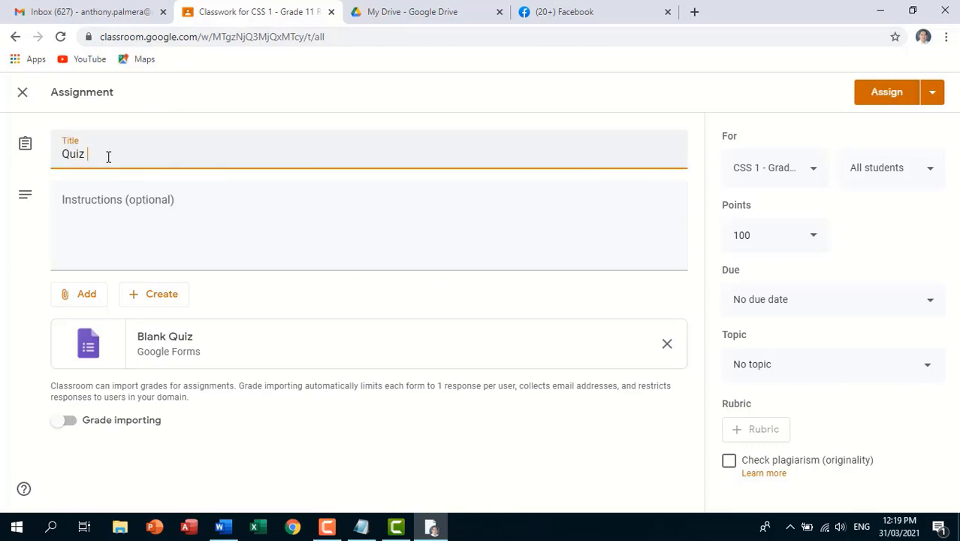
# Attach the Untitled form, remove Blank Quiz, set 10 points due Apr 2, and assign.
pyautogui.click(79, 294)
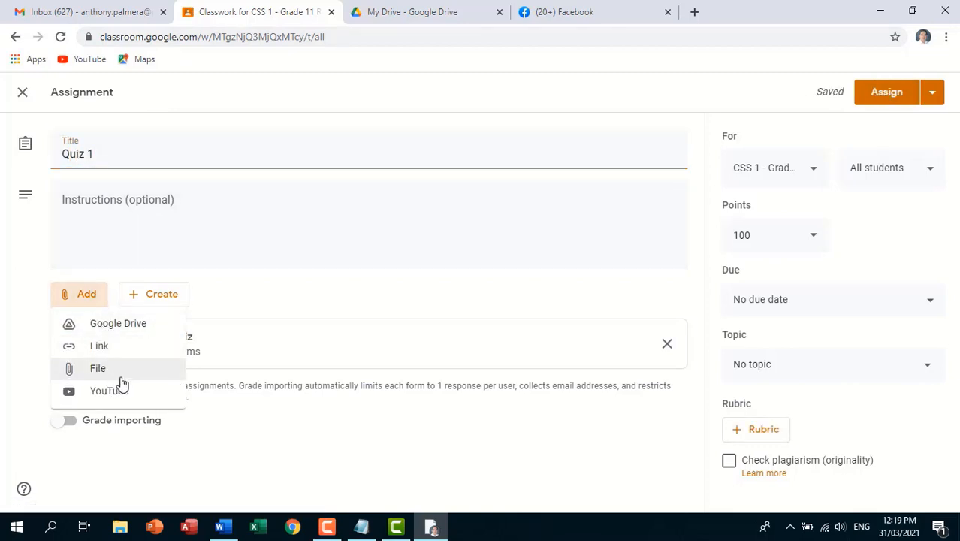
pyautogui.click(118, 323)
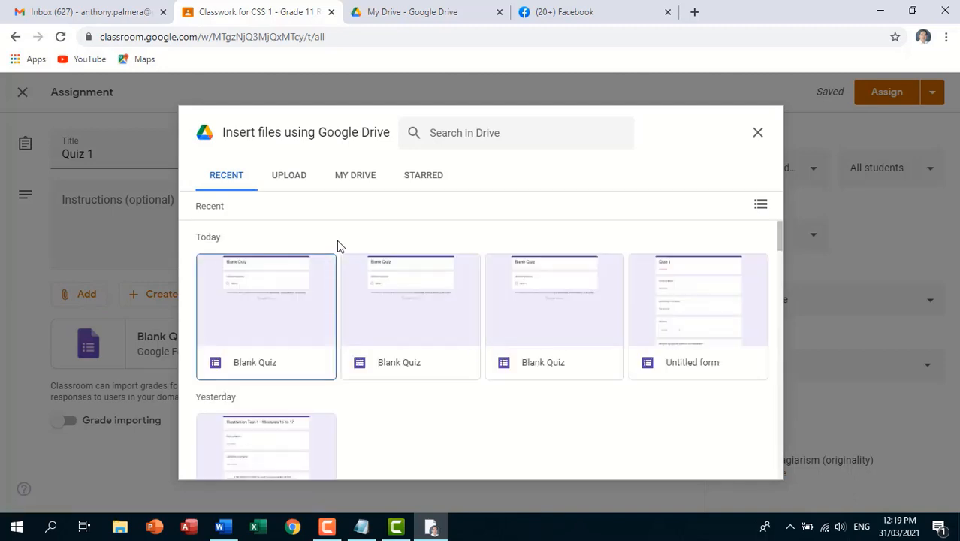
pyautogui.click(698, 316)
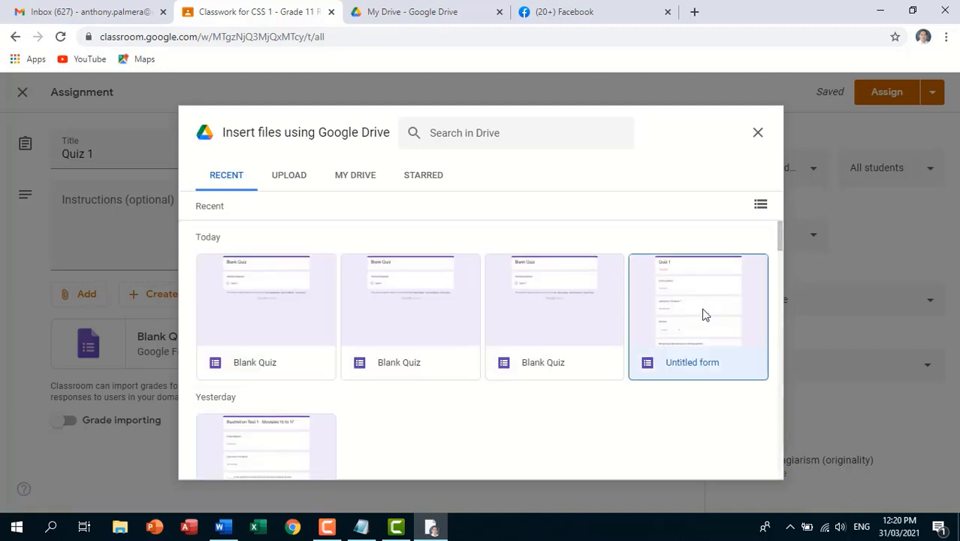
pyautogui.click(698, 315)
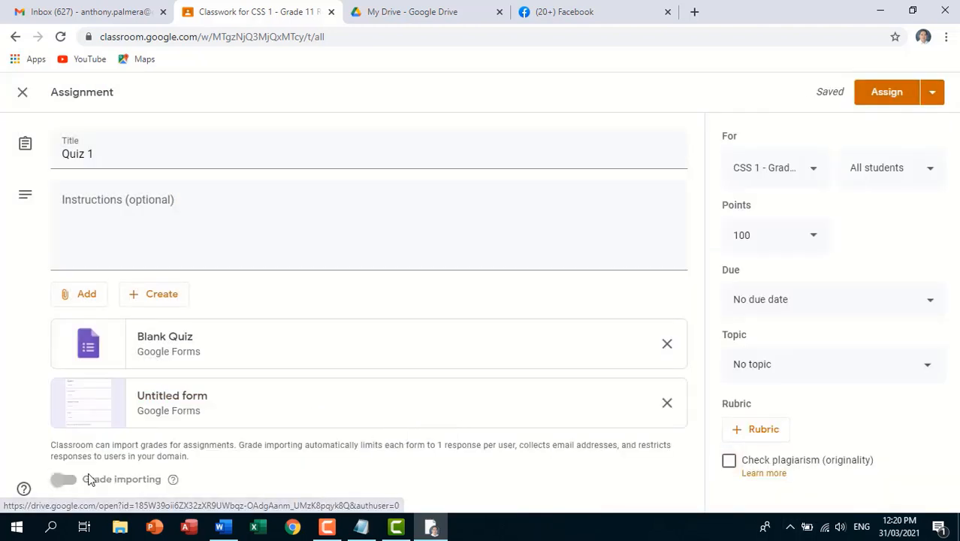
pyautogui.click(666, 343)
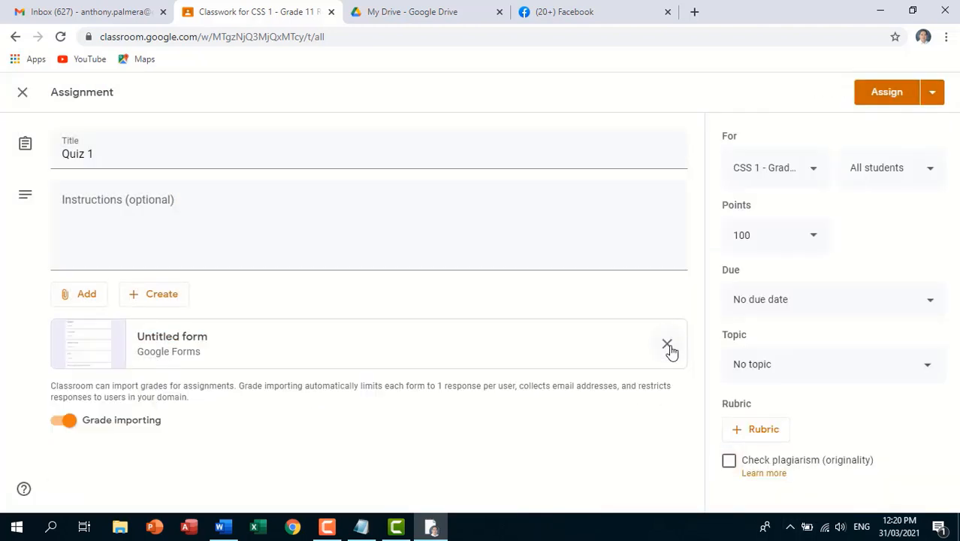
pyautogui.click(776, 235)
pyautogui.write('10')
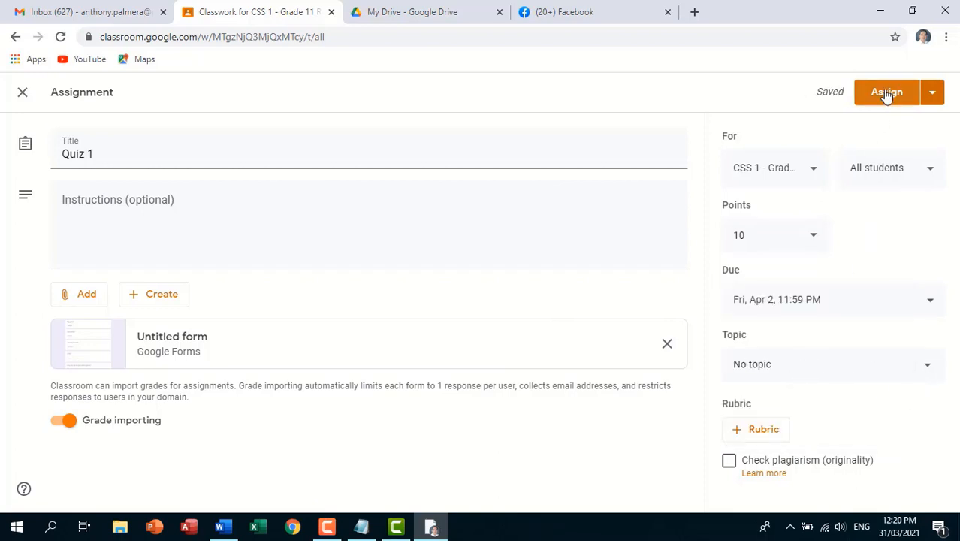
pyautogui.click(887, 91)
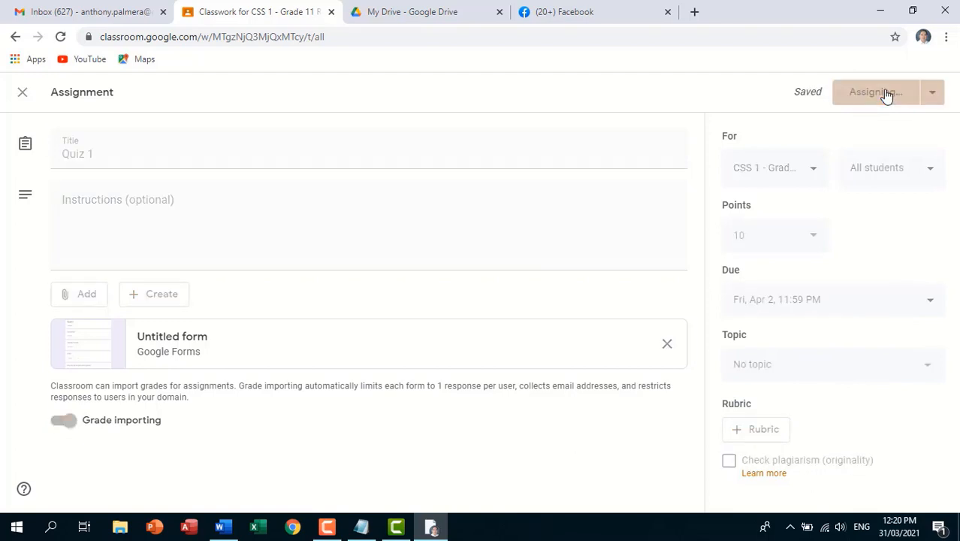
pyautogui.click(873, 91)
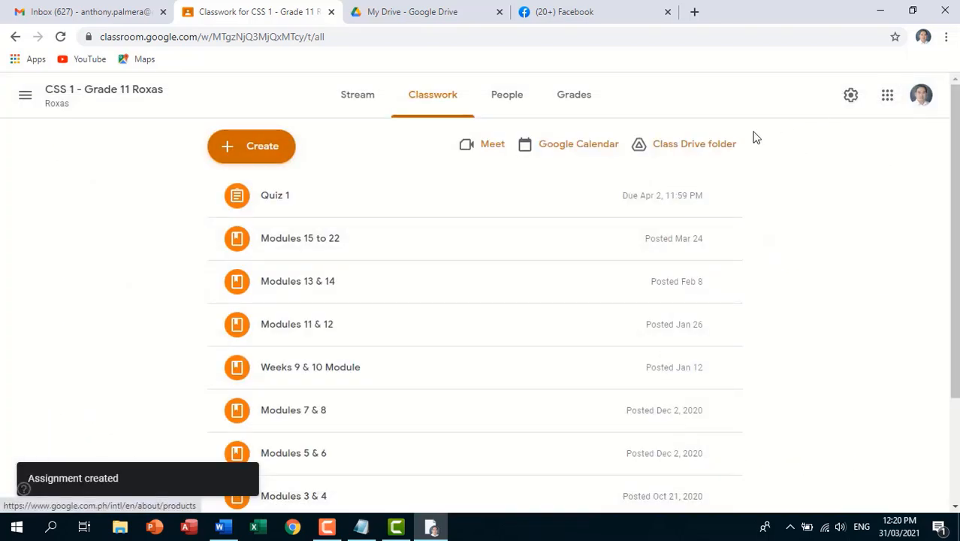
pyautogui.moveTo(419, 64)
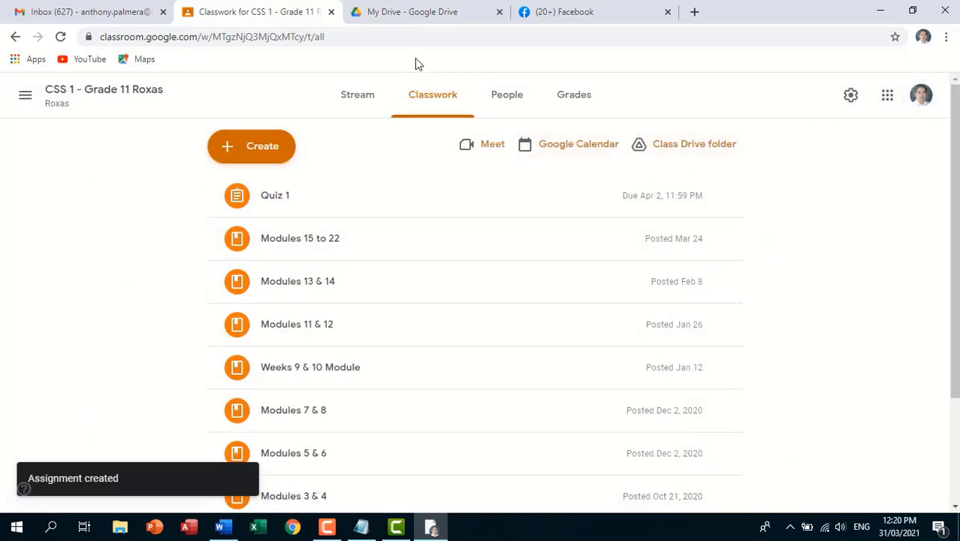
pyautogui.moveTo(25, 95)
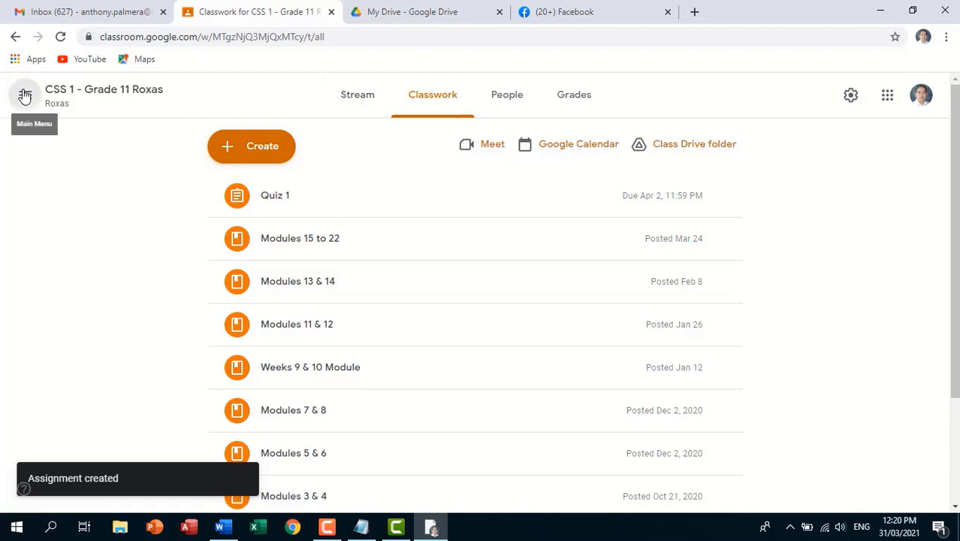
# Edit the Quezon class's Quiz 1 to delete the Blank Quiz attachment and save.
pyautogui.click(24, 95)
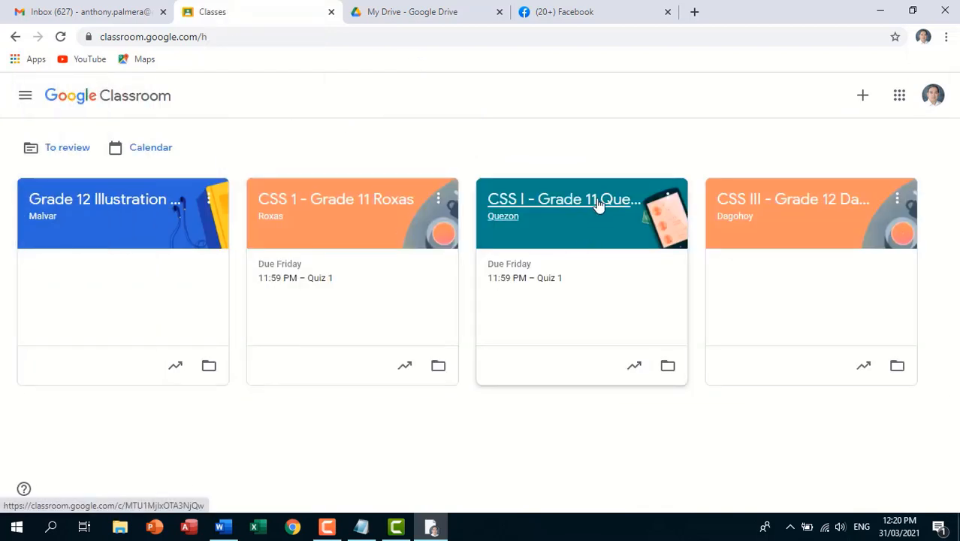
pyautogui.click(580, 199)
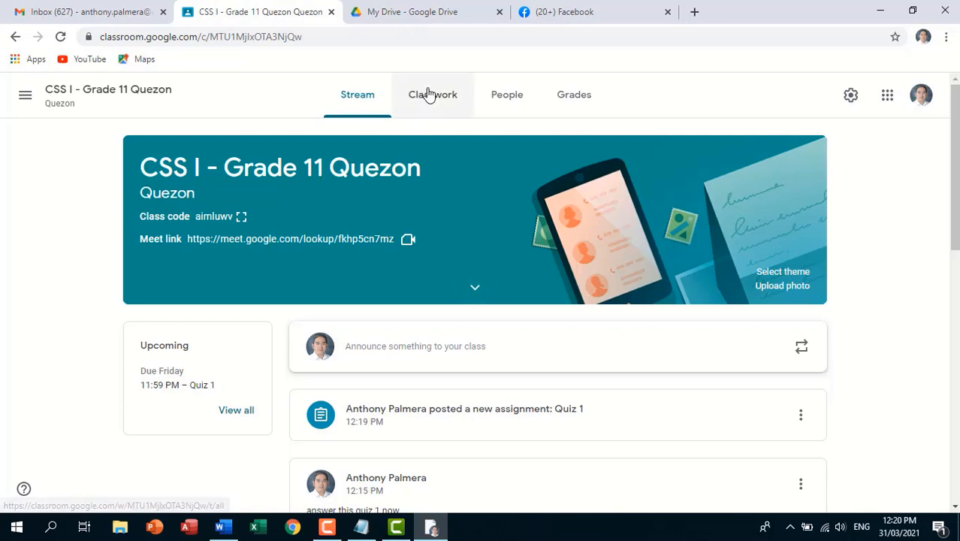
pyautogui.click(432, 94)
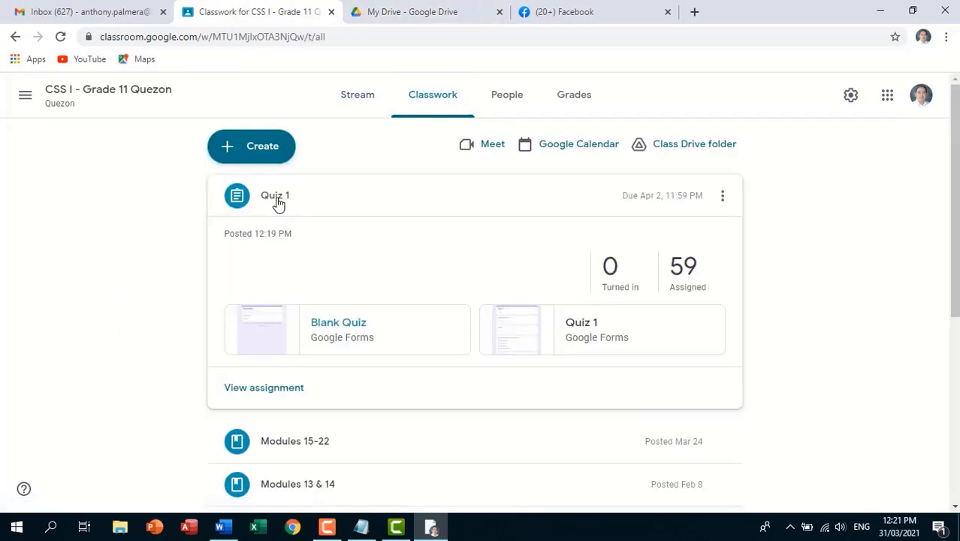
pyautogui.click(722, 196)
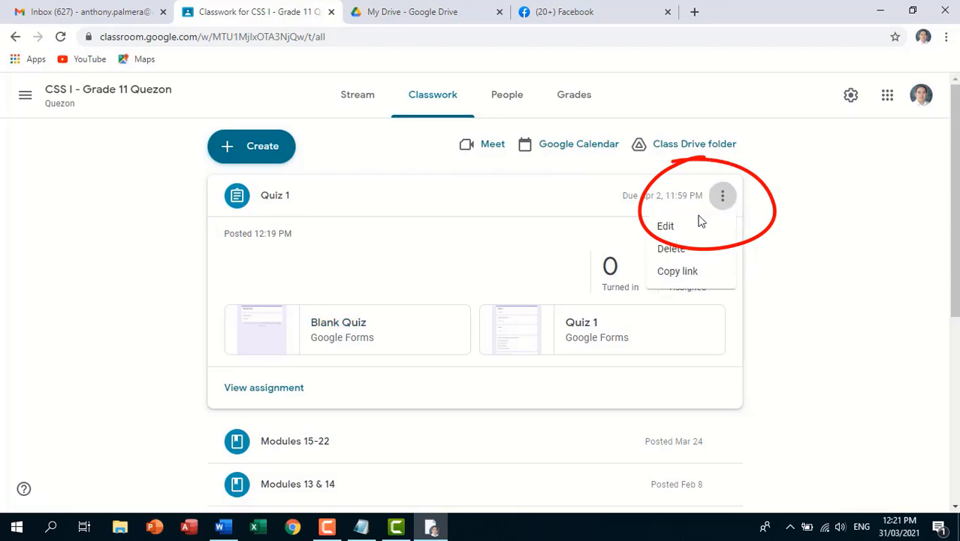
pyautogui.click(665, 225)
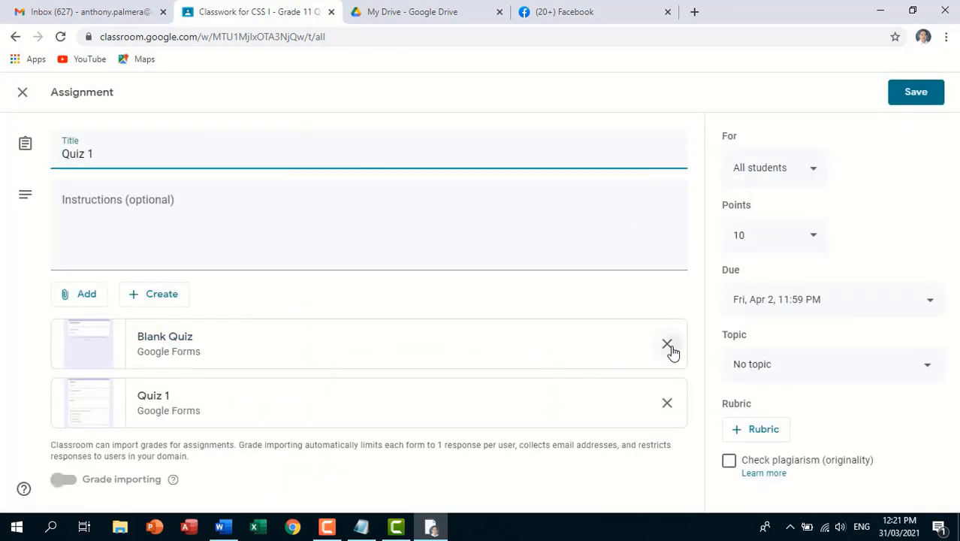
pyautogui.click(667, 344)
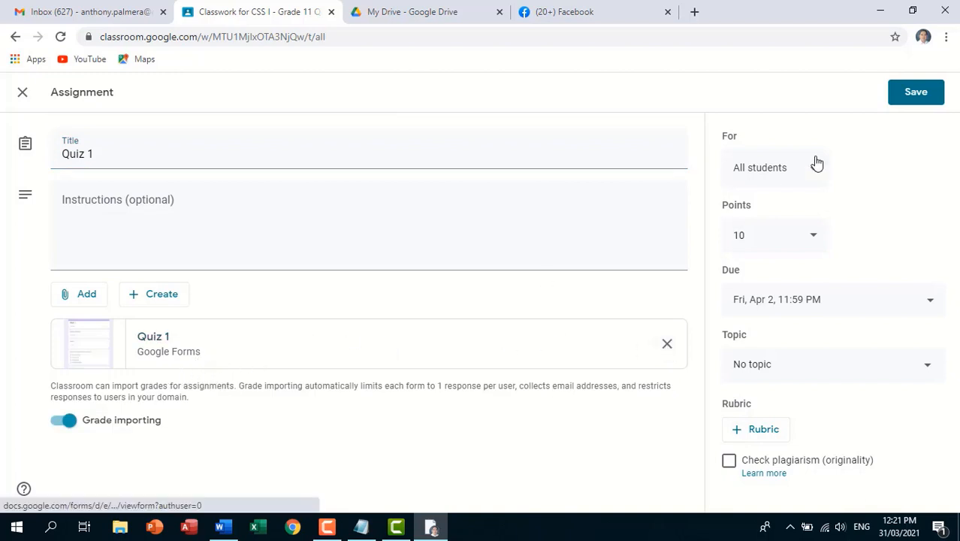
pyautogui.click(916, 91)
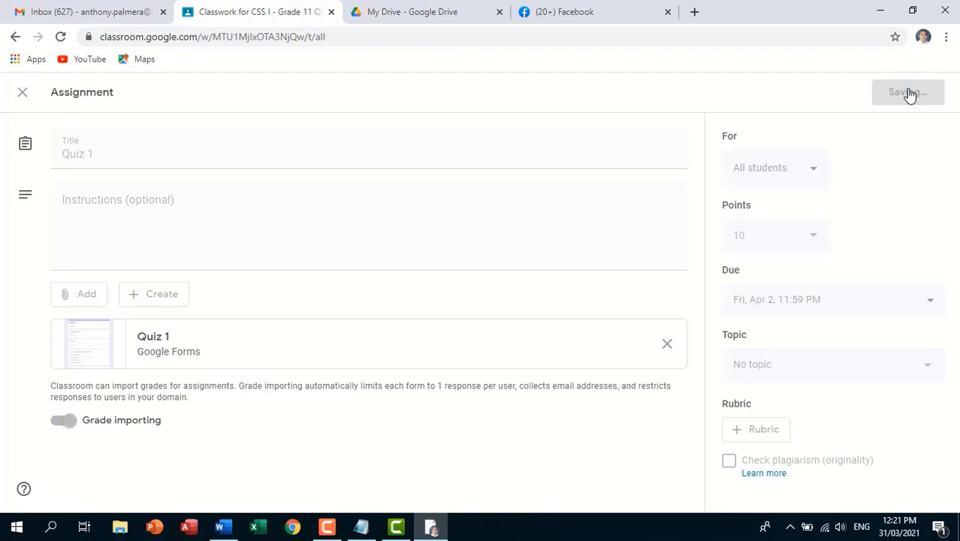
pyautogui.click(908, 91)
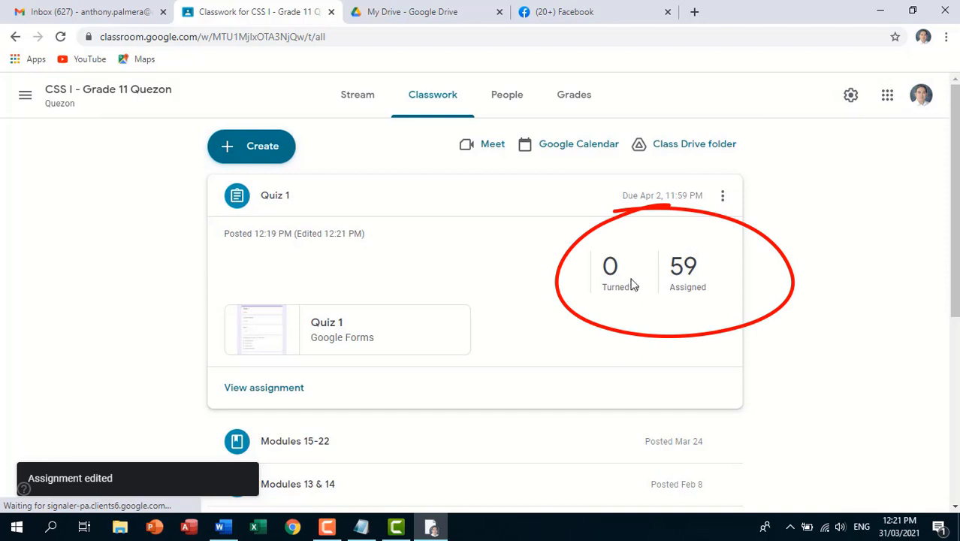
pyautogui.moveTo(641, 319)
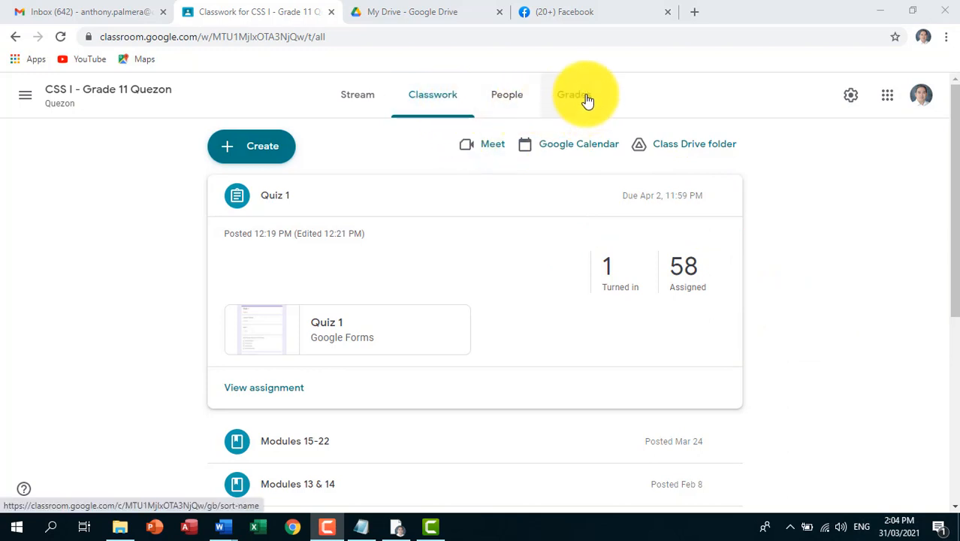
# Open the Quezon class Grades tab showing the Quiz 1 column out of 10.
pyautogui.click(574, 94)
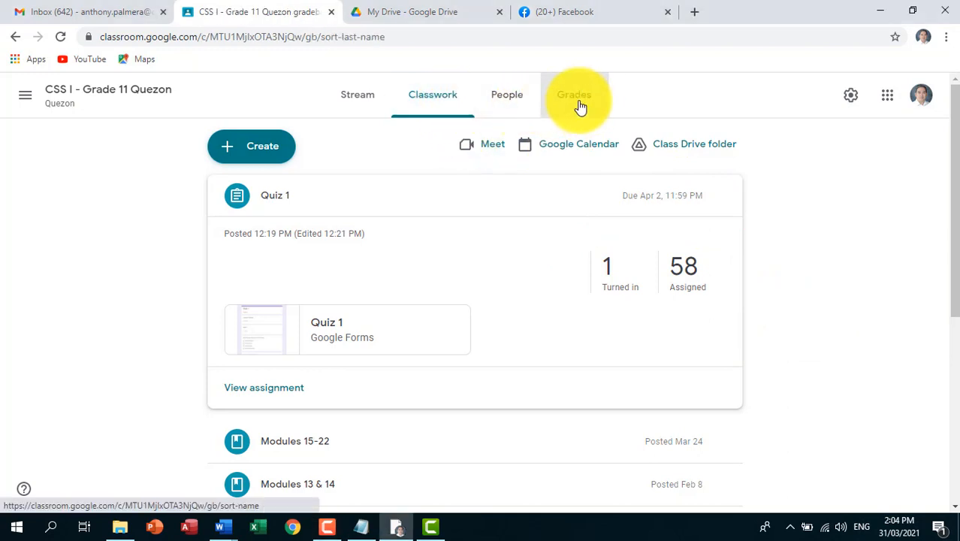
pyautogui.click(574, 94)
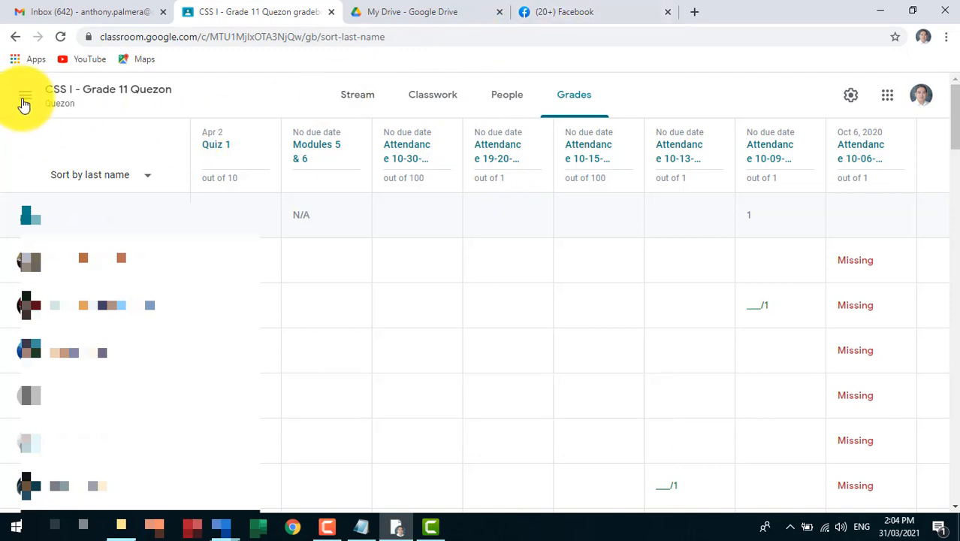
pyautogui.click(25, 95)
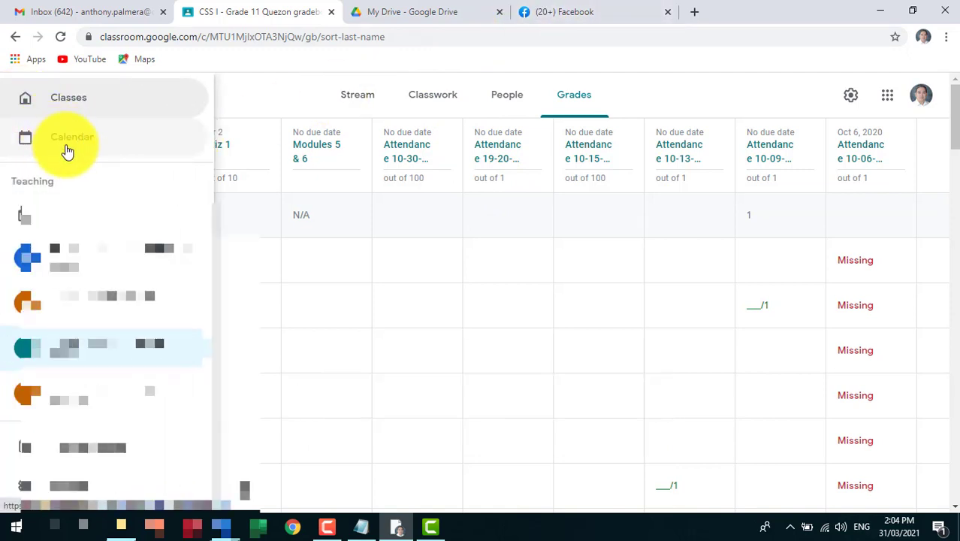